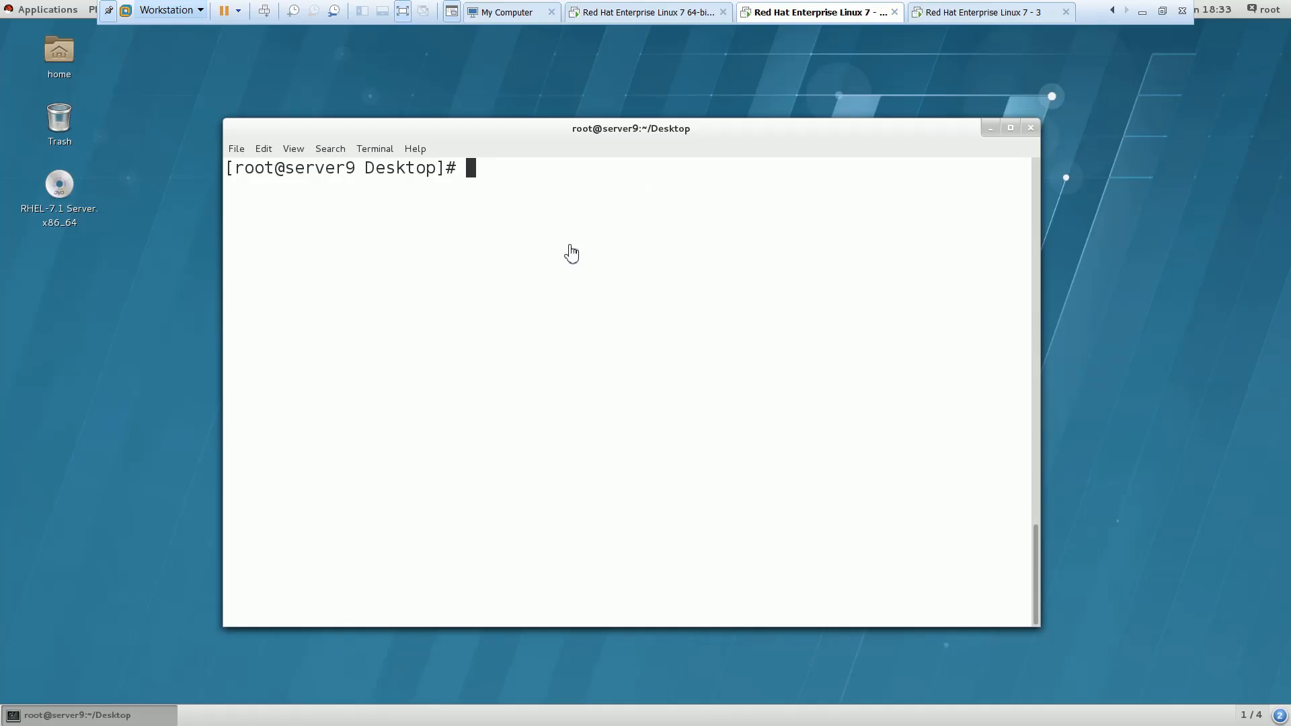
Step: Enable and start sssd, after the mistyped ssshd.service is refused with Access denied
type("syst")
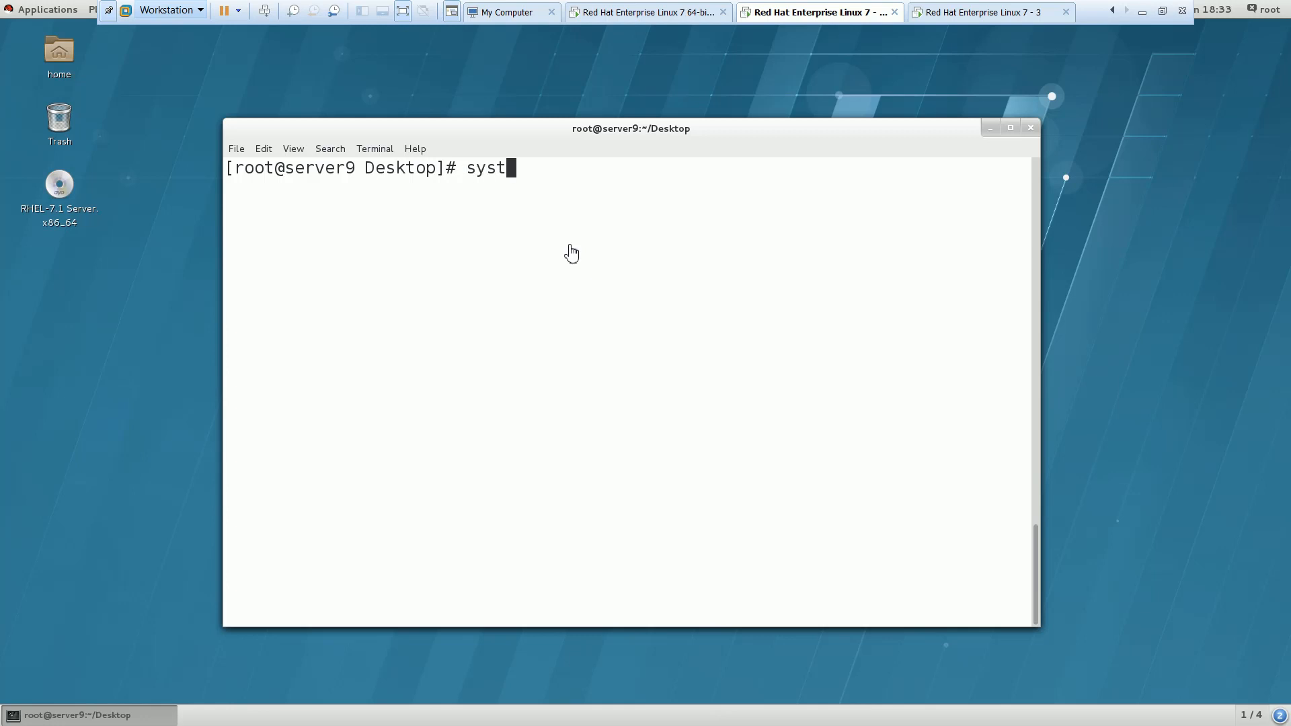
type("emctl")
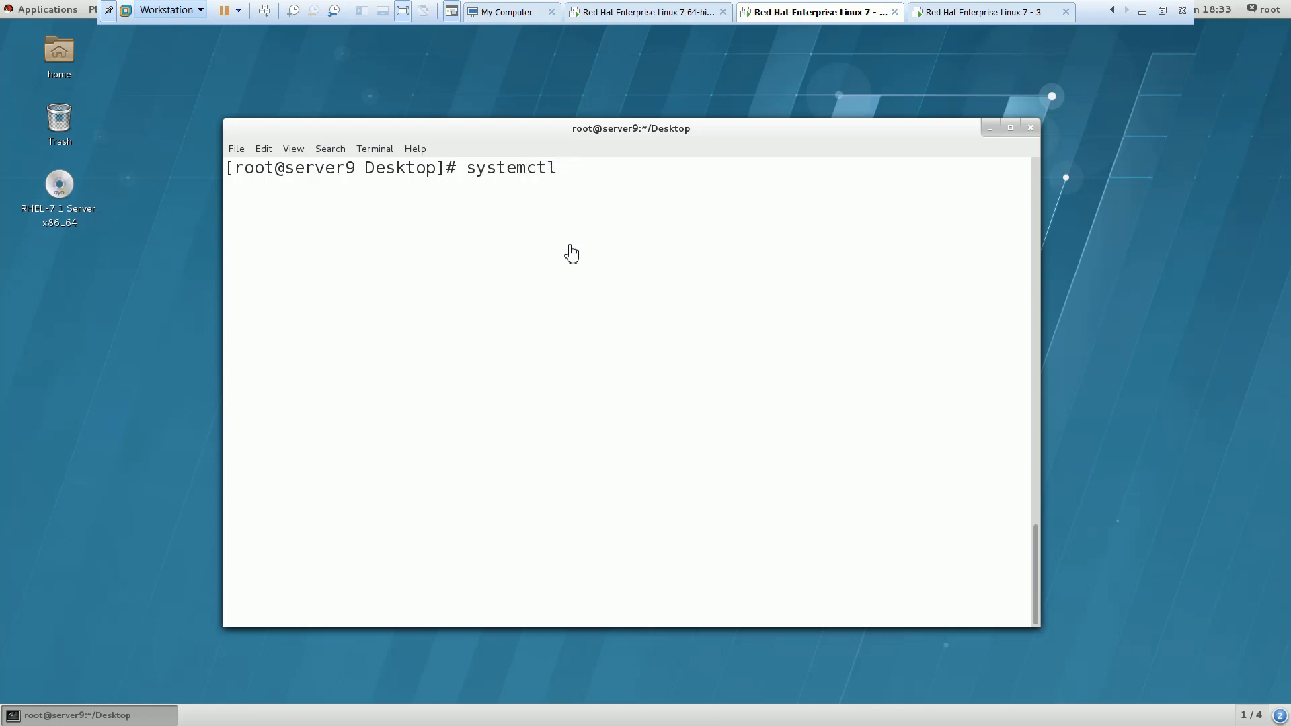
type("enable ssshd.service")
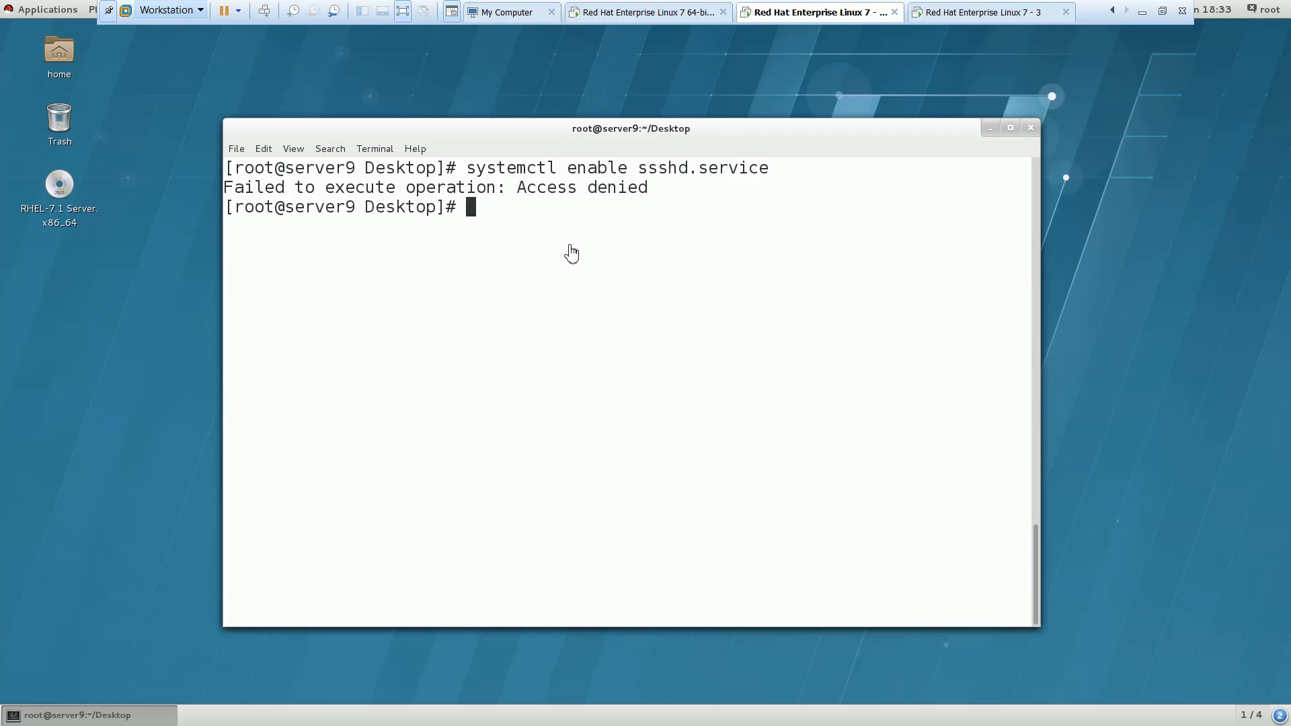
type("systemctl enable ssshd.service")
type("systemctl start sssd.service")
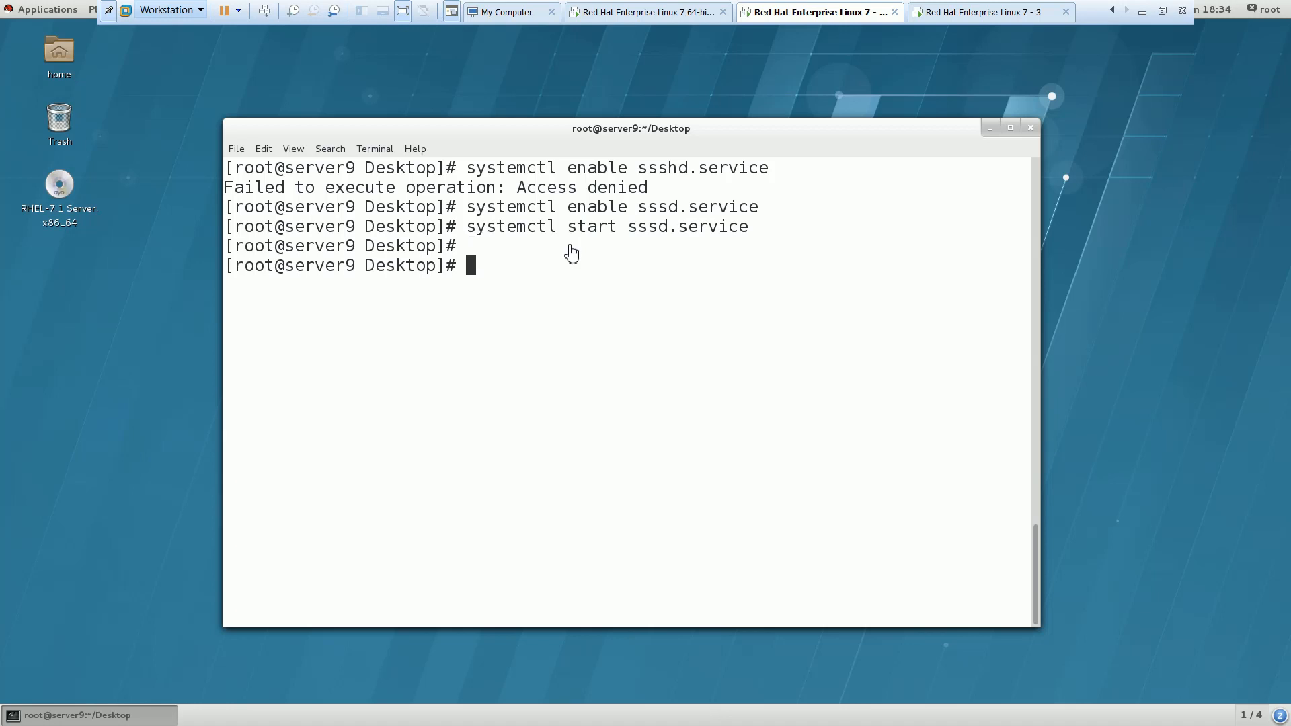
Step: Look up ldapuser9 and ldapuser4 with getent passwd, then request yum install autofs
type("getent")
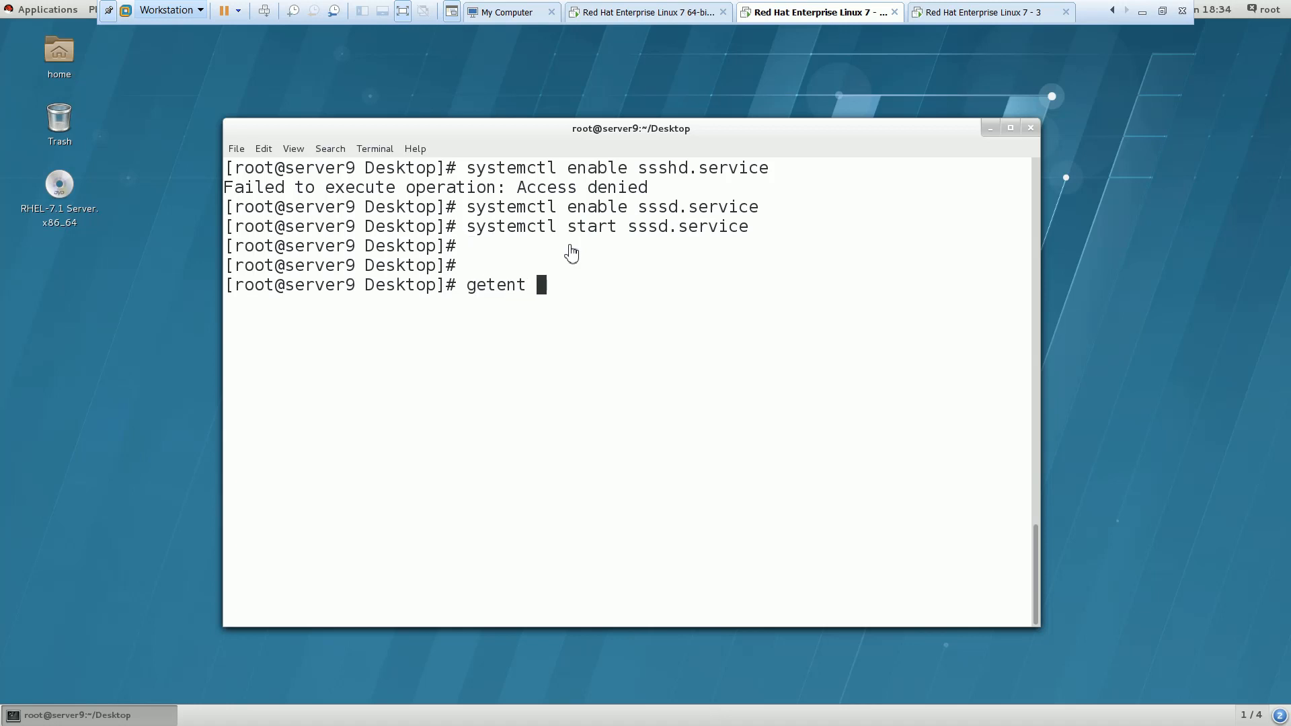
type("passwd")
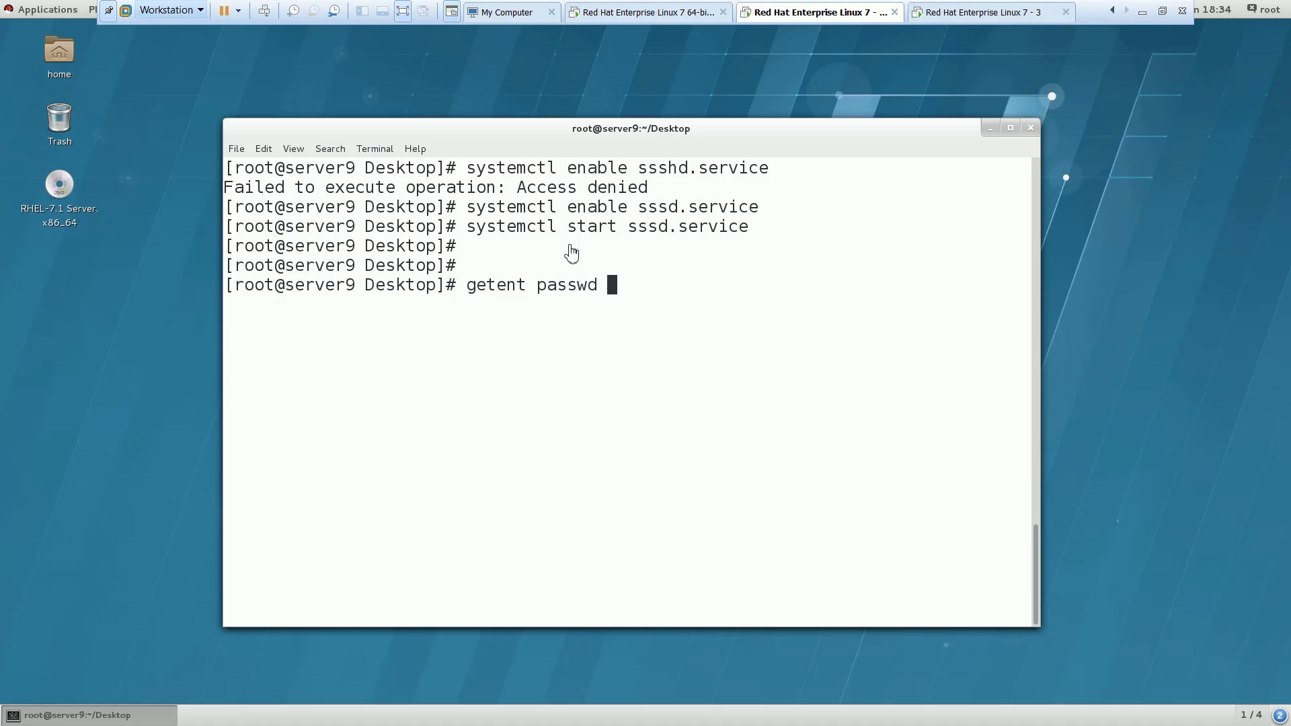
type("ldapuser9")
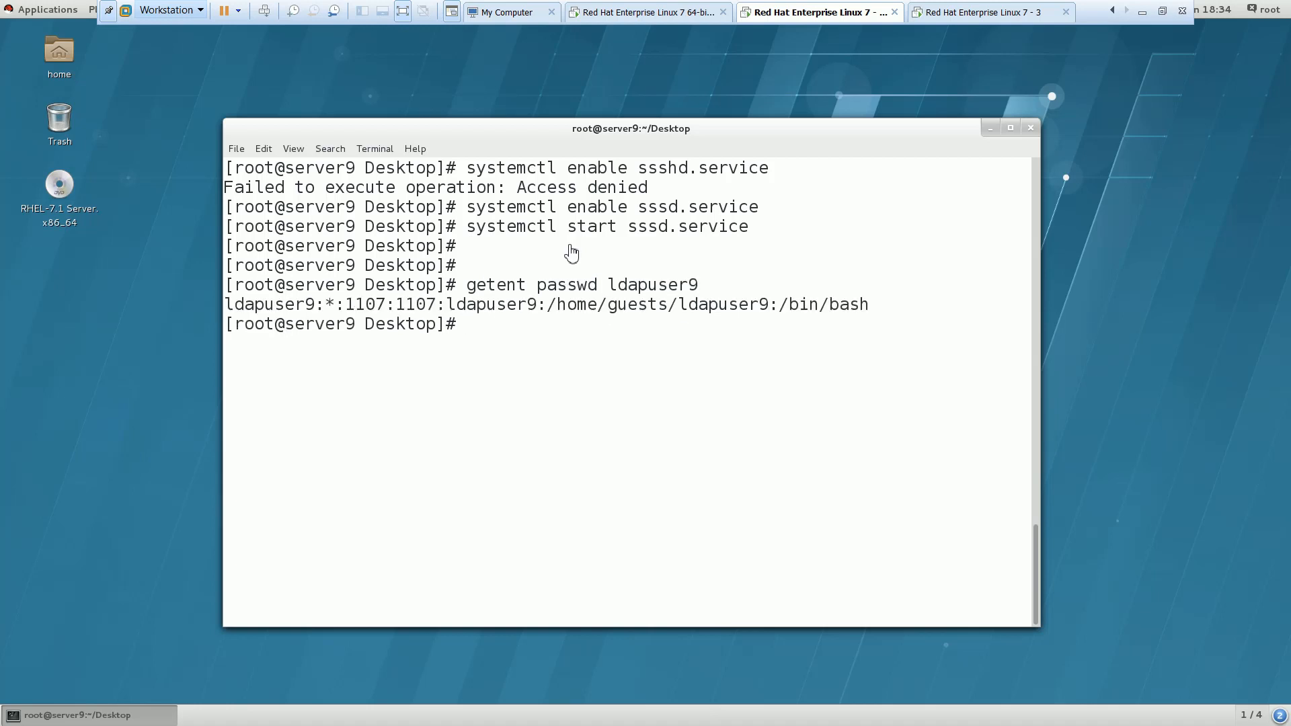
type("getent passwd ldapuser4")
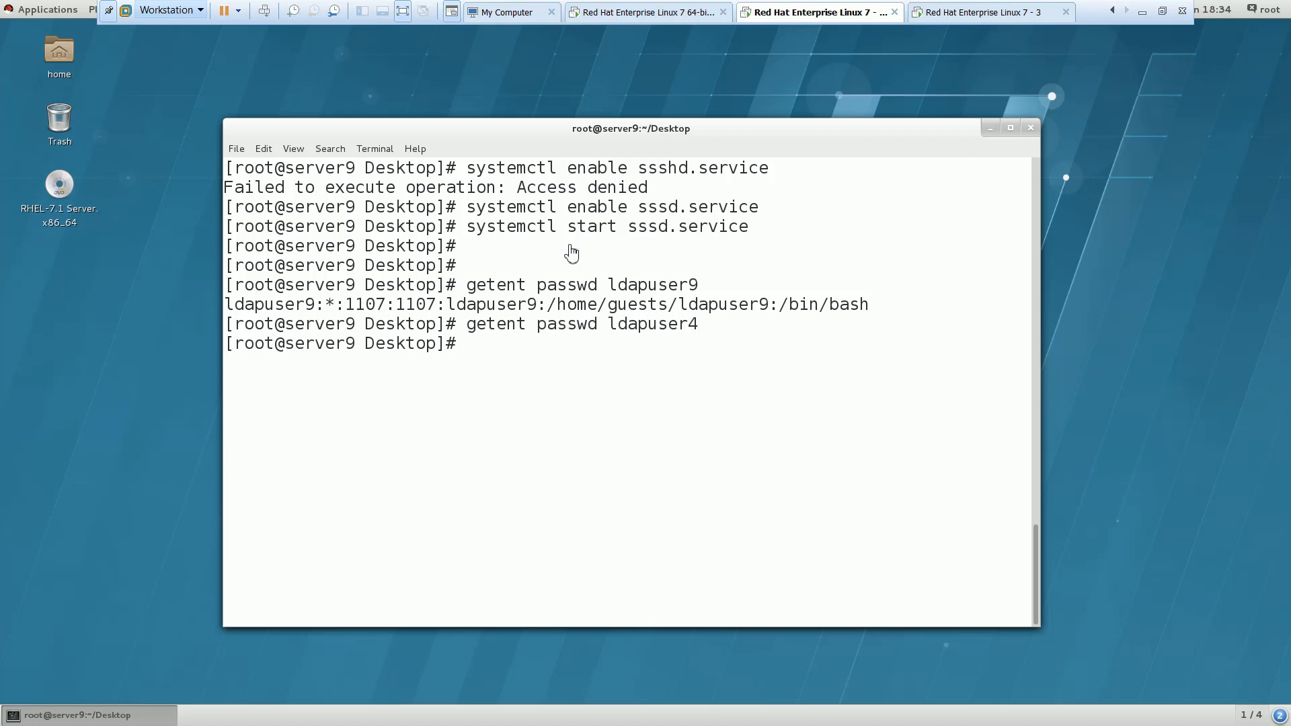
type("yum ins")
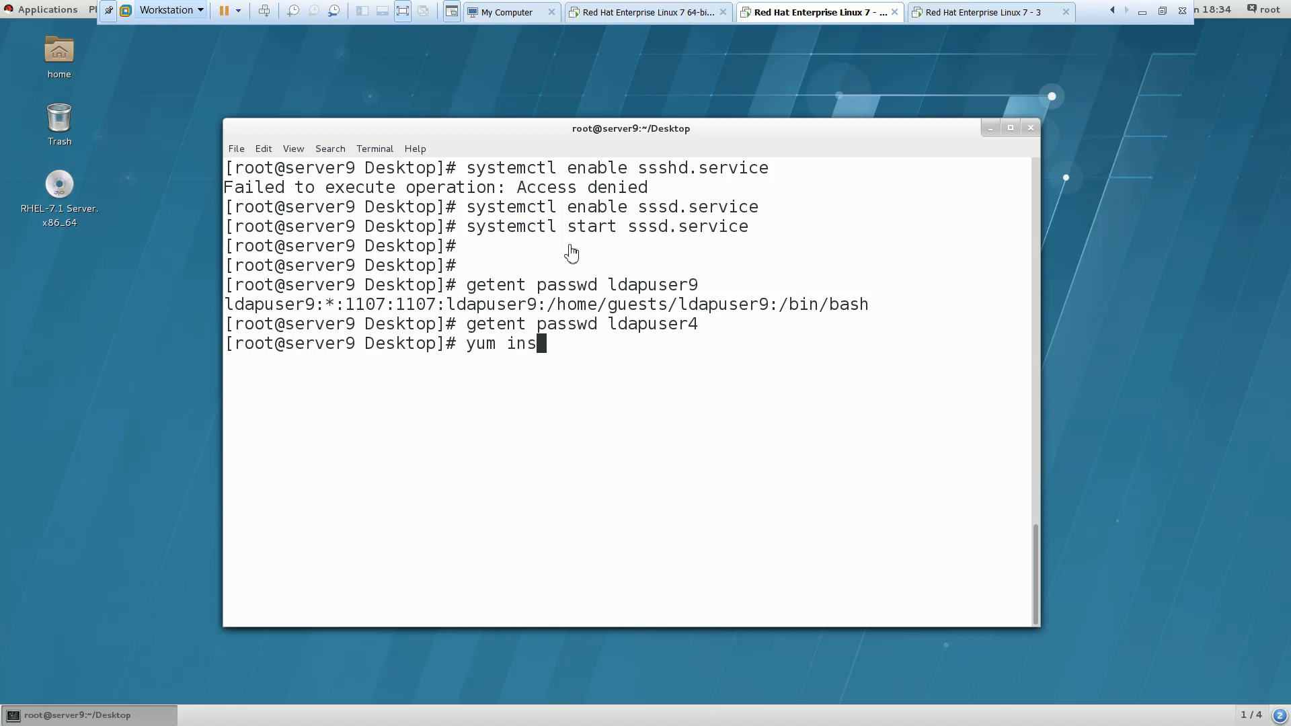
type("tall autofs")
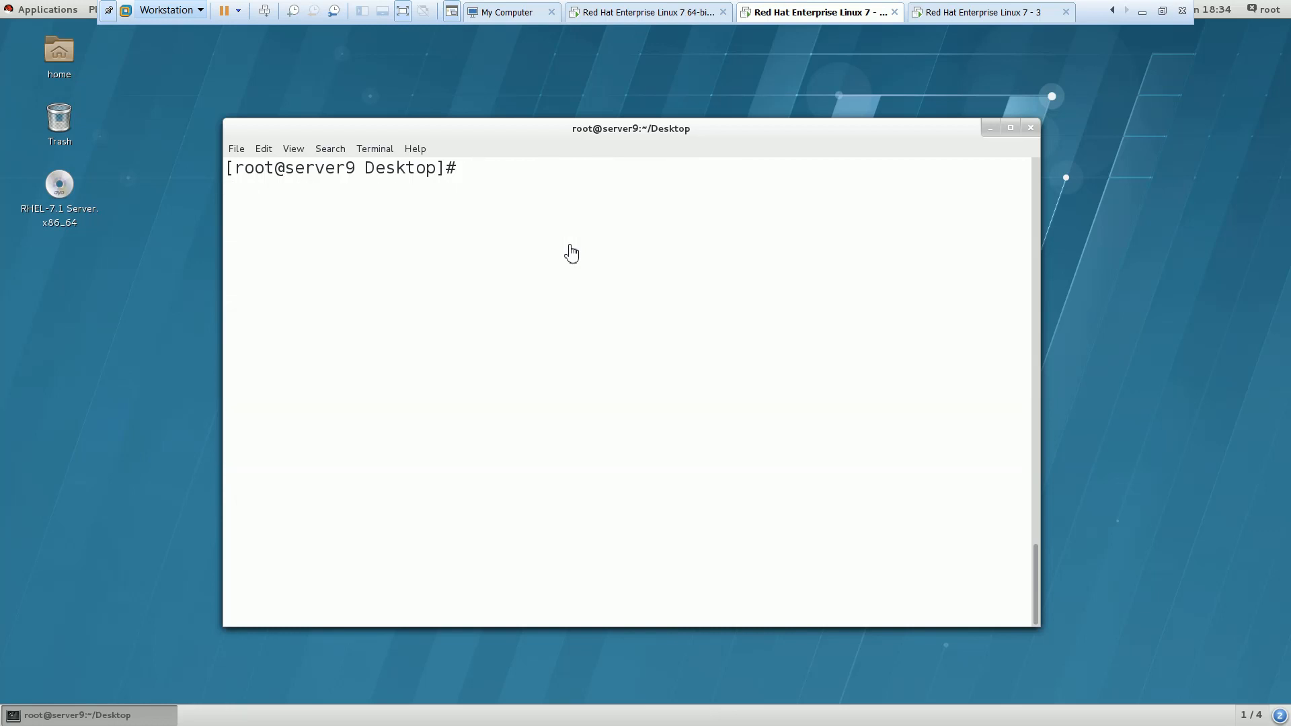
Step: Open the new master map file /etc/auto.master.d/home1.autofs in vi
type("vi /e")
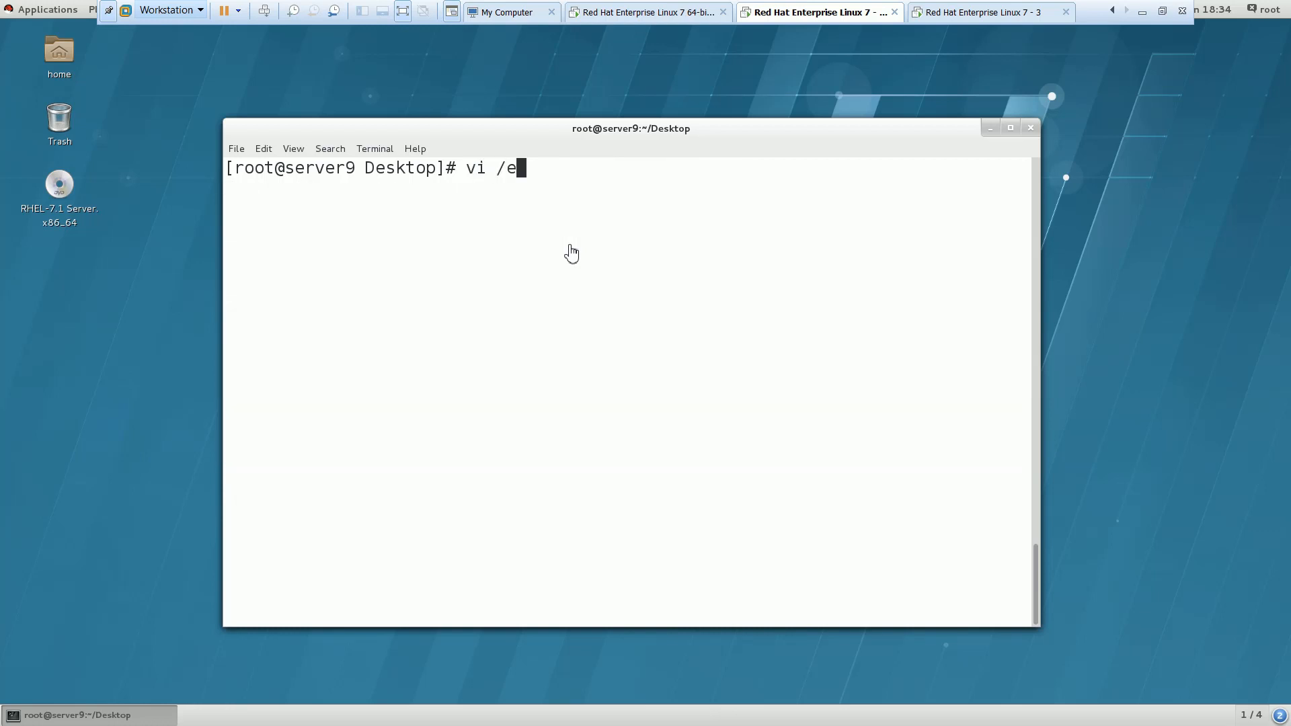
type("tc/auto")
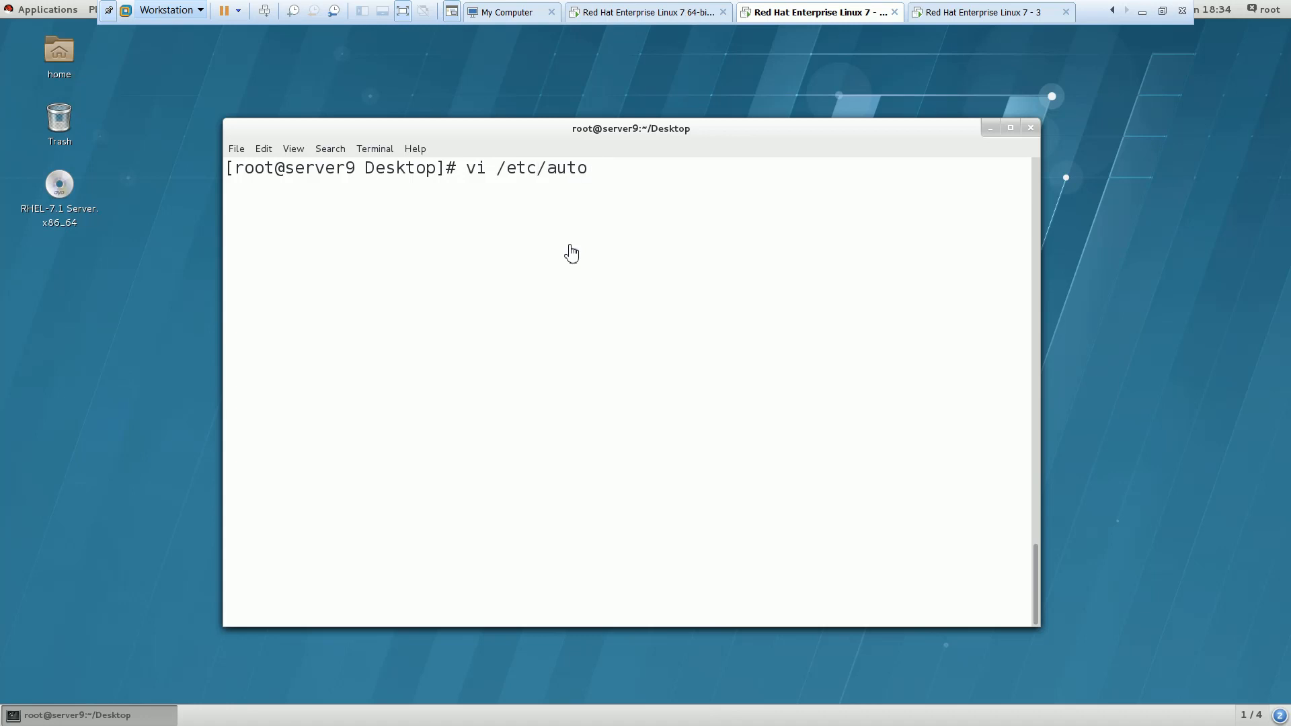
type(".master")
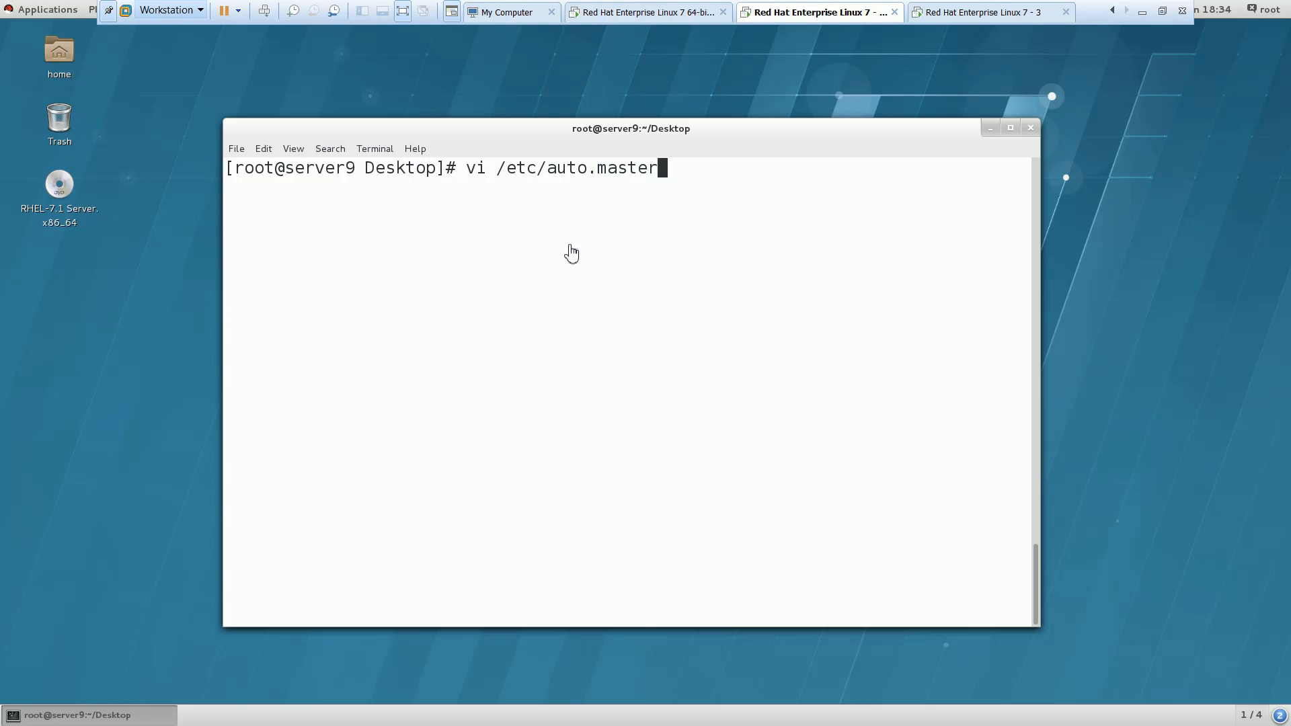
type(".d")
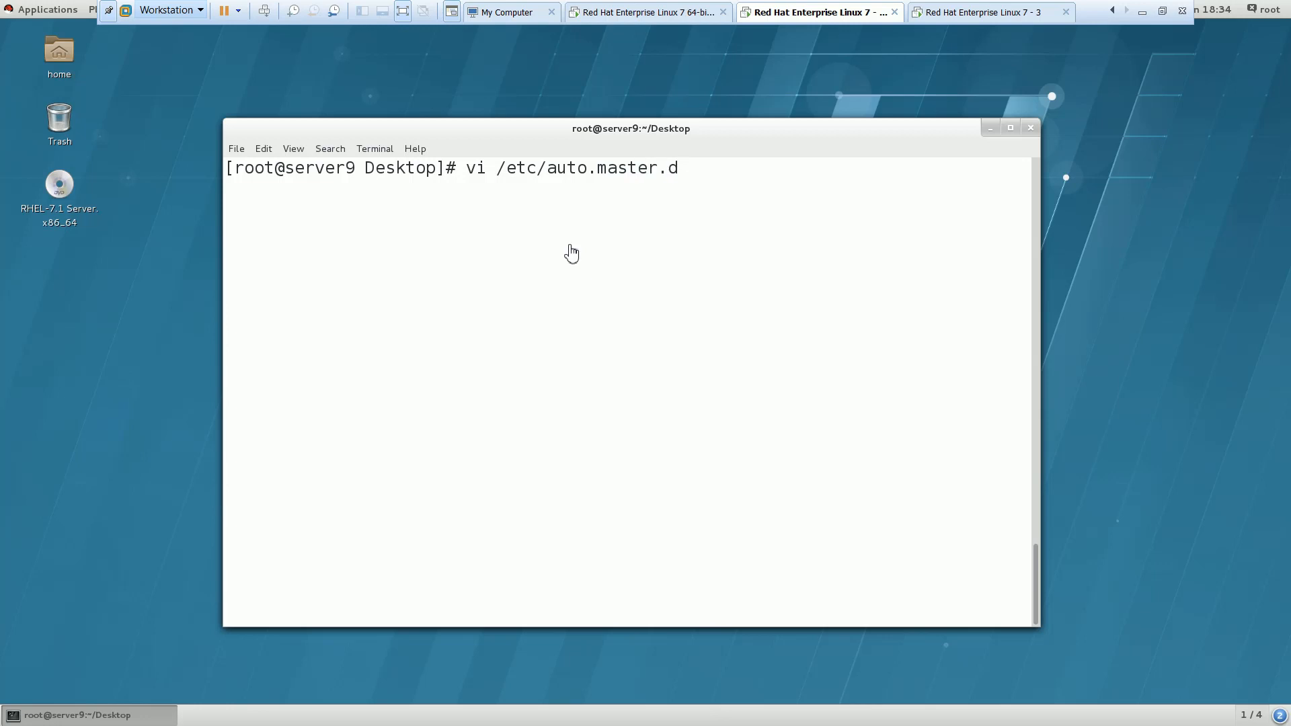
type("/home")
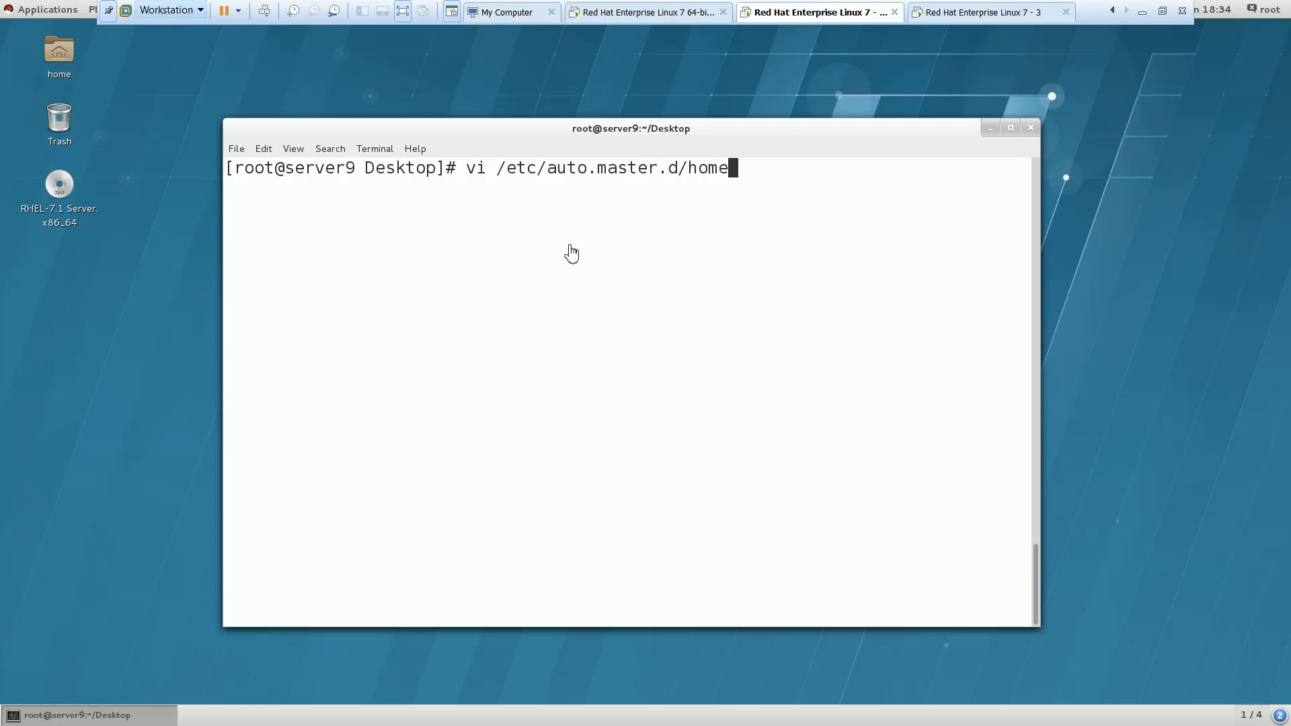
key("BackSpace")
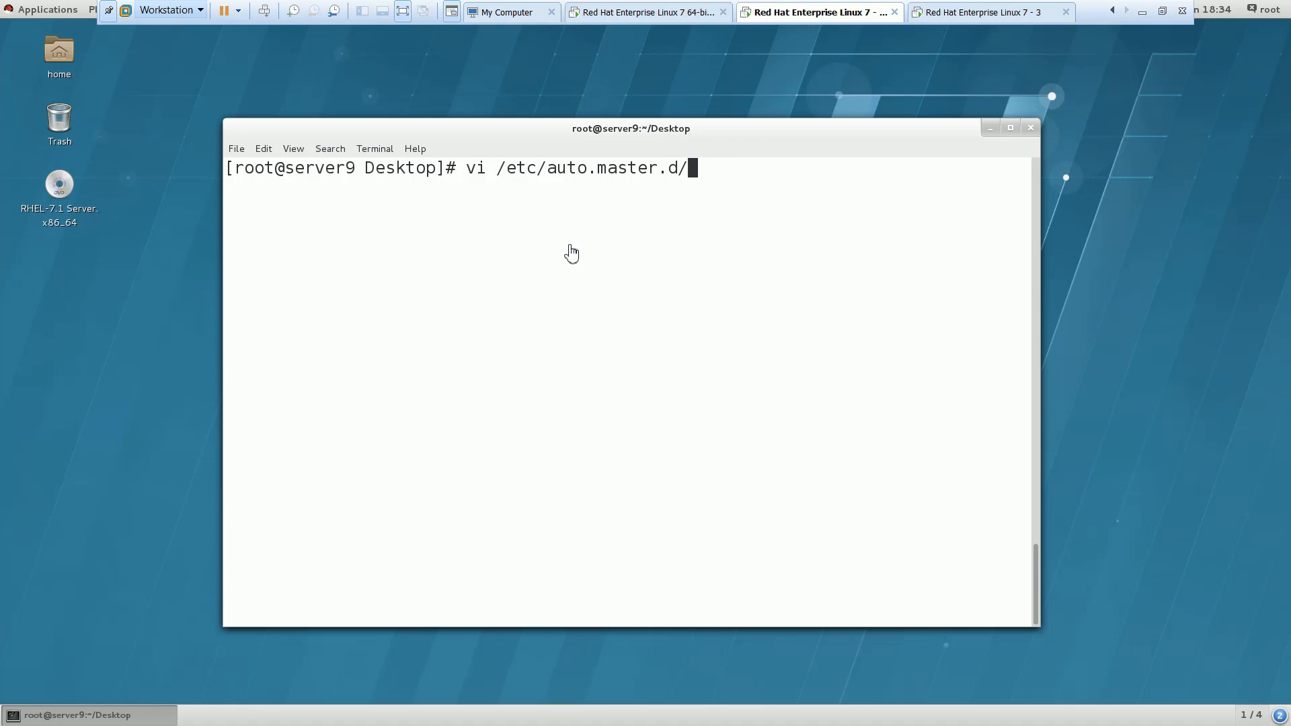
type("home")
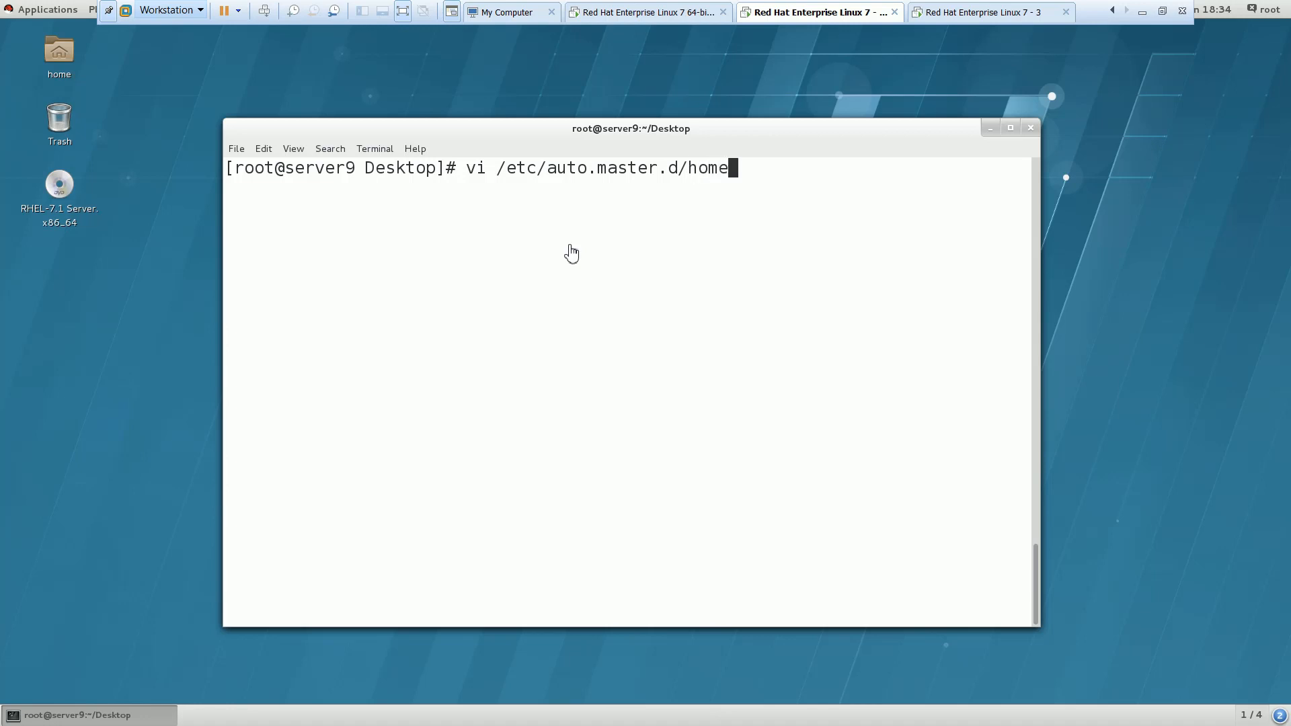
type("1.auto")
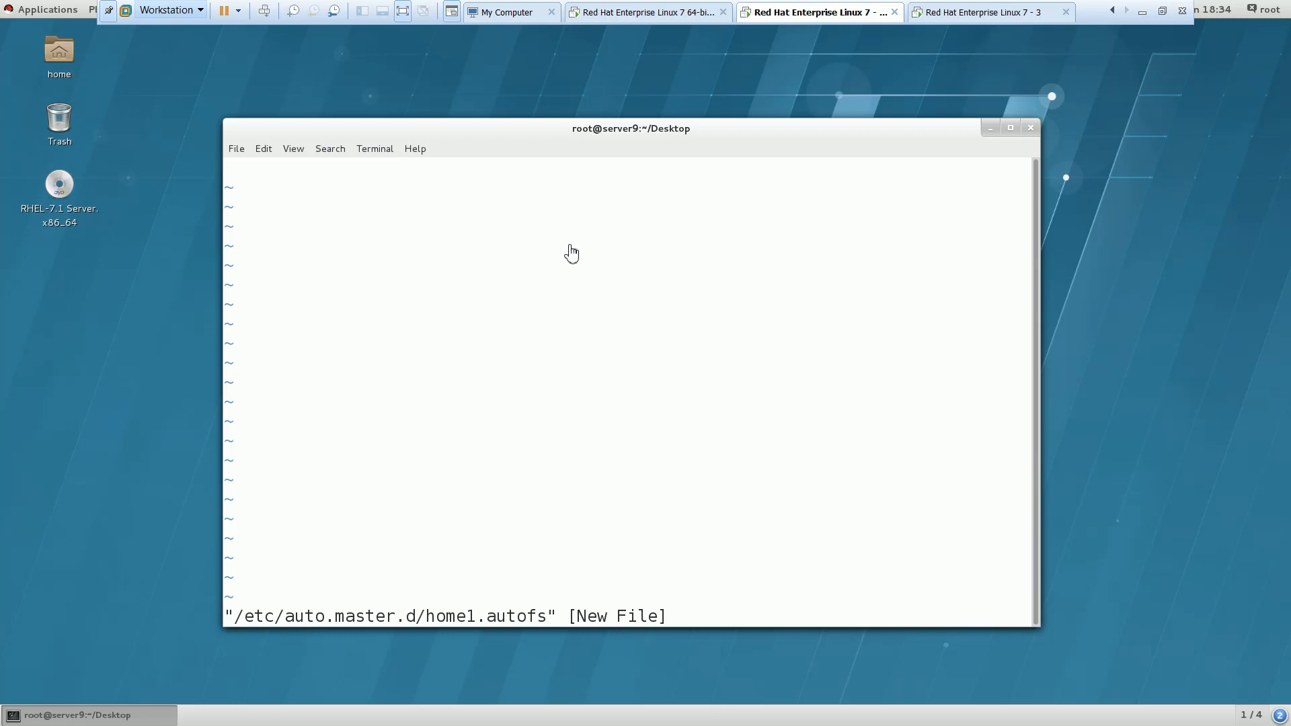
Step: Enter the line '/home/guests /etc/auto.home1' and save the master map
type("/home/gu")
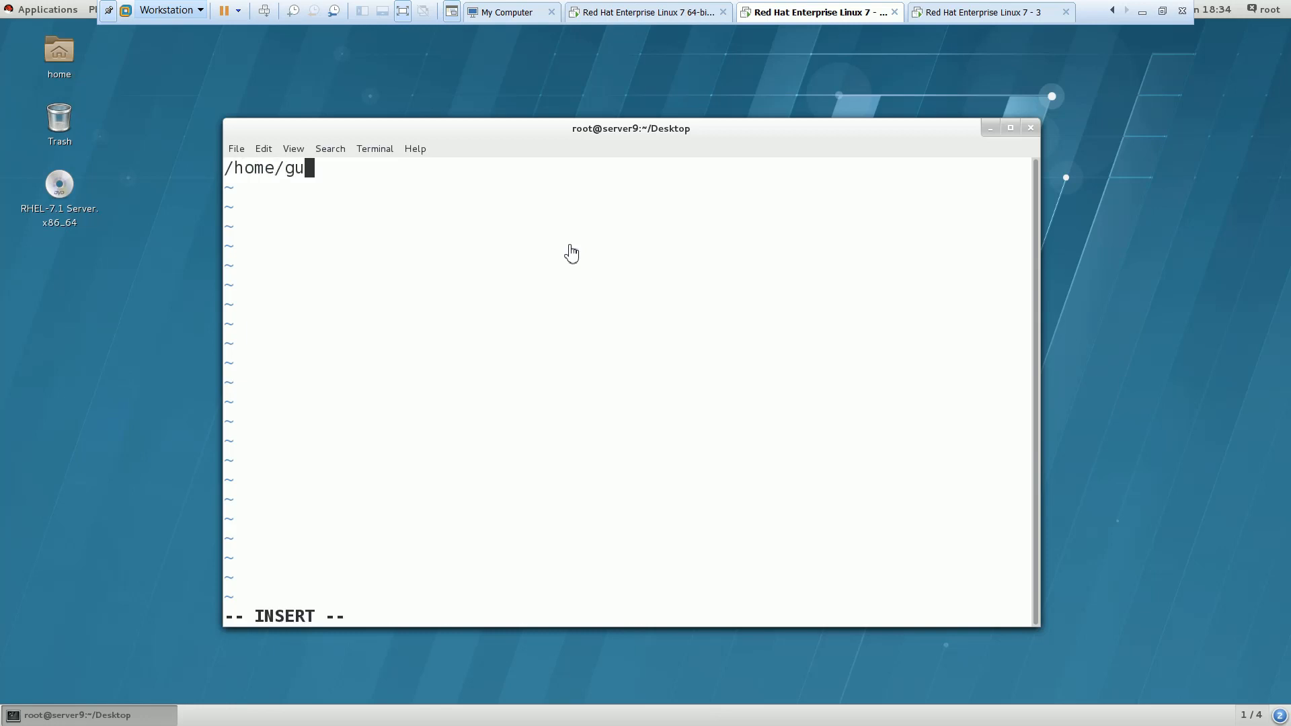
type("ests")
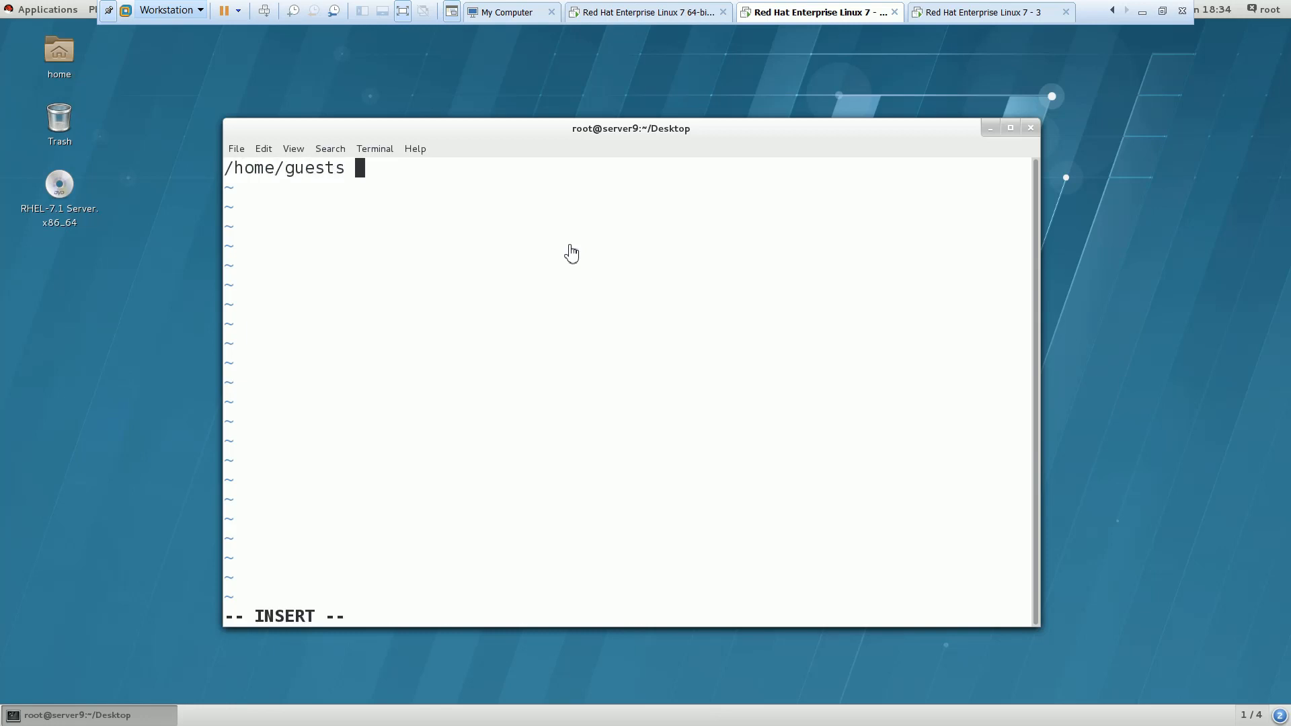
type("/etc/")
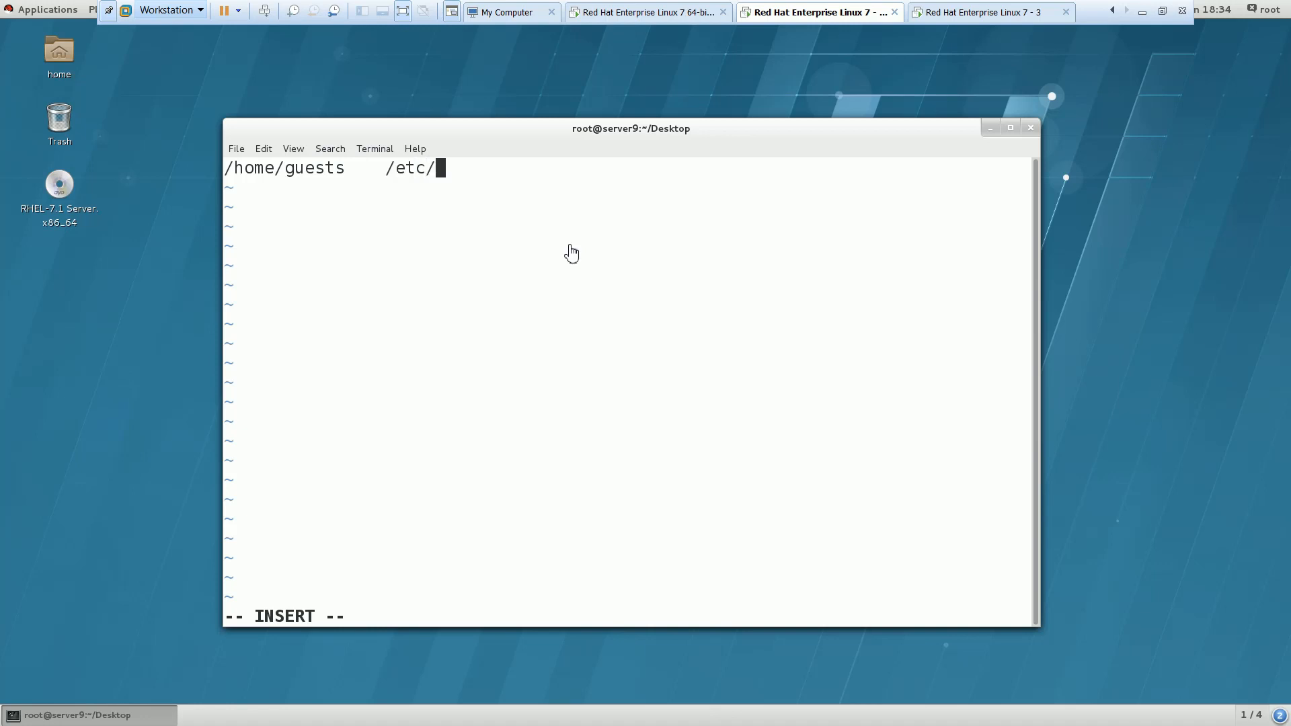
type("aut")
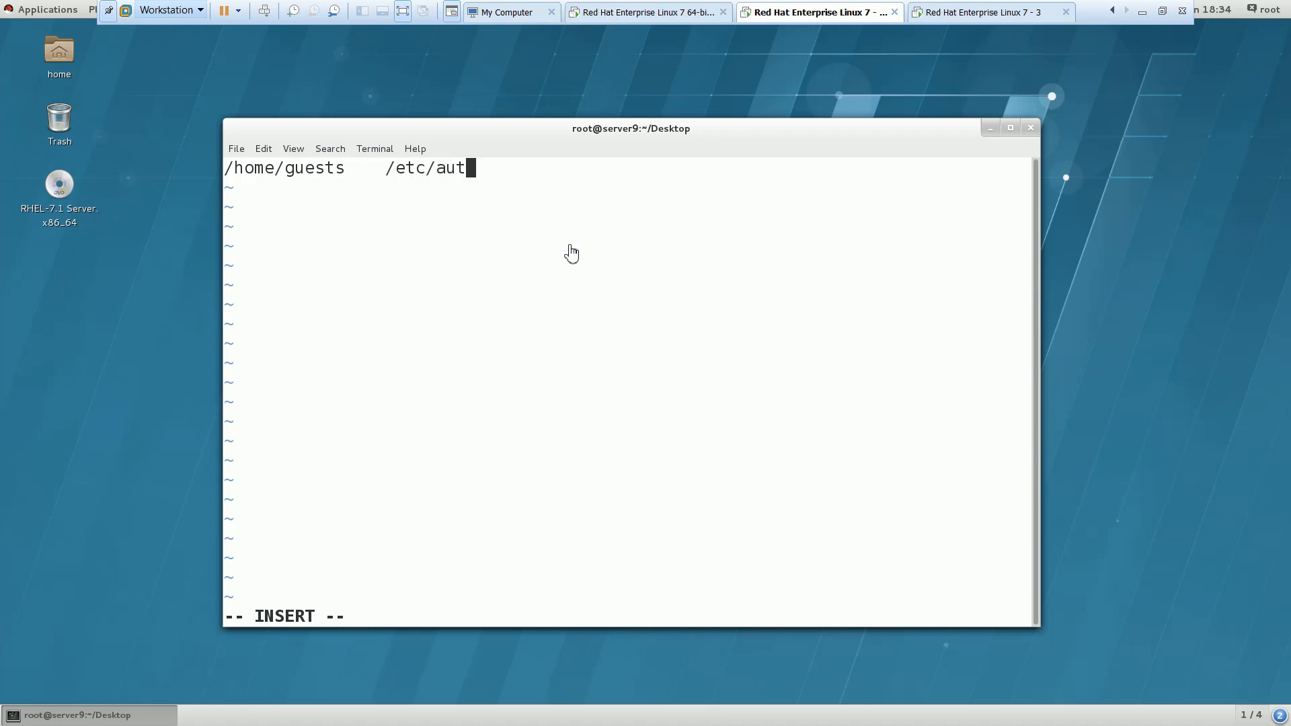
type("o.home1")
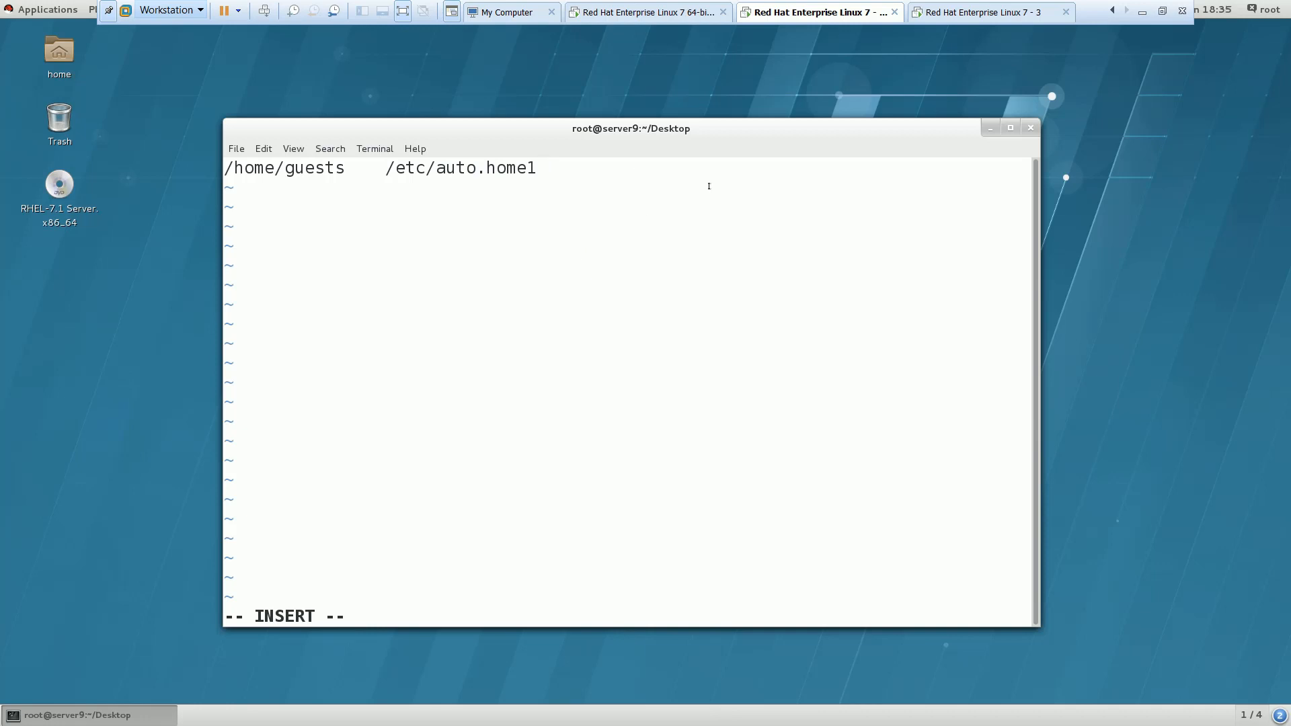
double_click(459, 167)
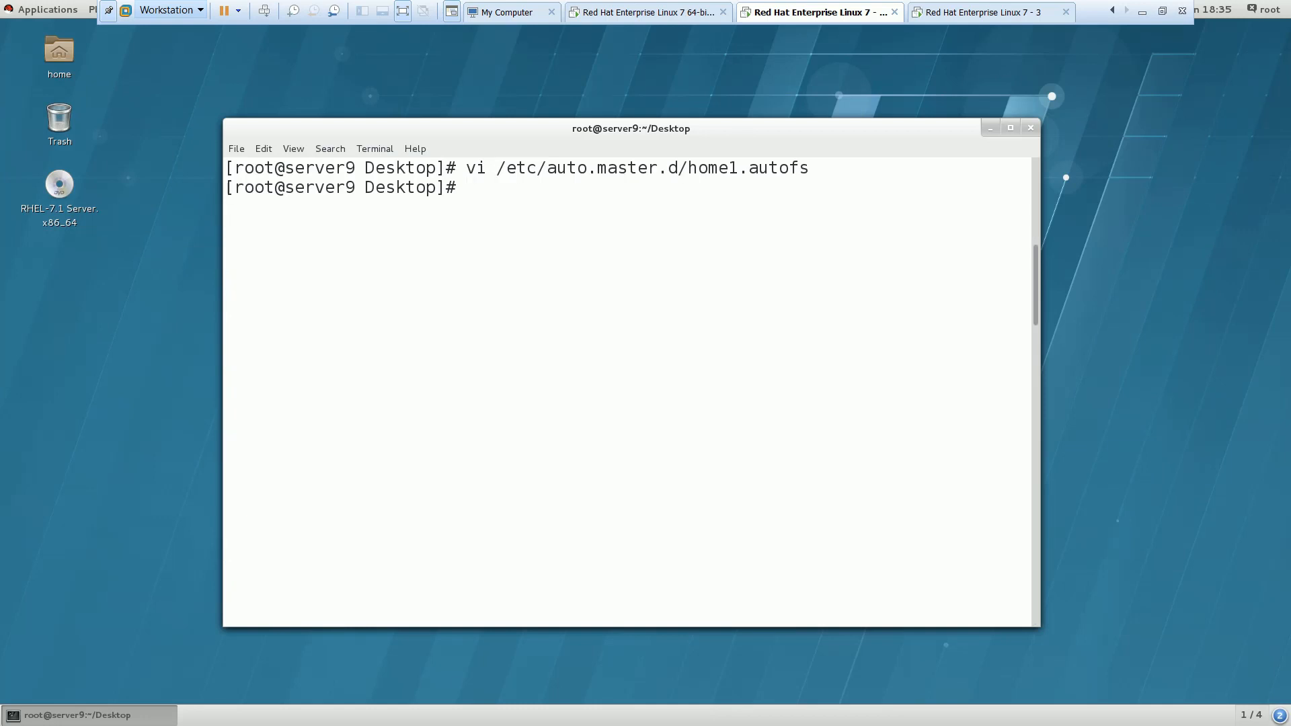
Step: Discard the half-typed cat command and open an empty /etc/auto.home1 in vi insert mode
type("vi")
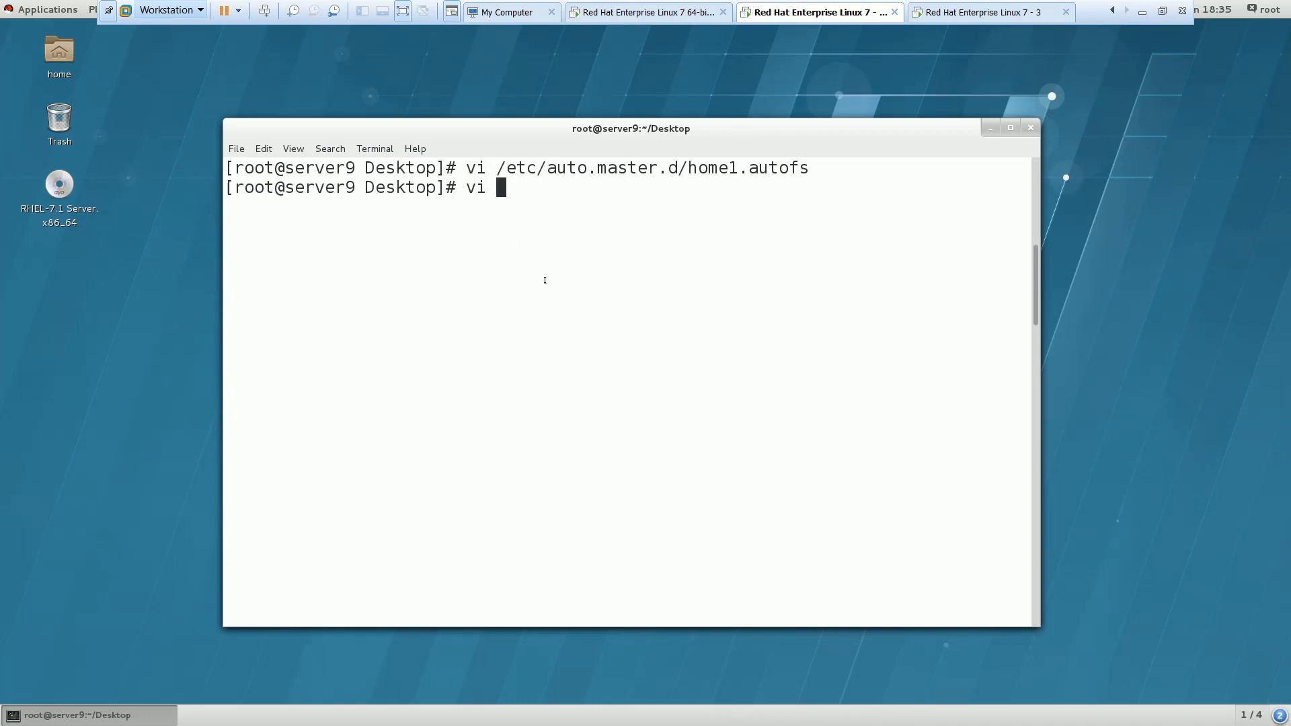
type("/etc/")
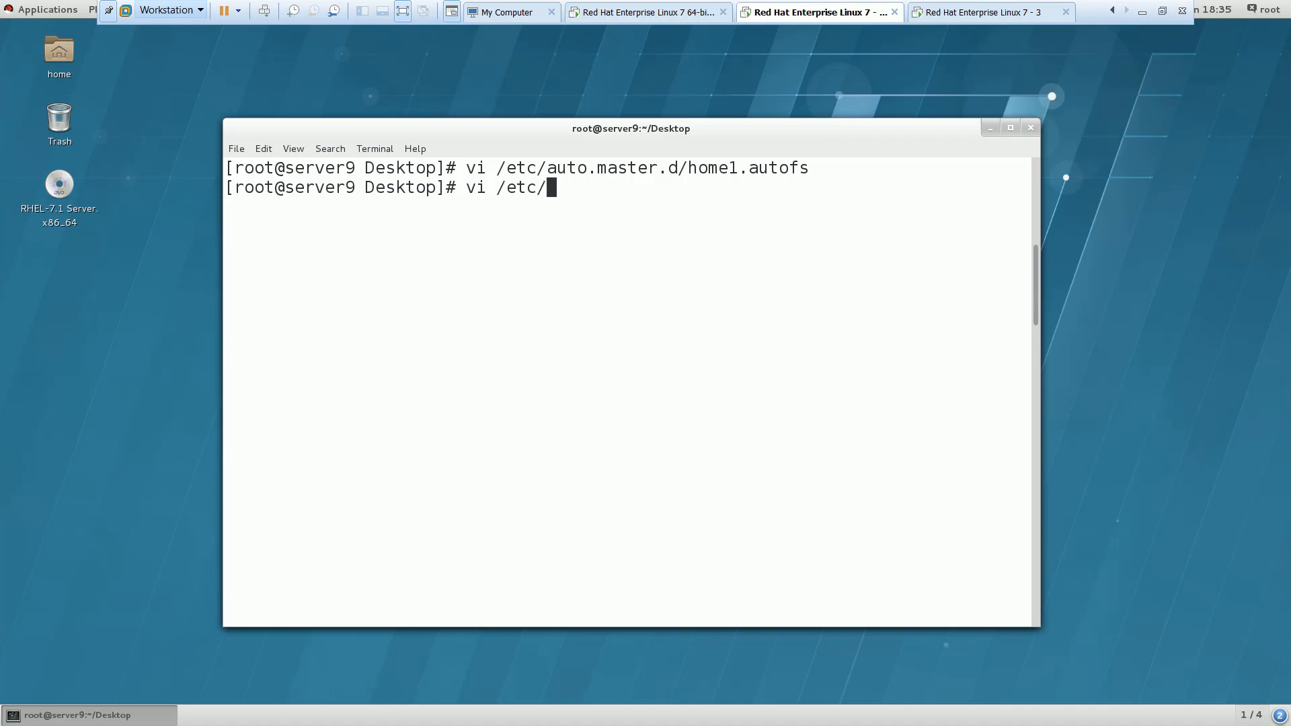
type("h")
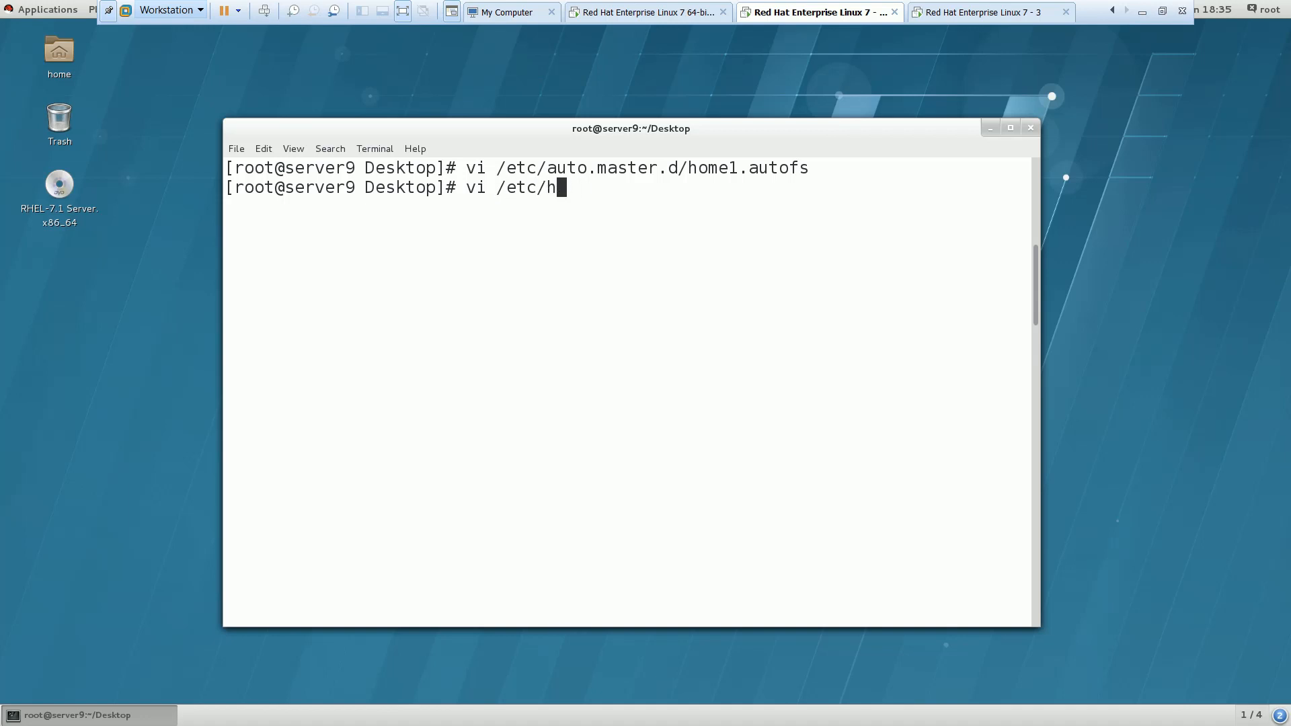
type("cat")
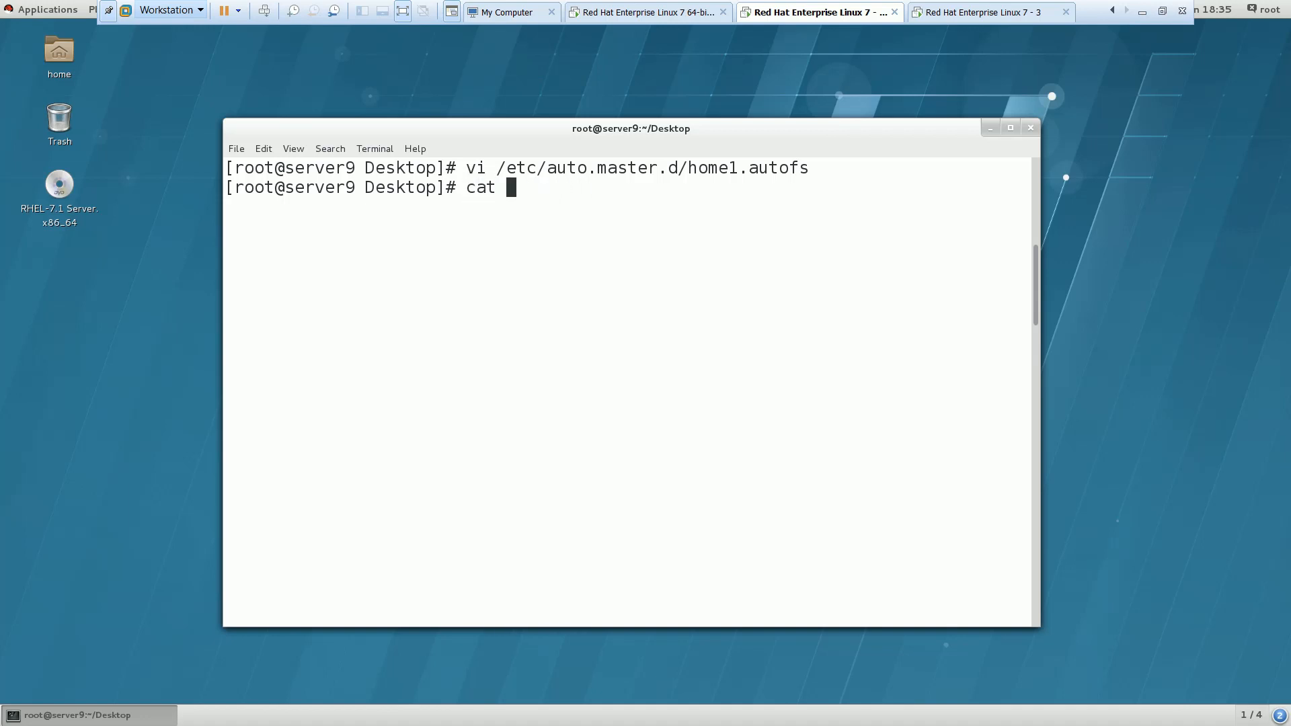
type("/etc/")
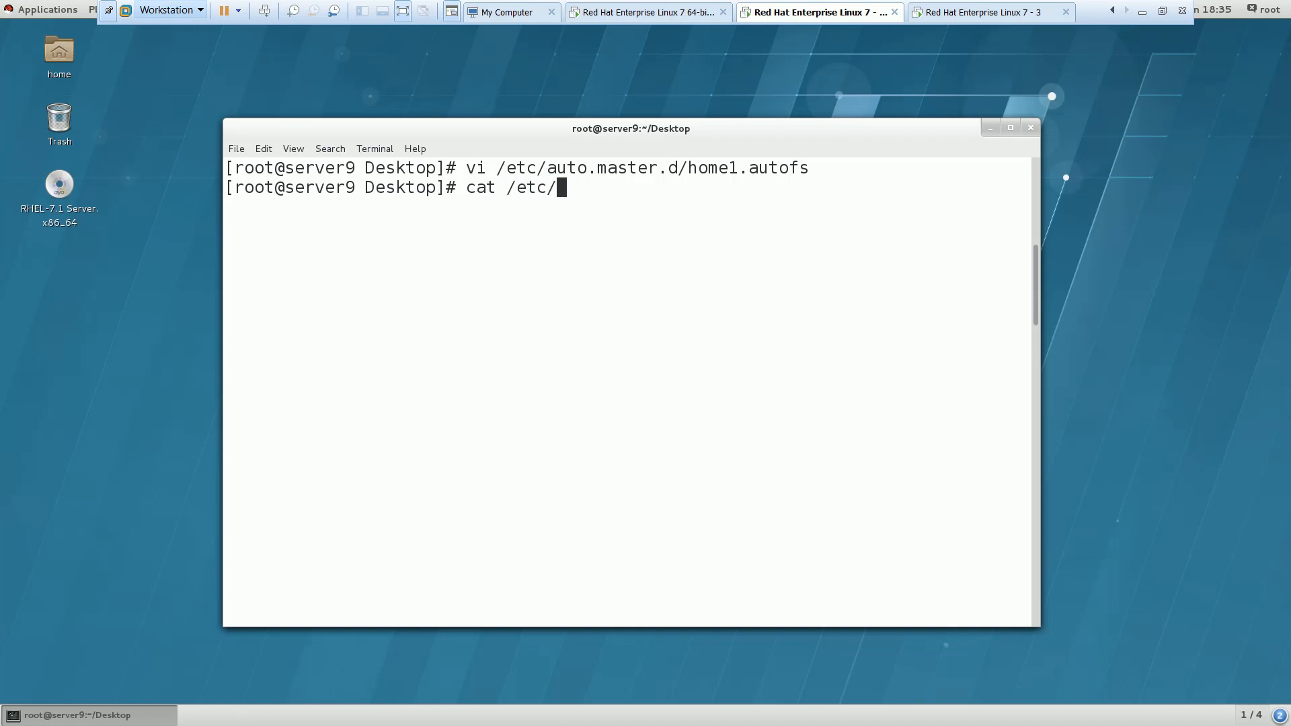
key("BackSpace")
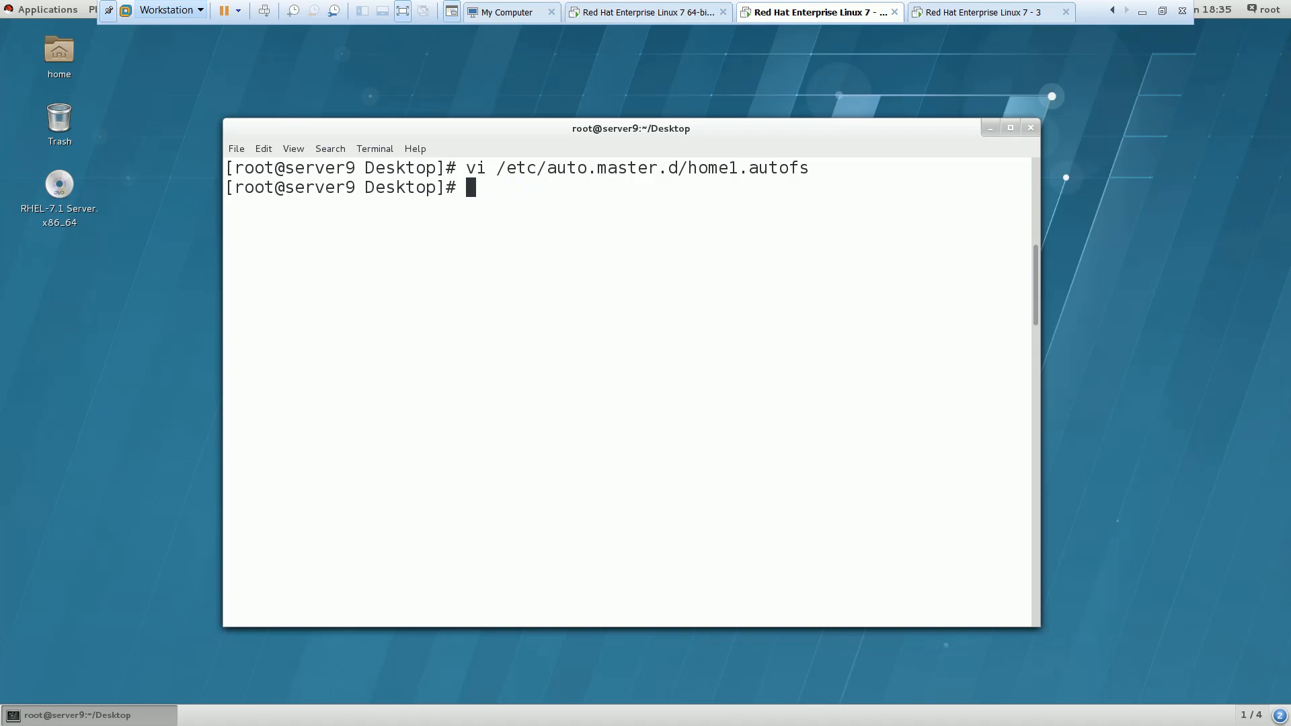
type("vi /etc/")
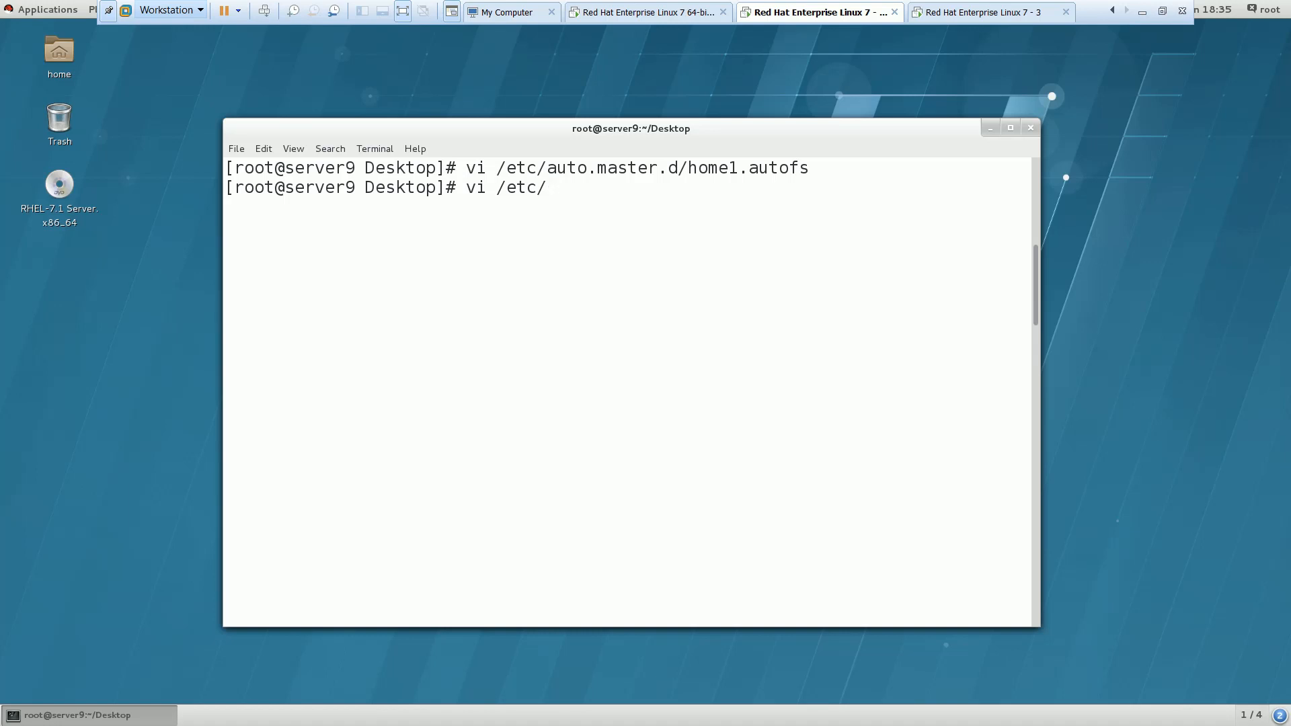
type("auto")
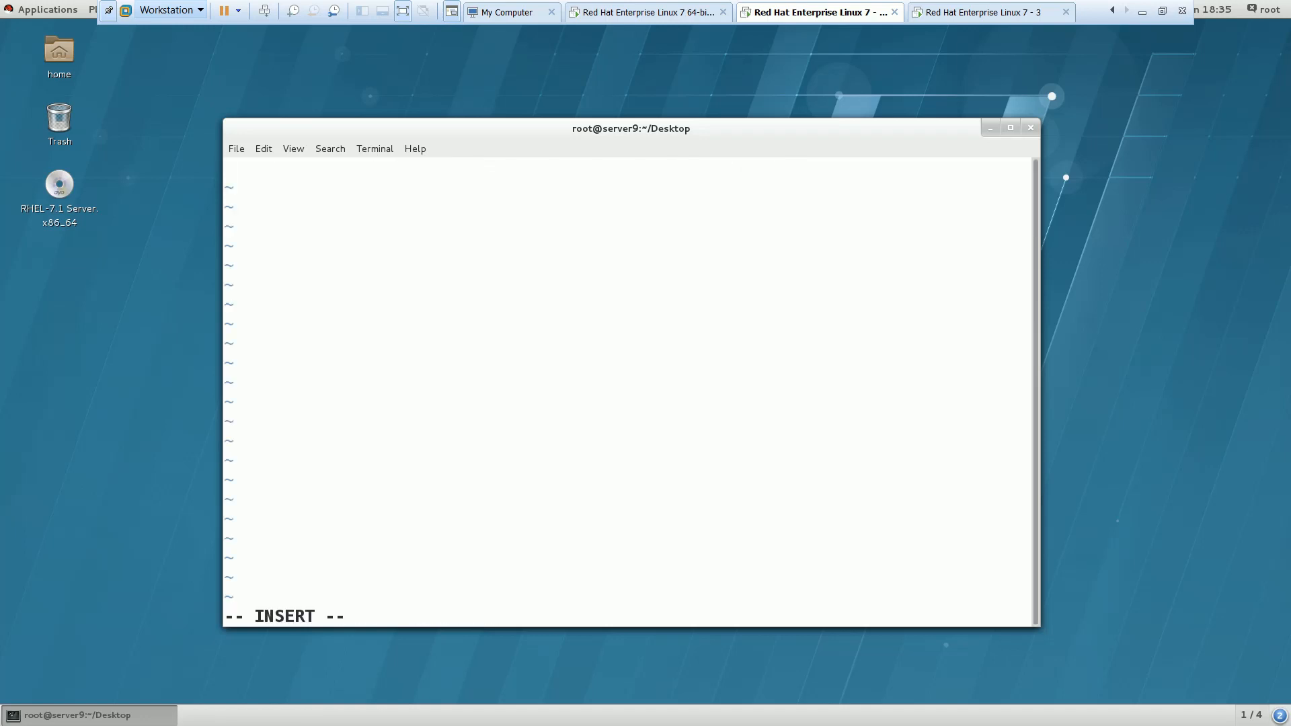
Step: Type the map entry start 'ldapuser9 -rw,sync classroom.example.com'
type("ldap")
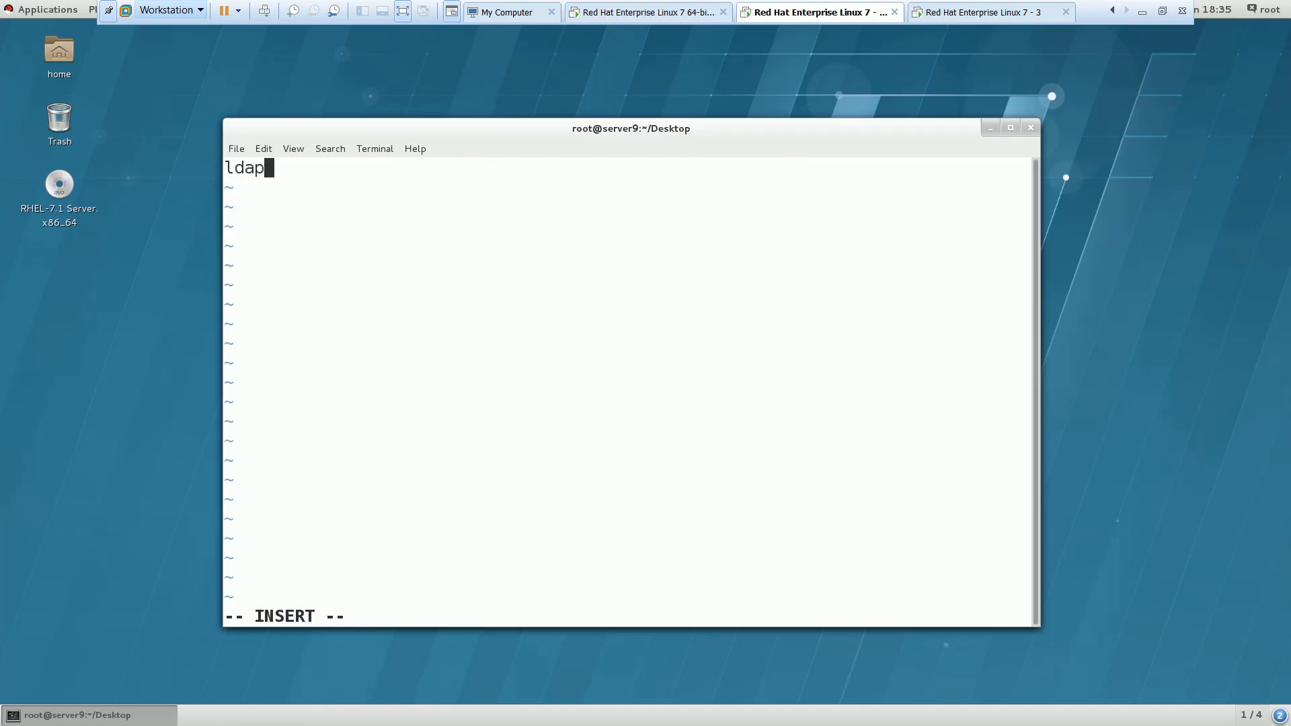
type("user9")
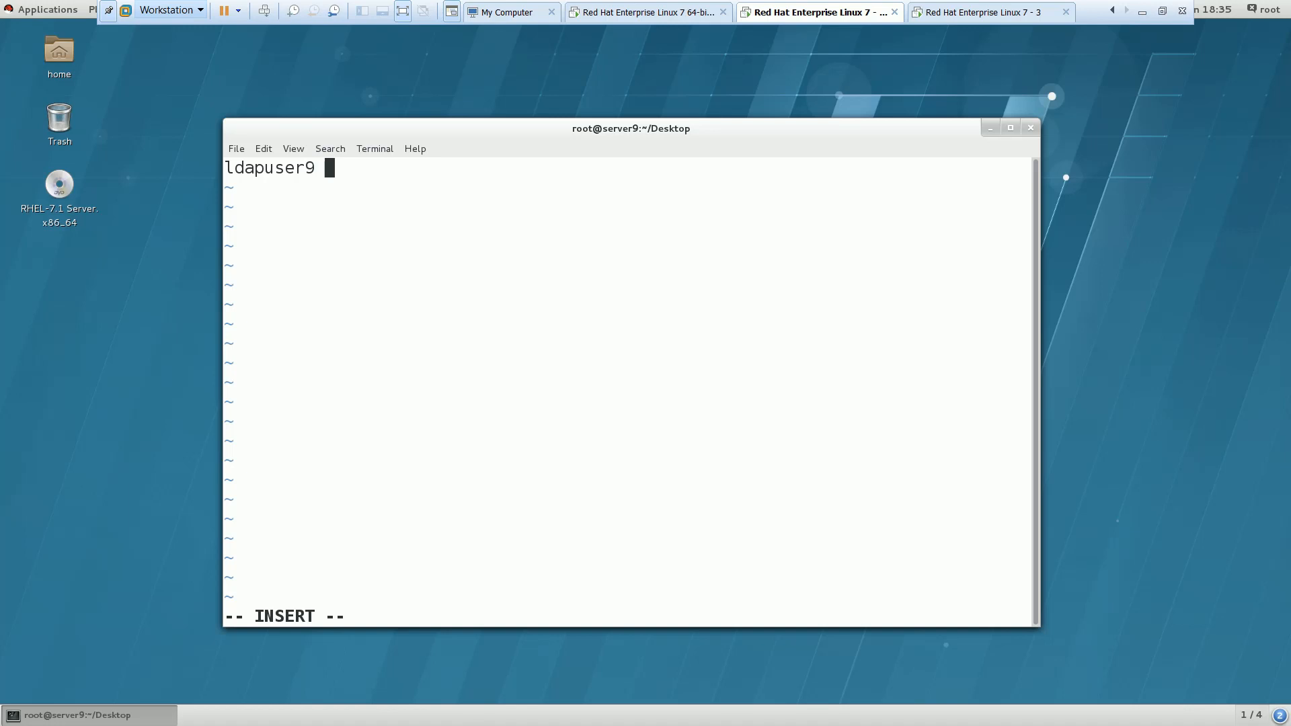
type("-")
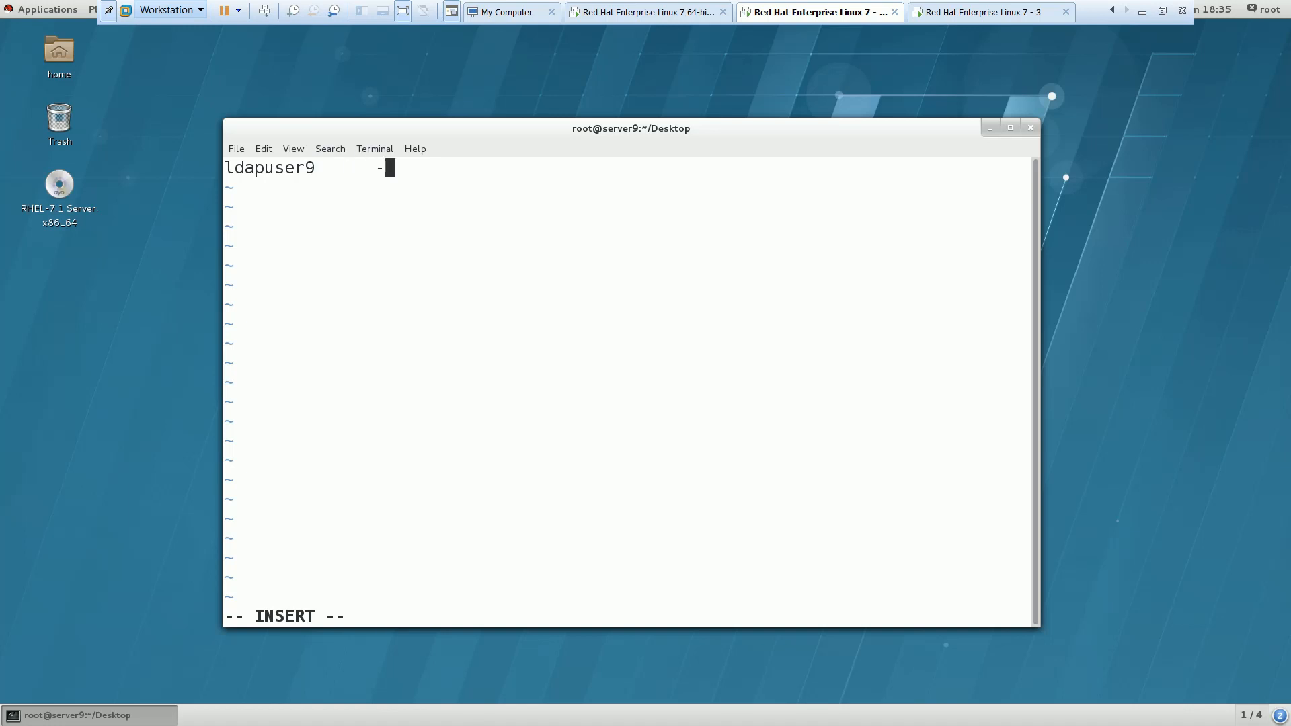
type("rw,sync")
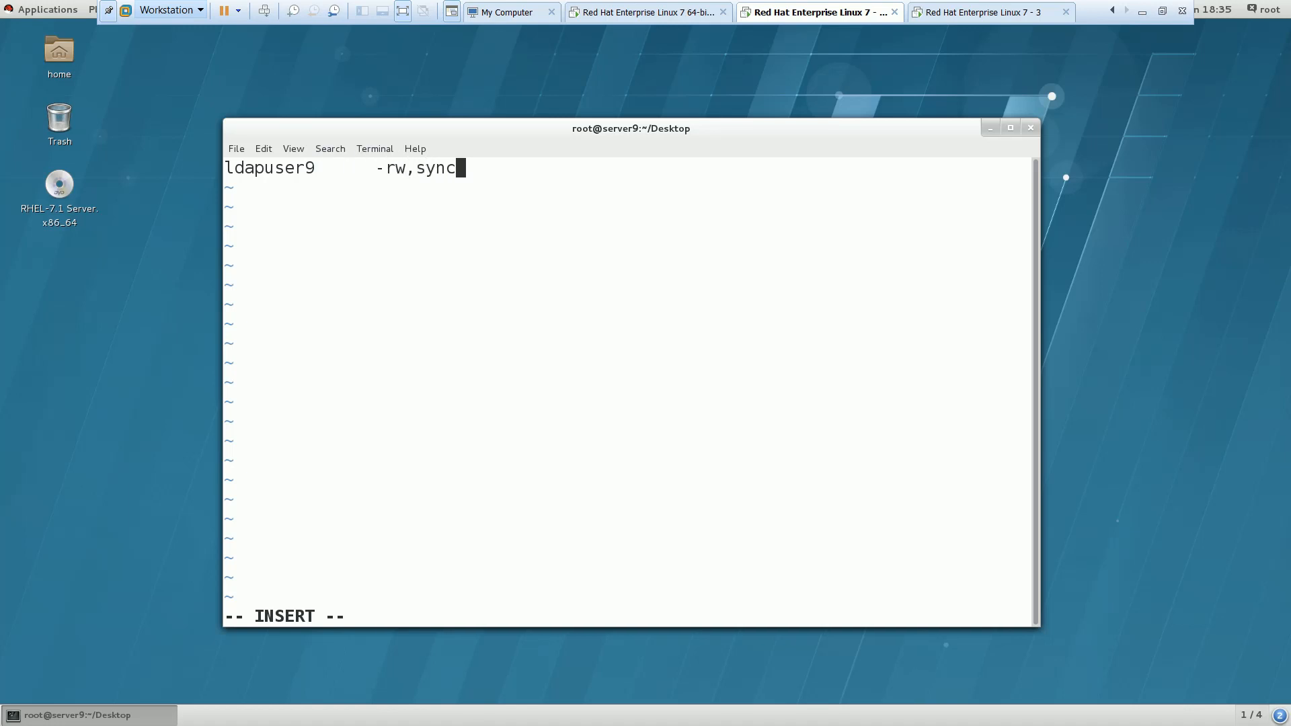
type("cla")
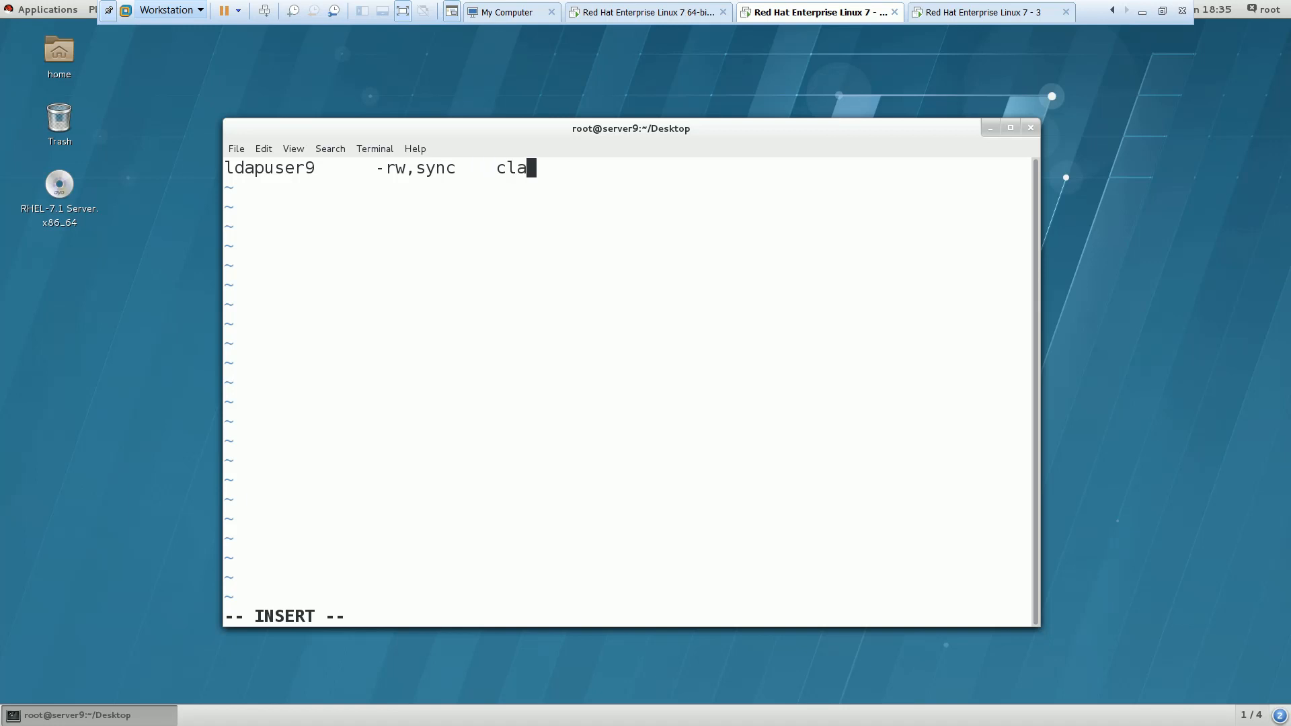
type("sr")
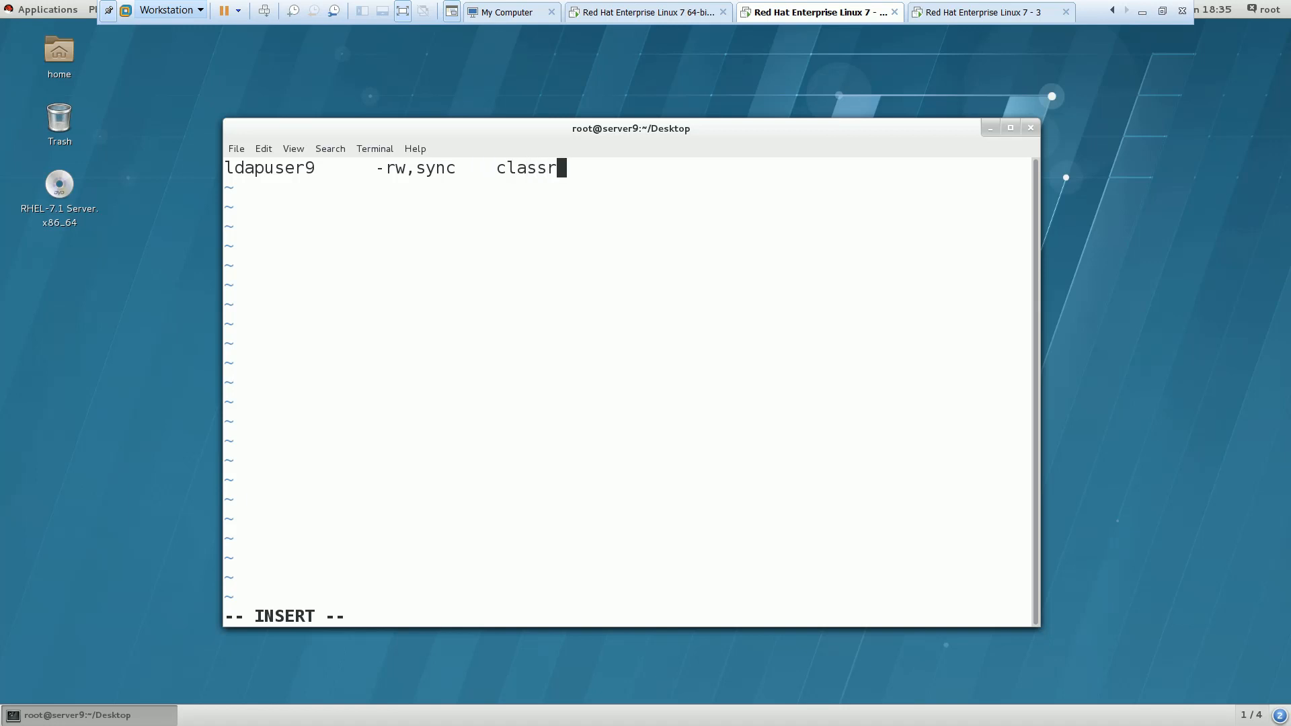
type("oom.e")
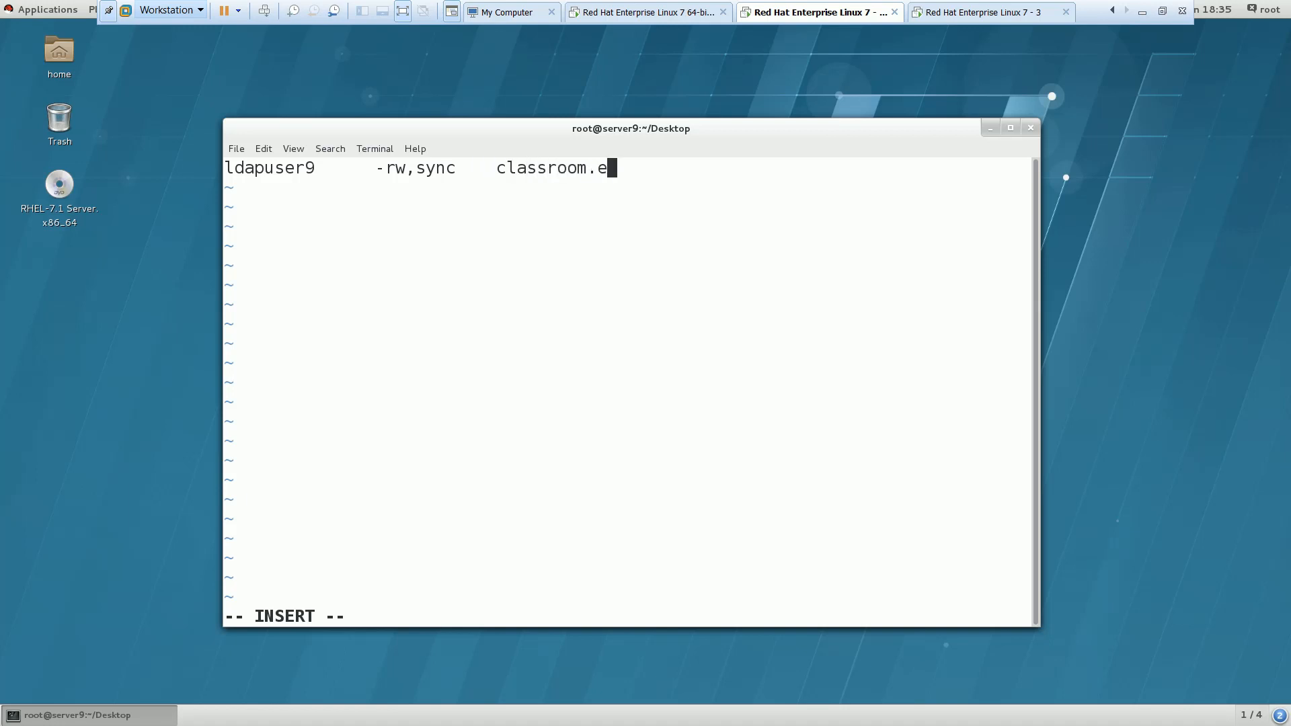
type("xample.com")
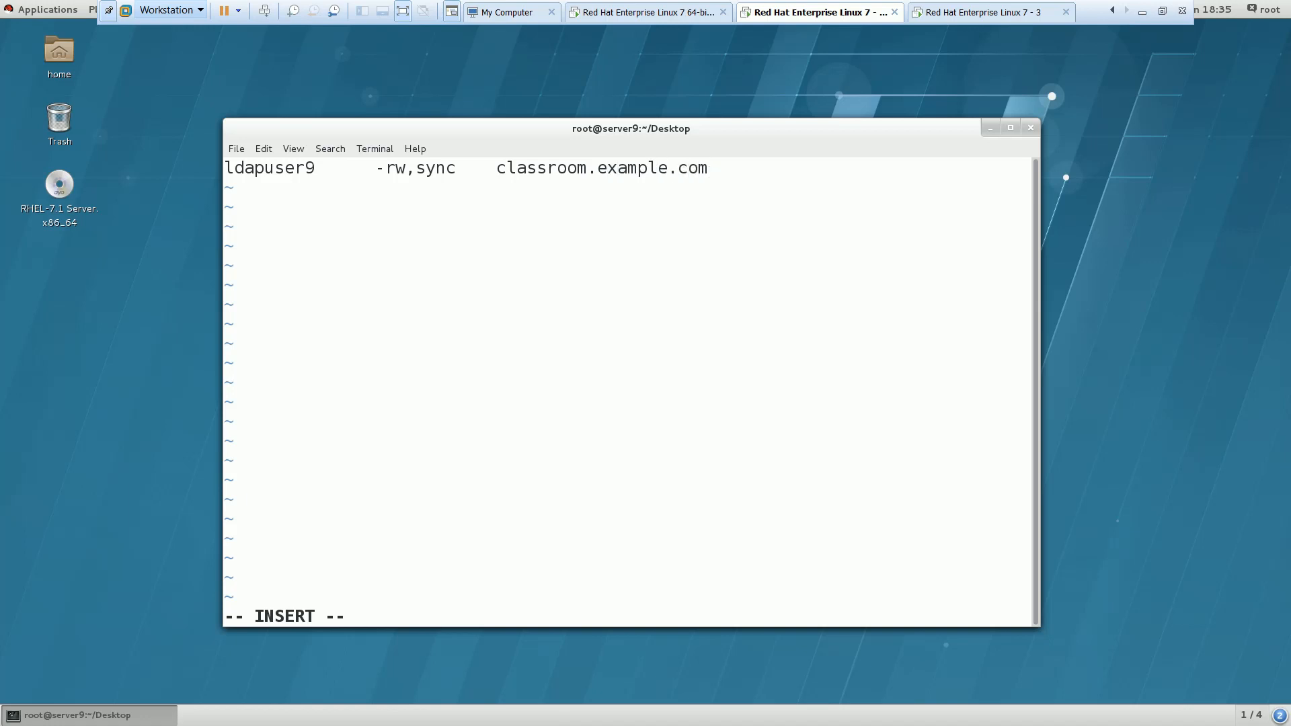
Step: Finish the entry with ':/home/guests/&' and save and quit with :wq!
type(":/")
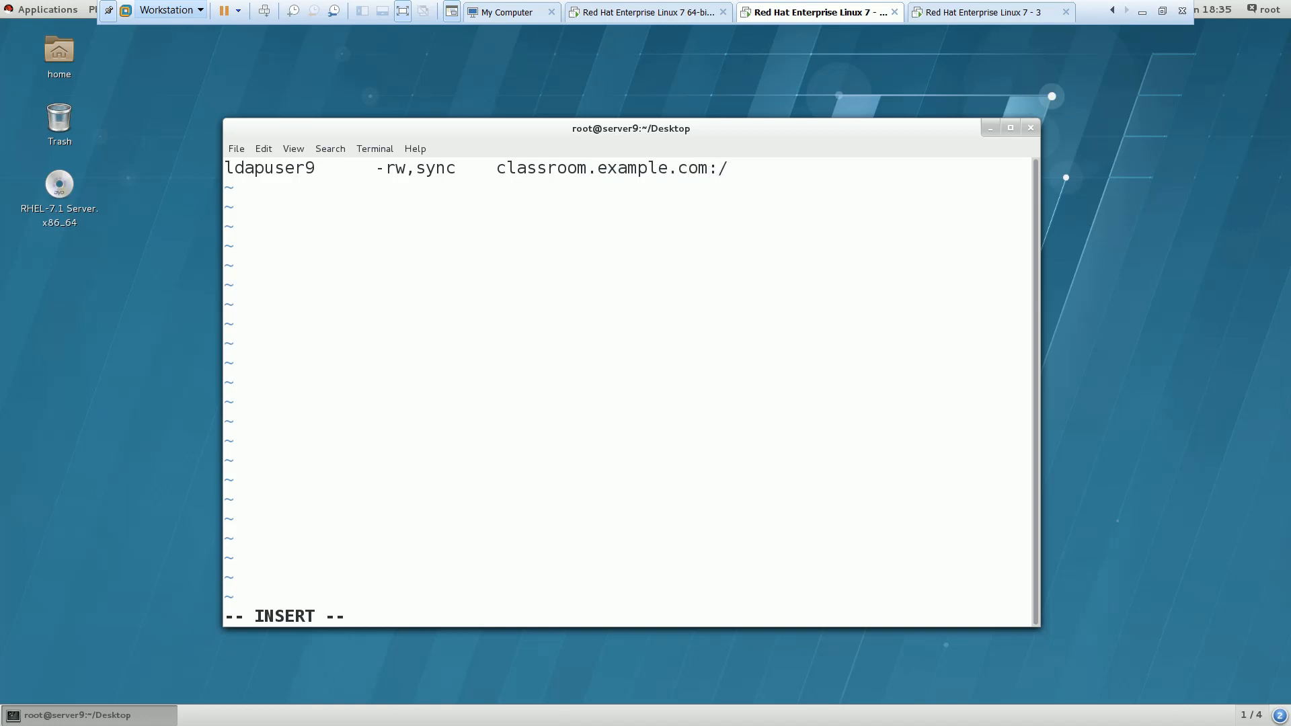
type("home/")
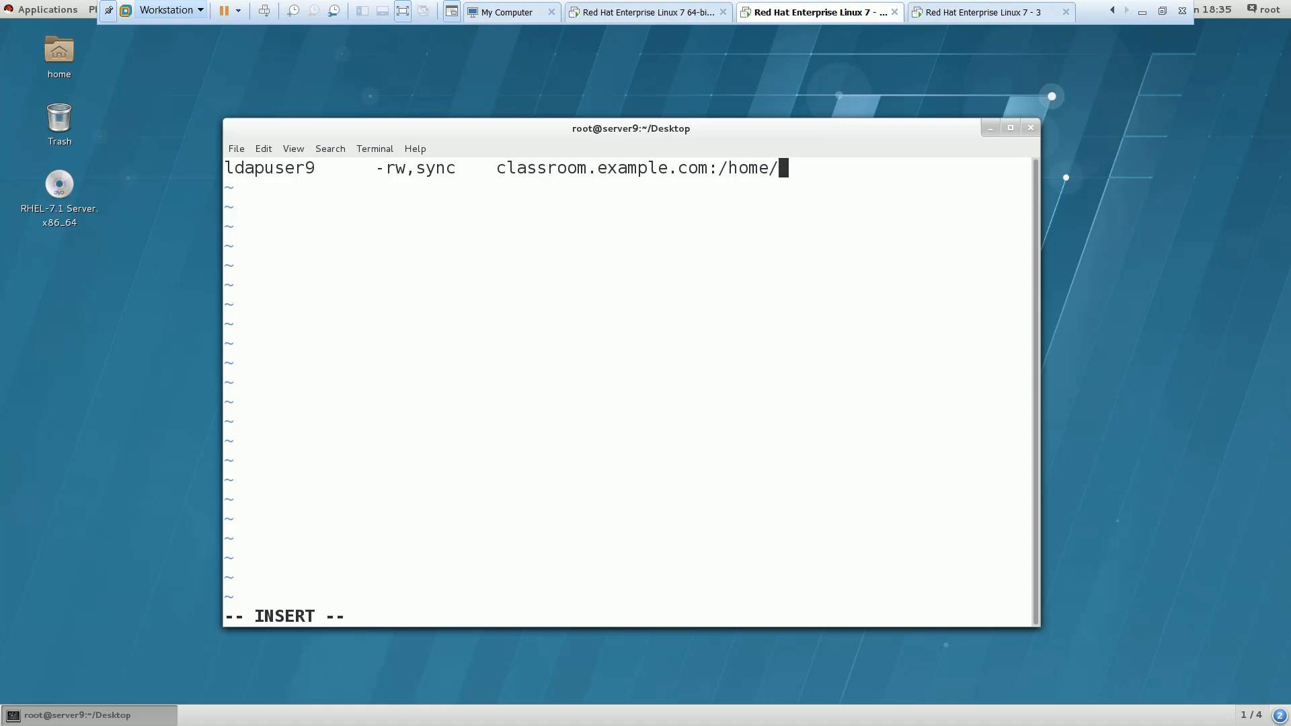
type("guests")
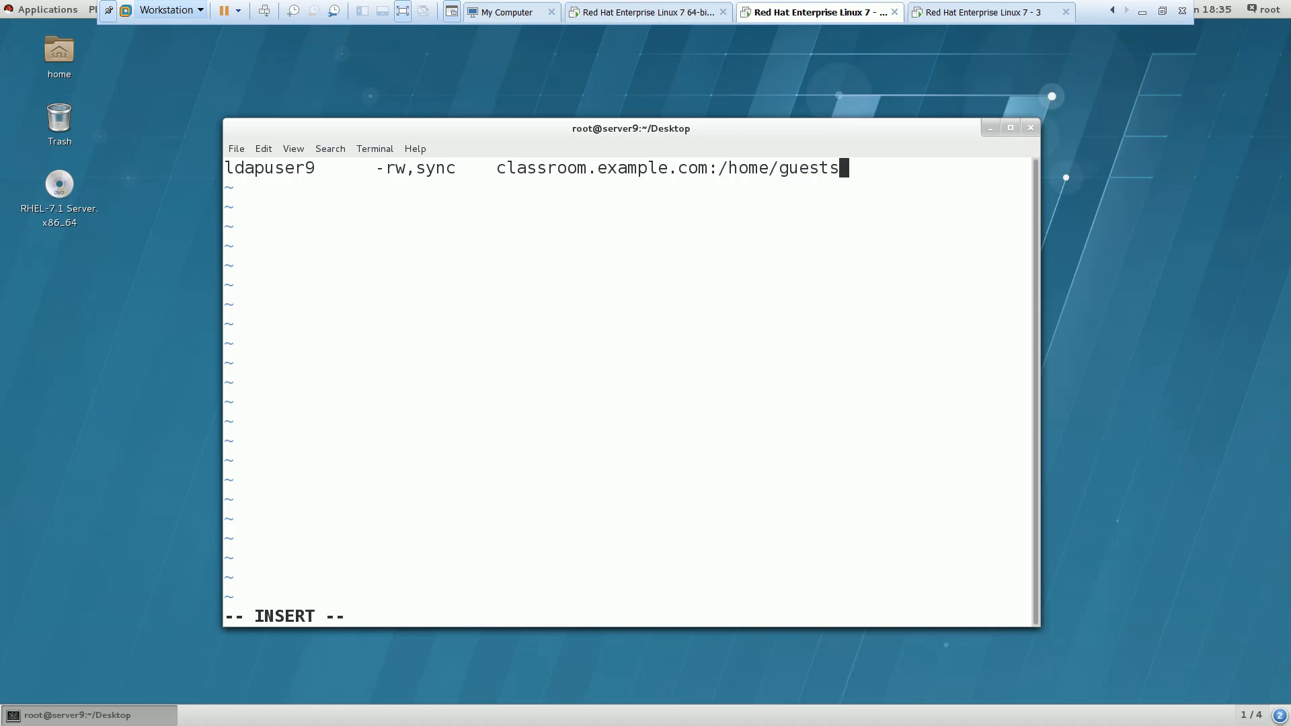
type("/")
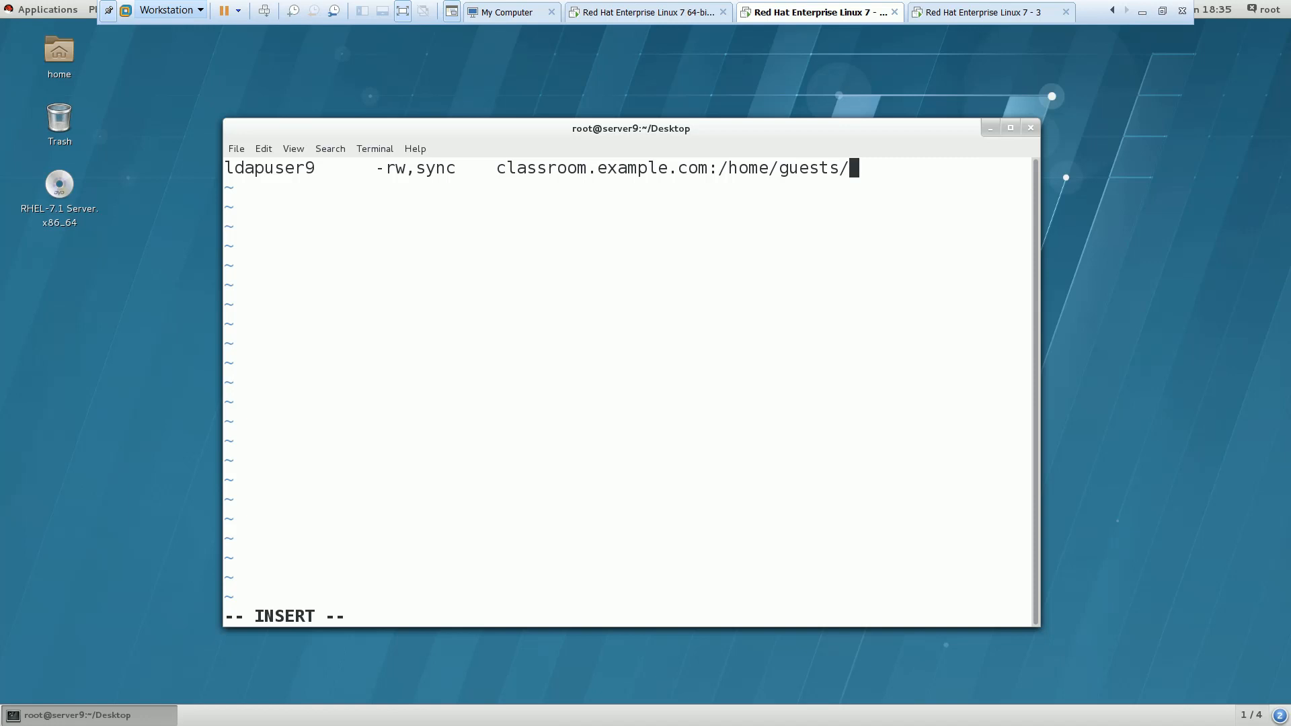
type("&")
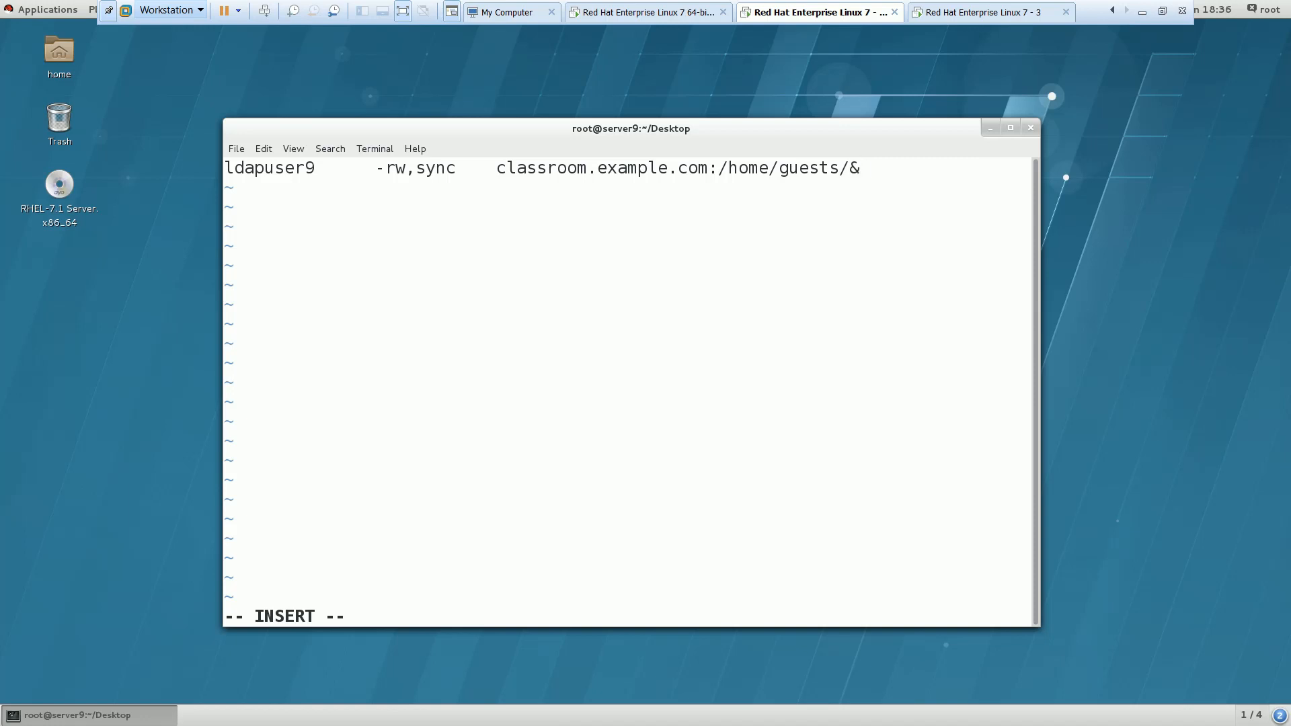
type(":wq!")
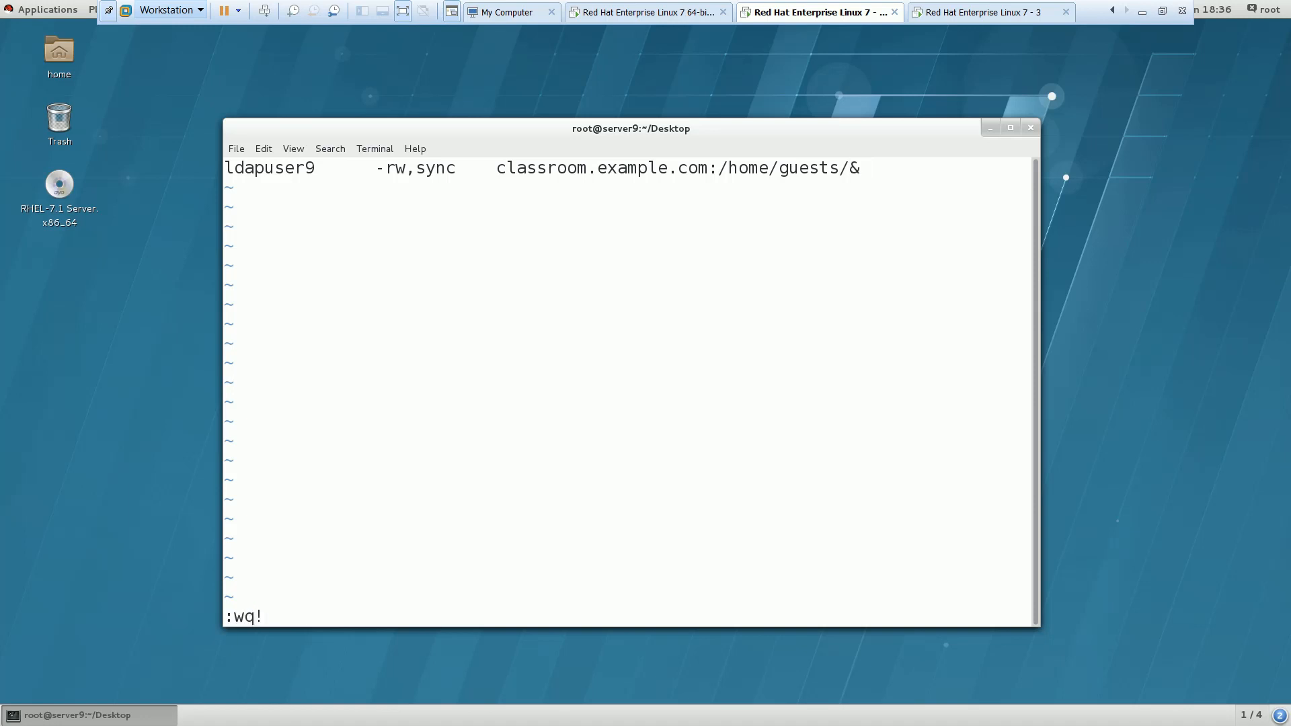
key("Return")
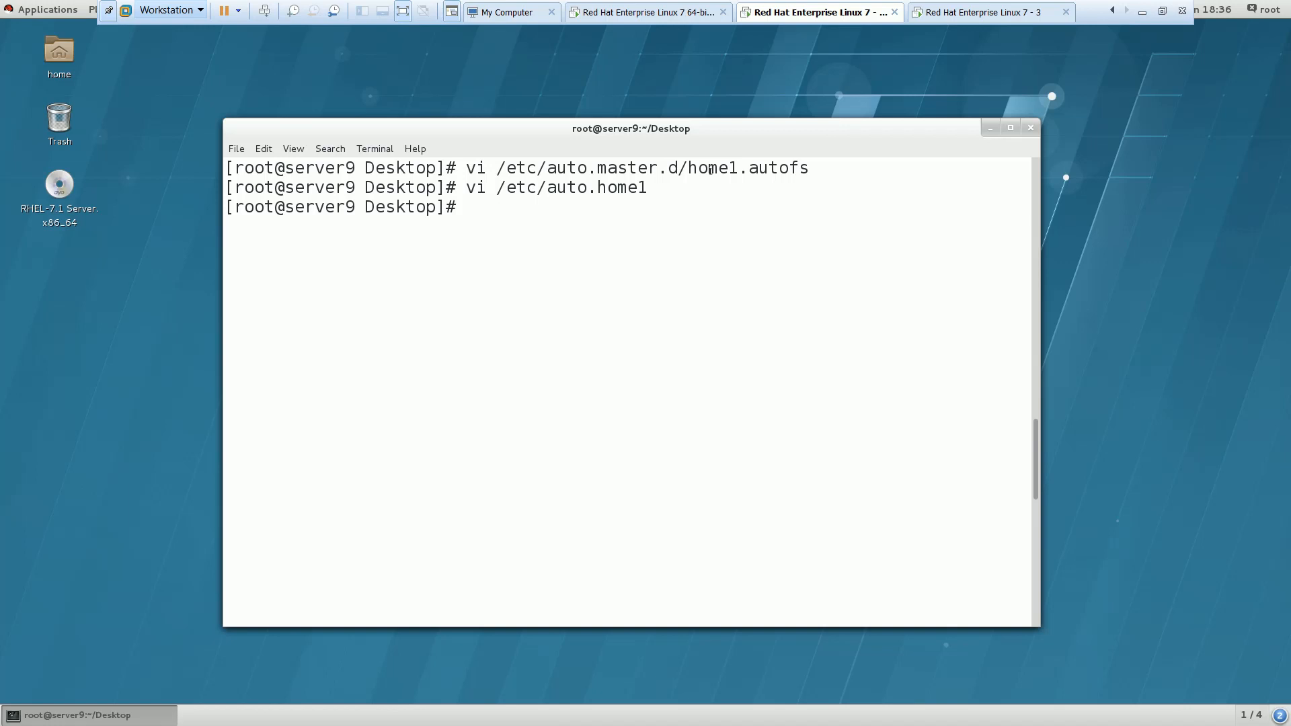
Step: Delete /etc/auto.master.d/home.autofs, correcting the mistyped path and confirming with y
type("rm /etc/")
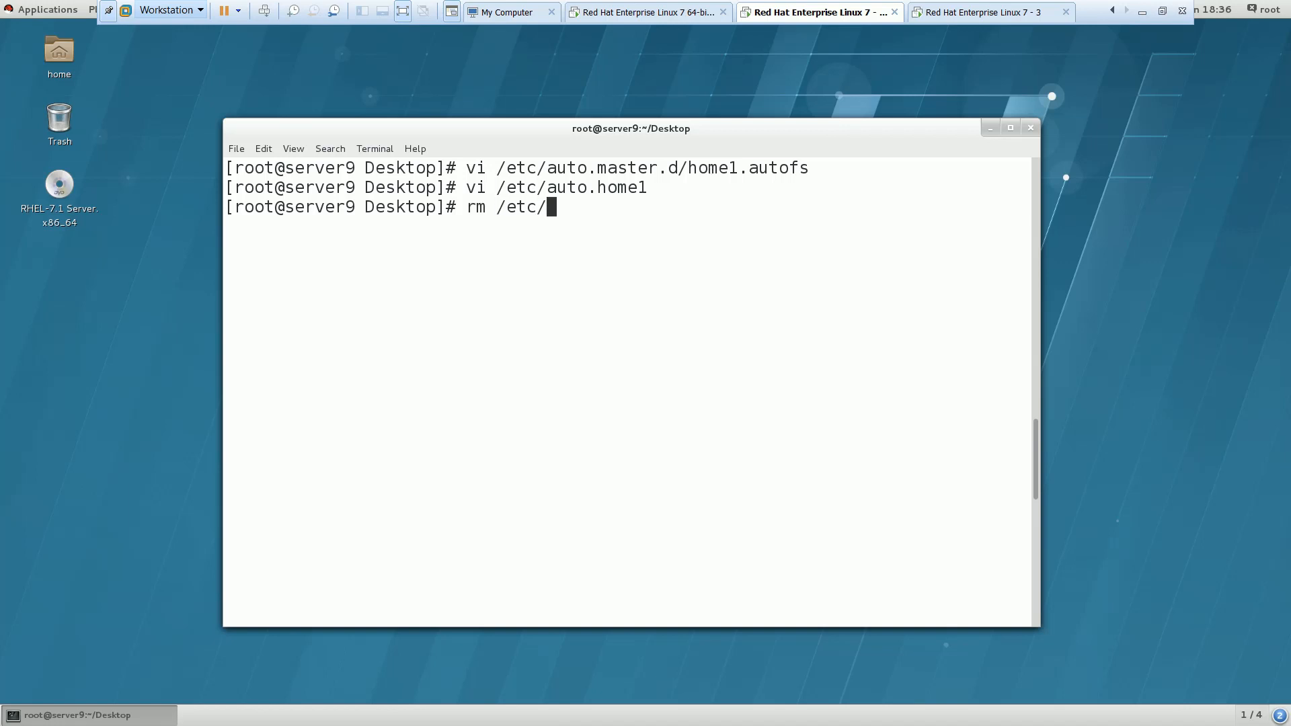
type("autom.")
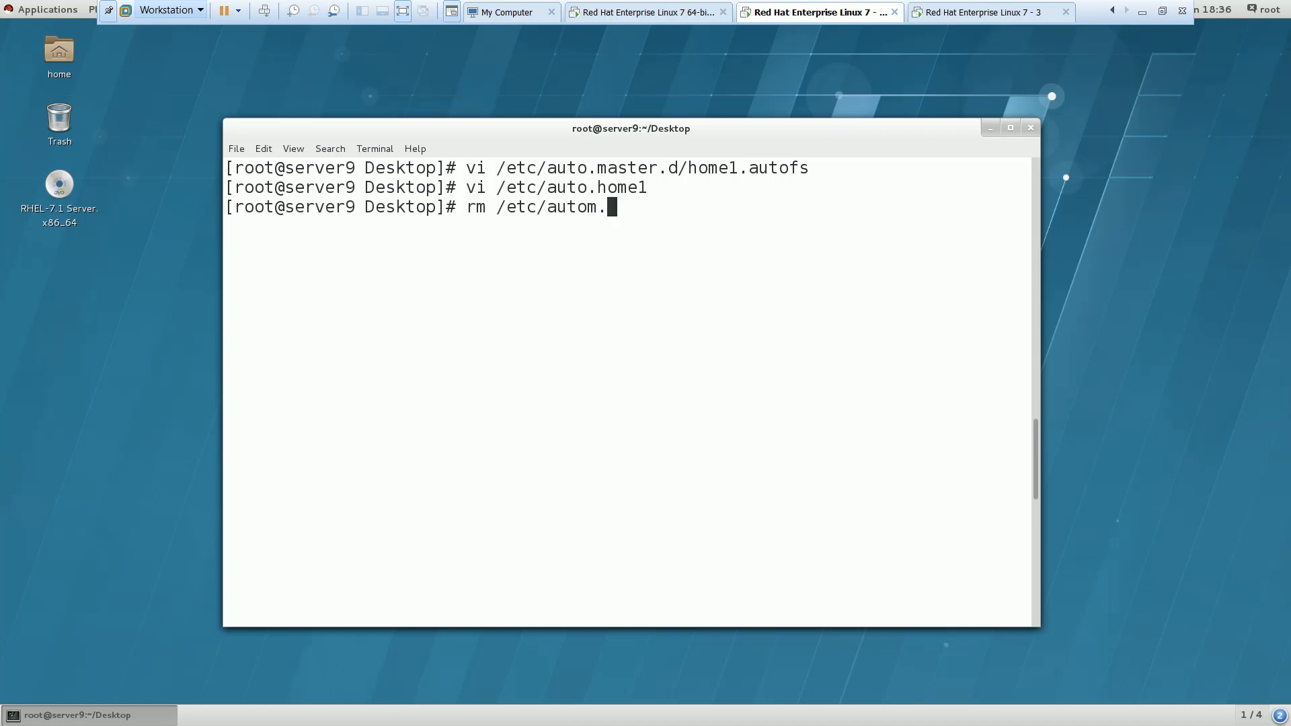
type("master")
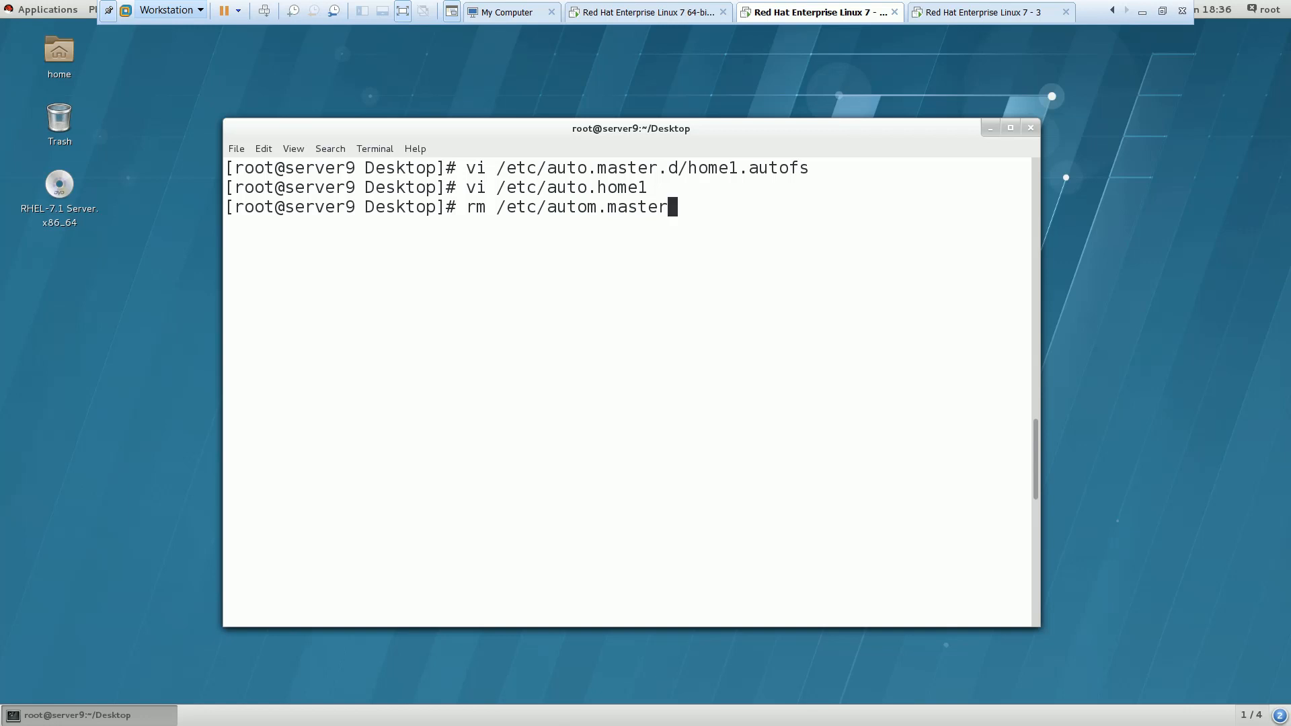
type("/home")
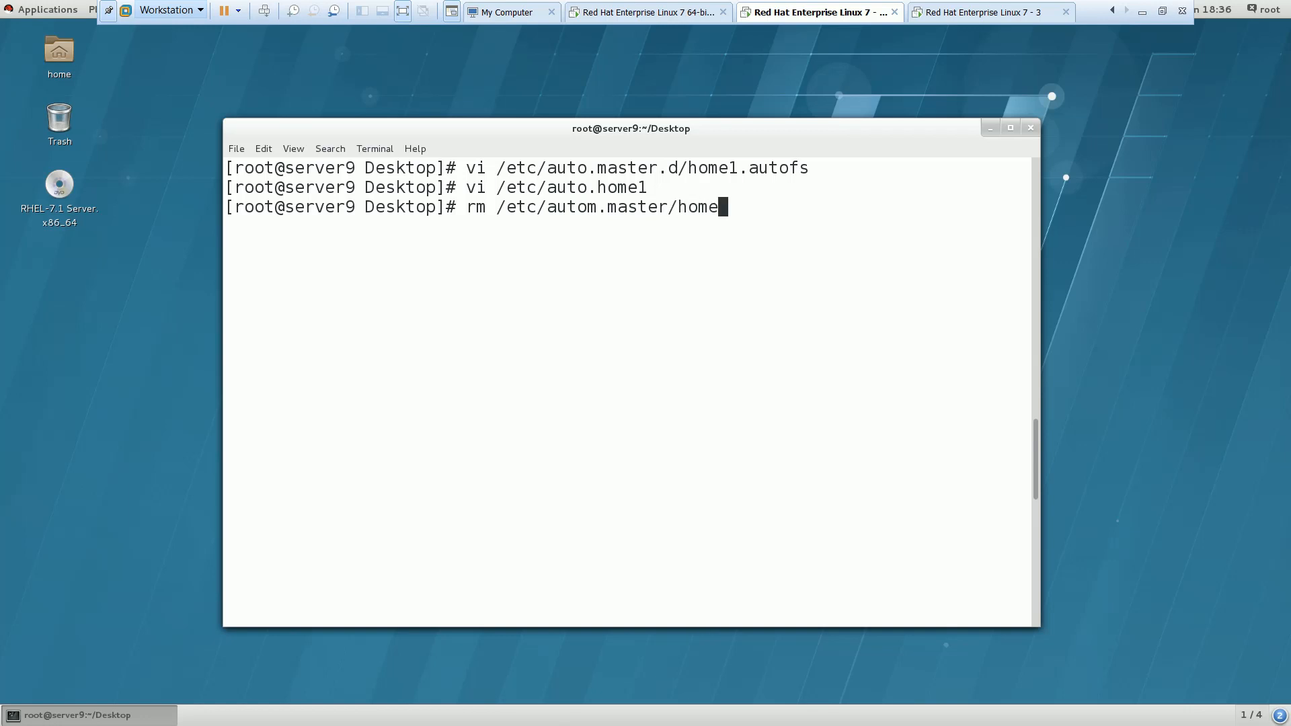
type(".au")
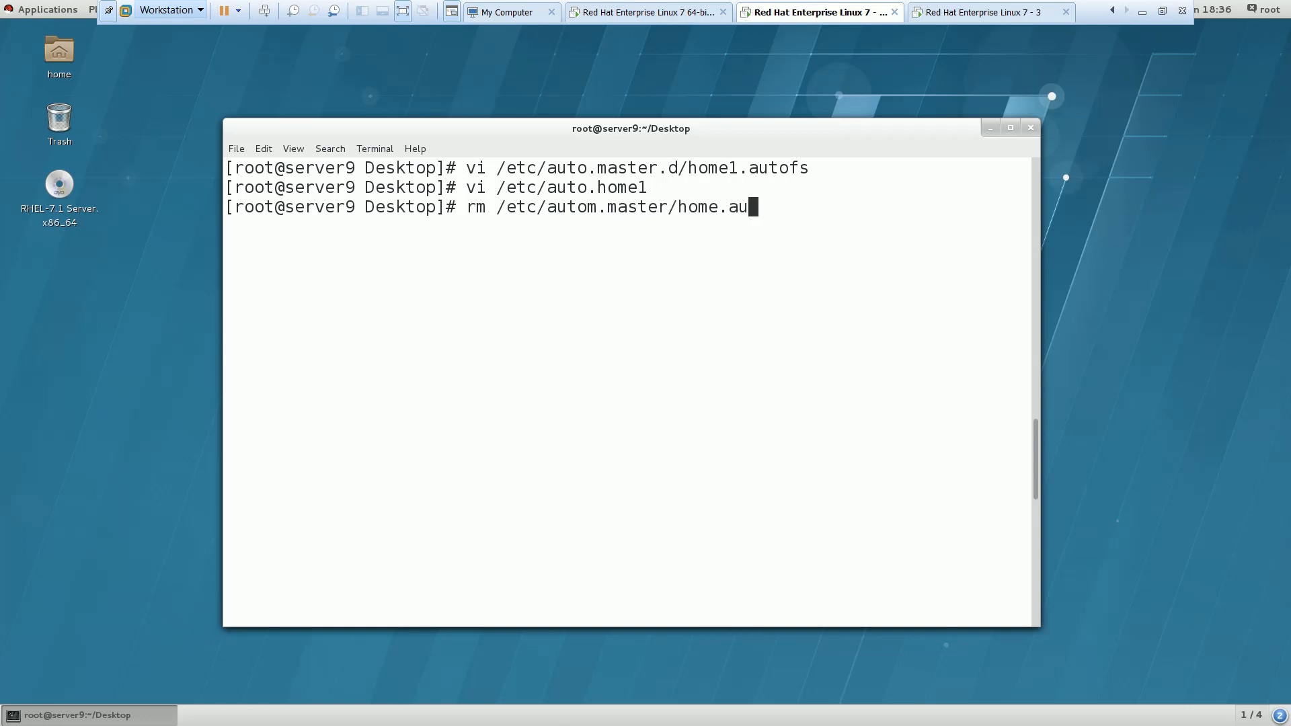
type("to")
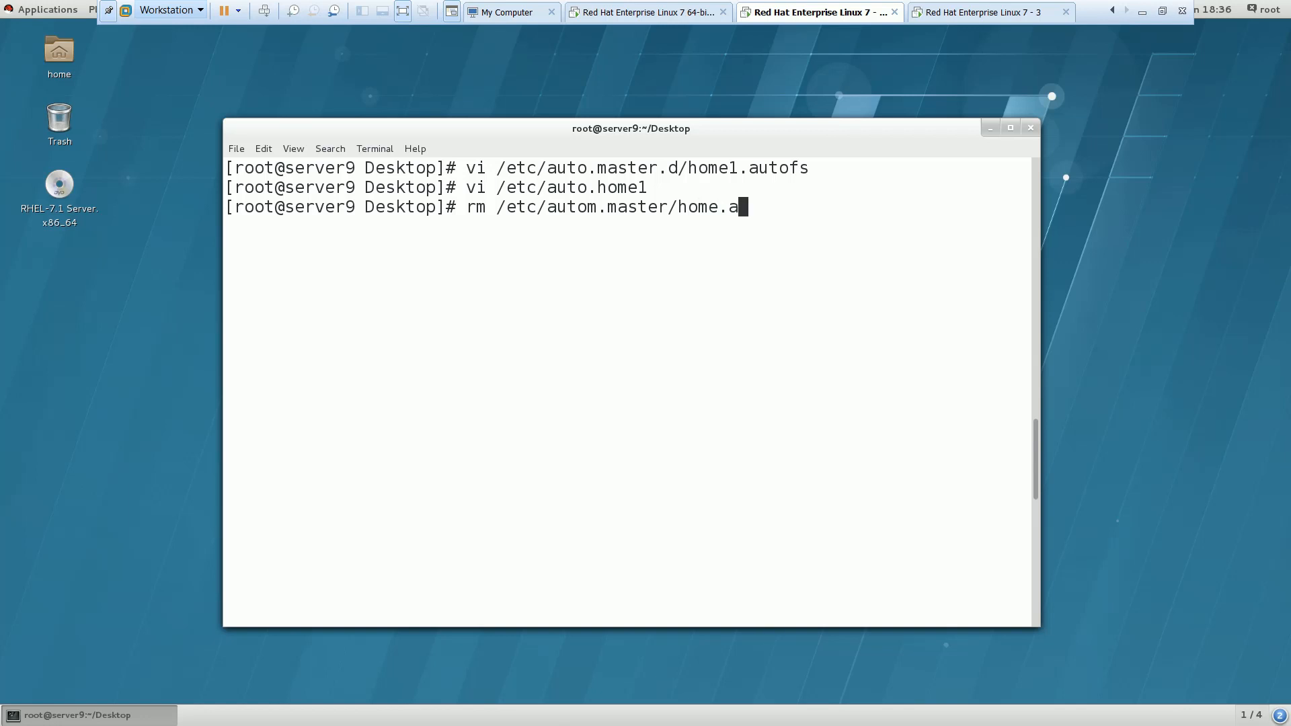
key("BackSpace")
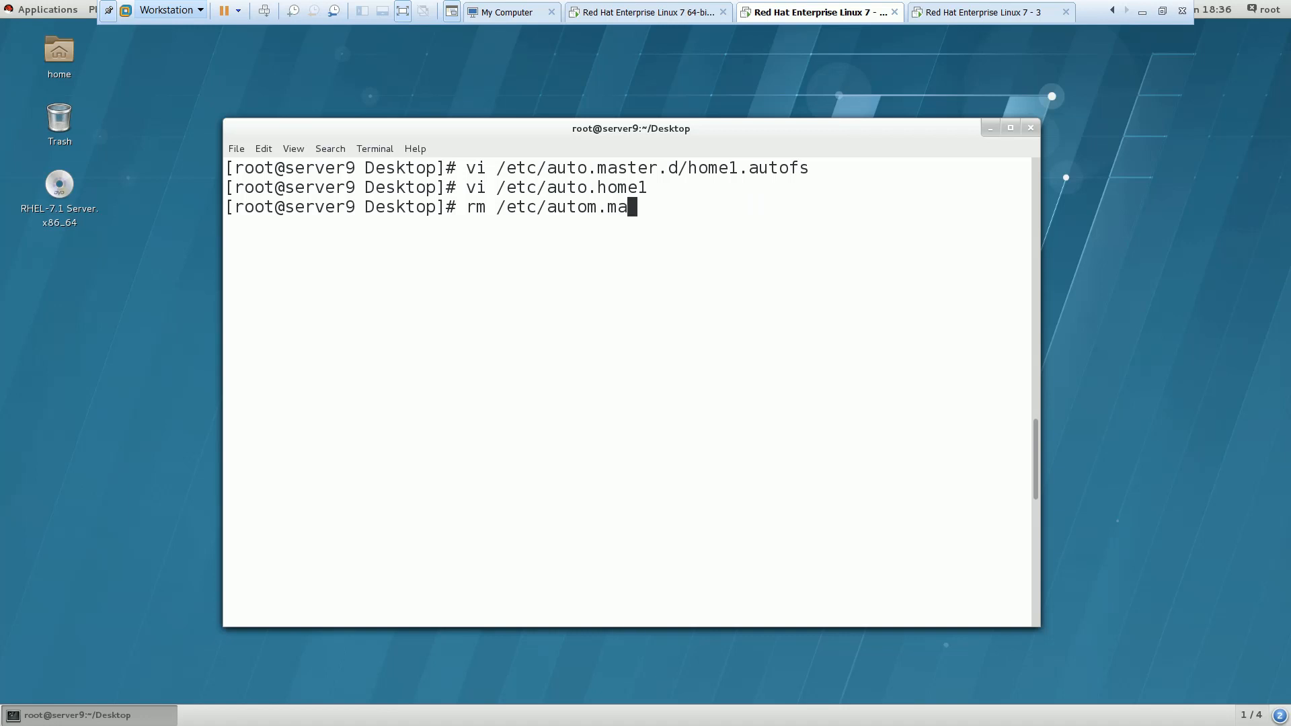
key("BackSpace")
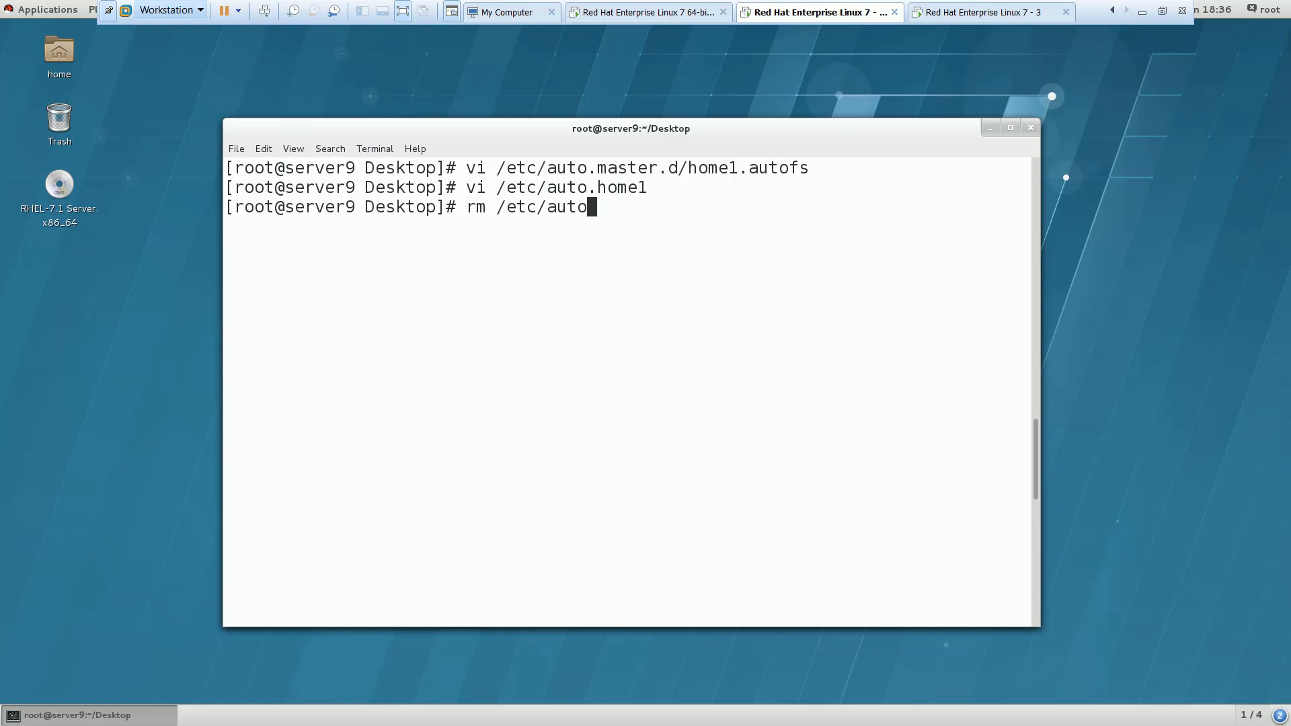
type(".master")
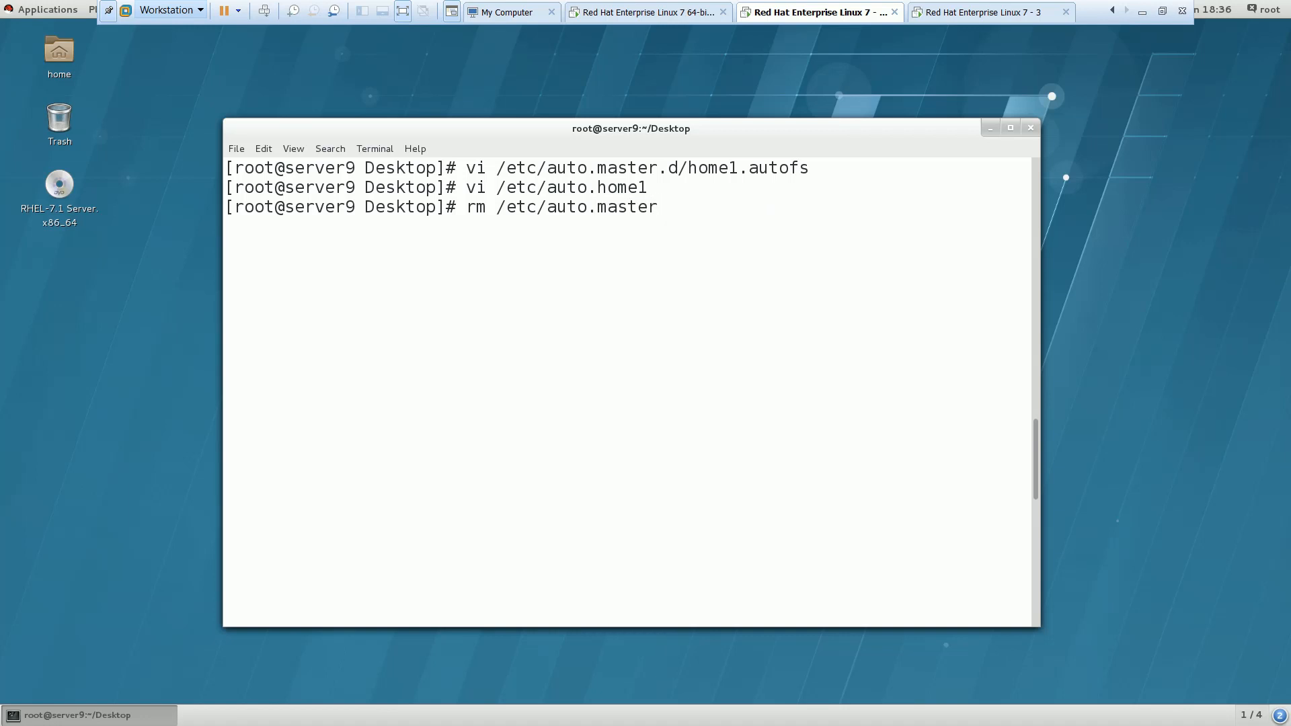
type(".d/")
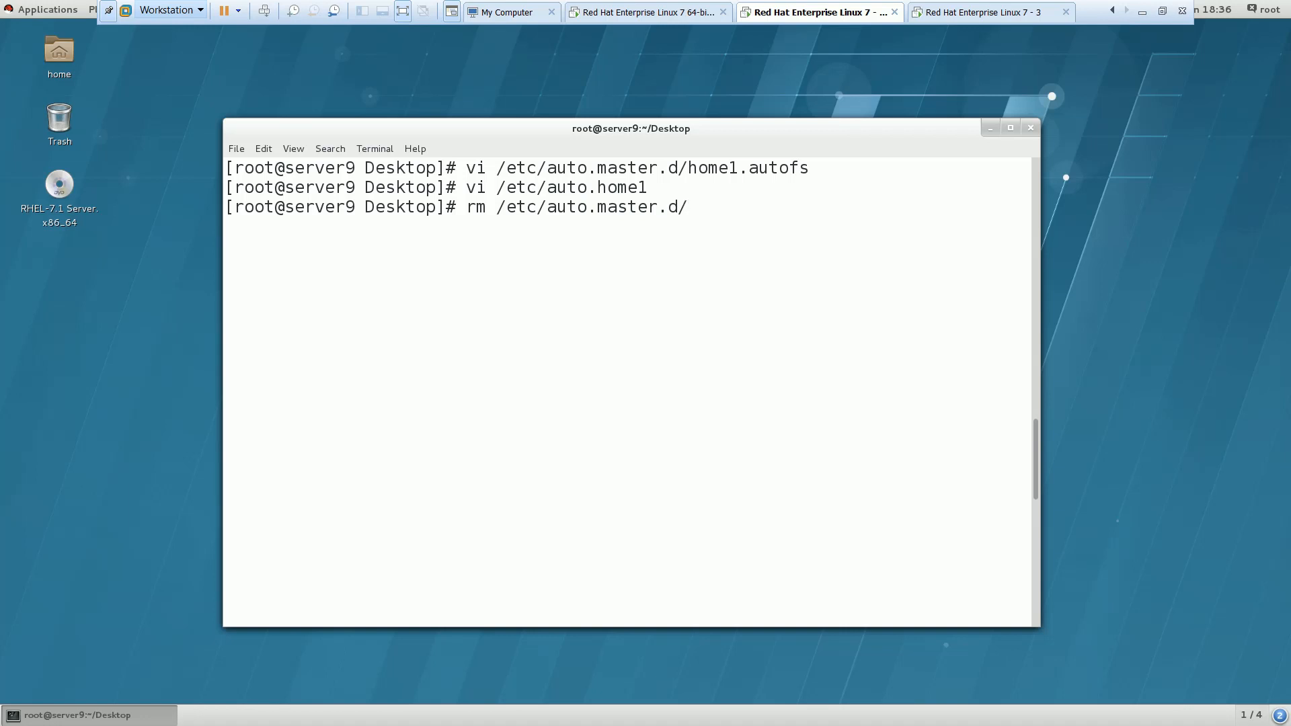
type("home.autofs")
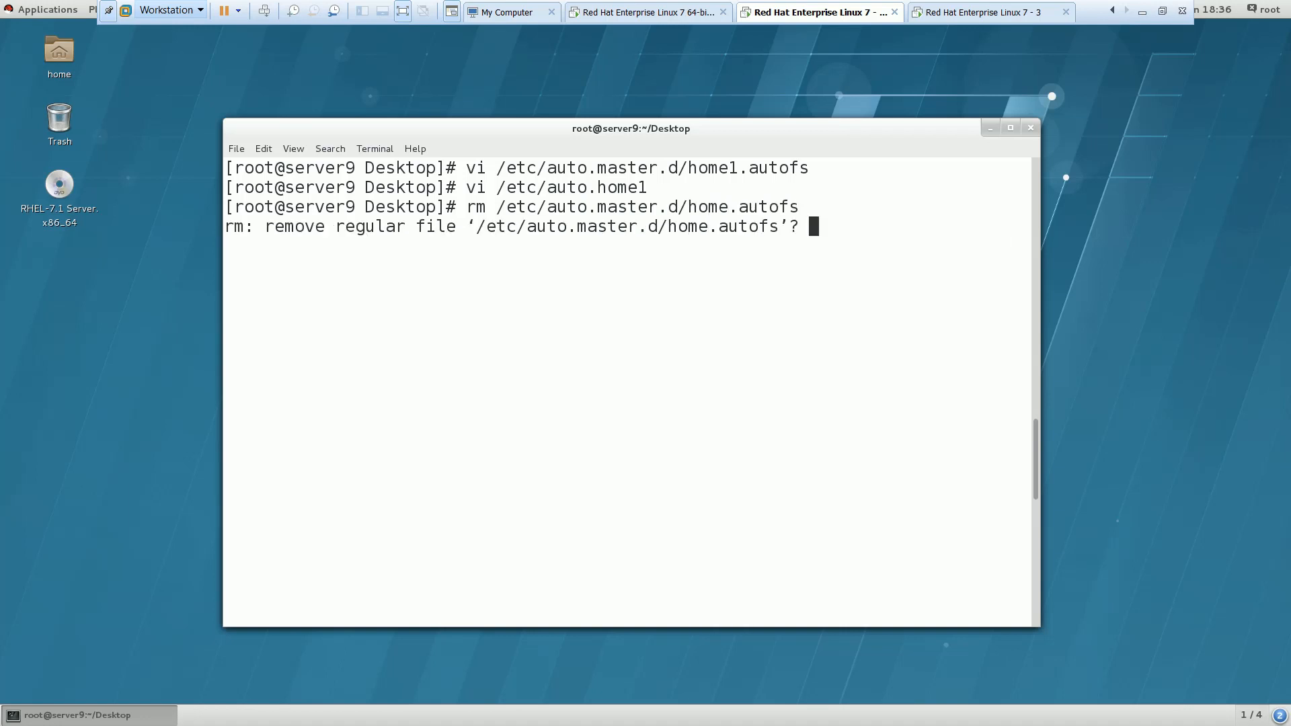
type("y")
type("rm /etc/")
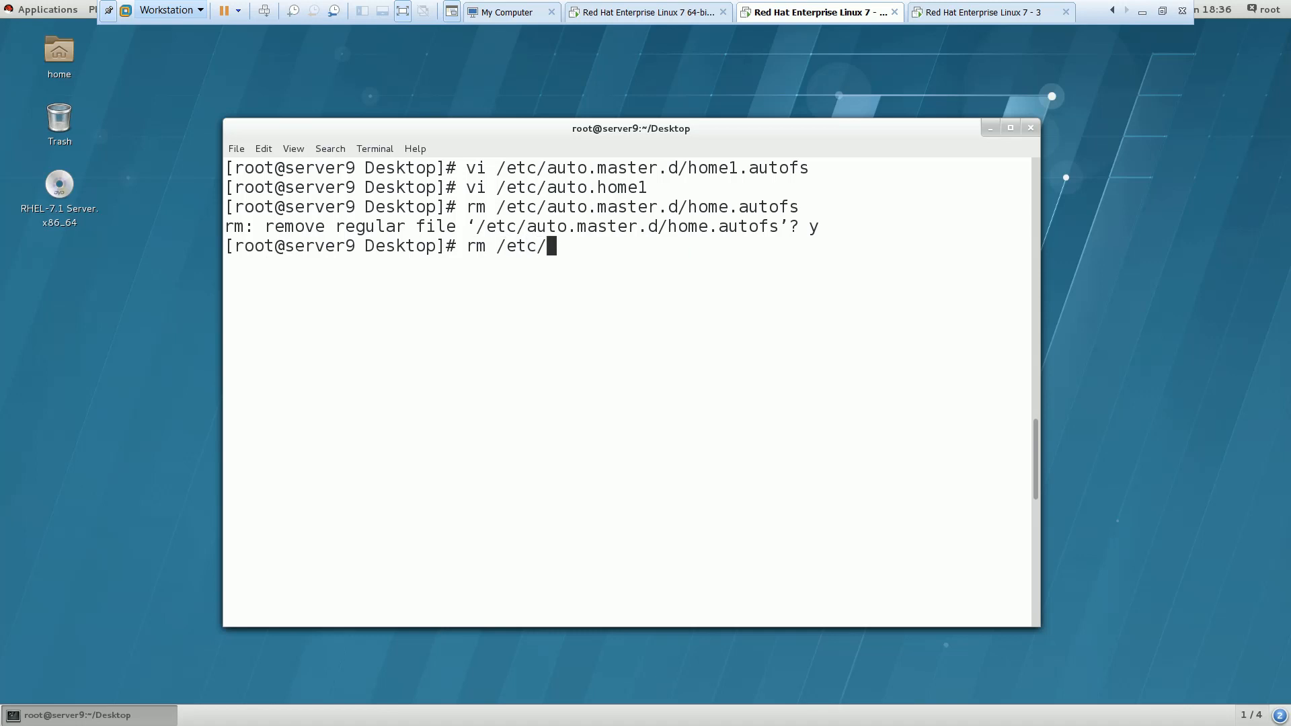
Step: Delete /etc/auto.home and clear the screen
type("auto")
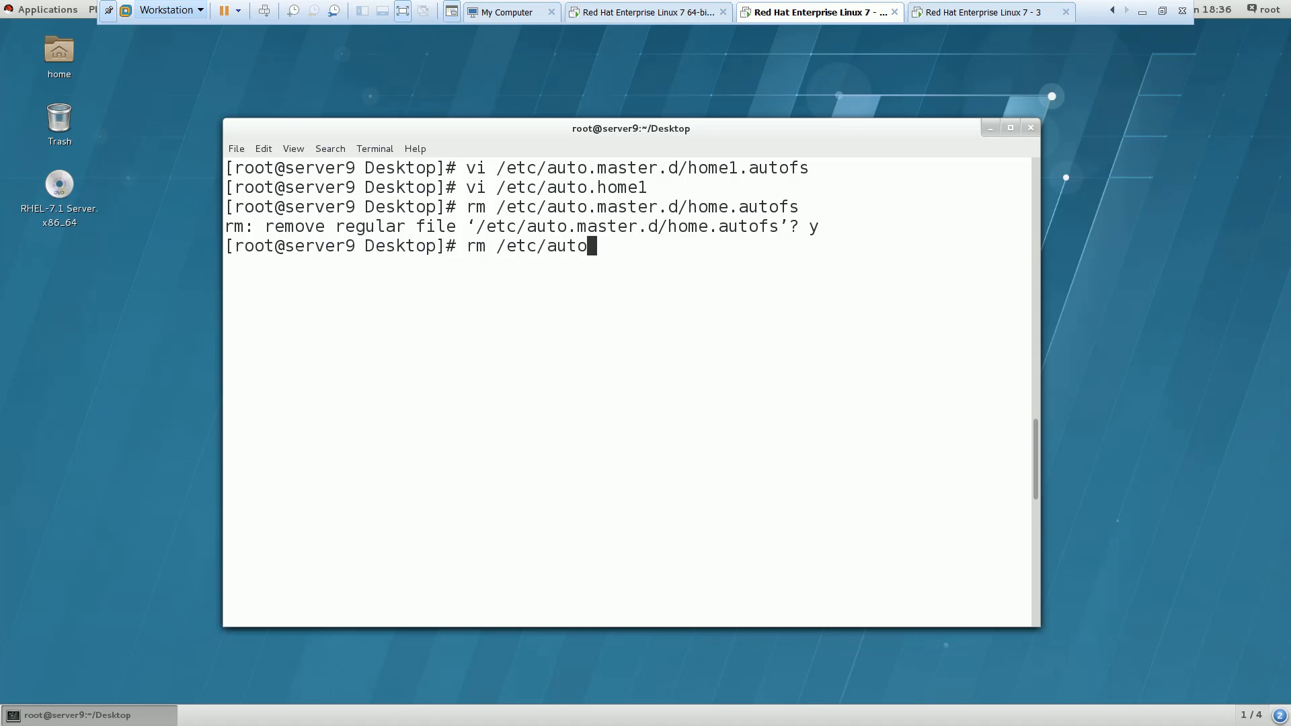
type(".home")
type("y")
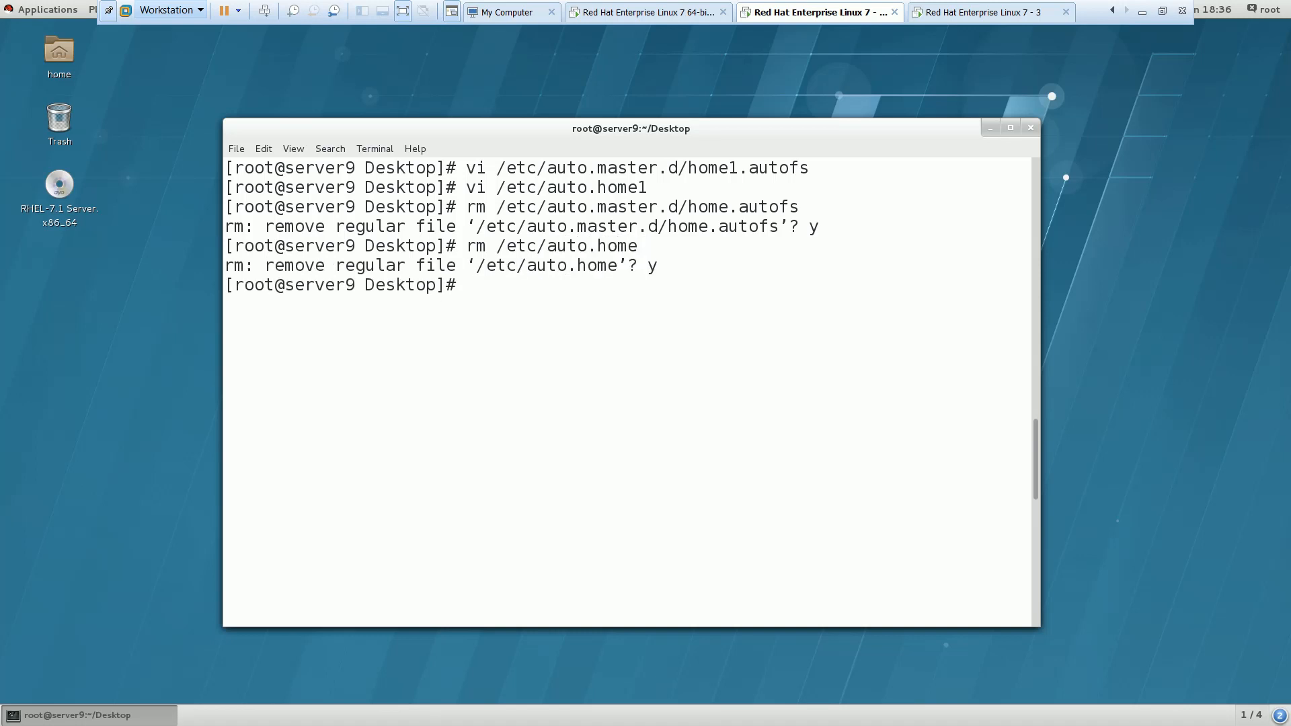
type("clear")
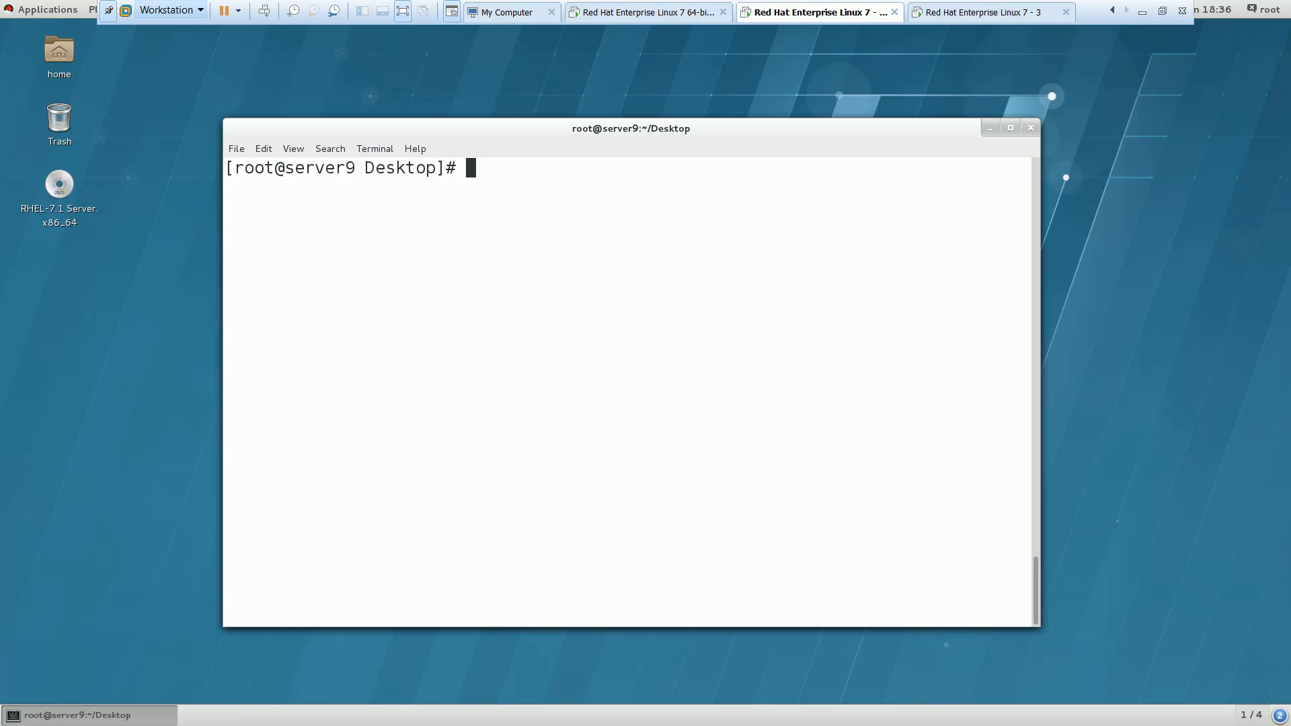
Step: Restart the autofs service on server9
type("systemctl re")
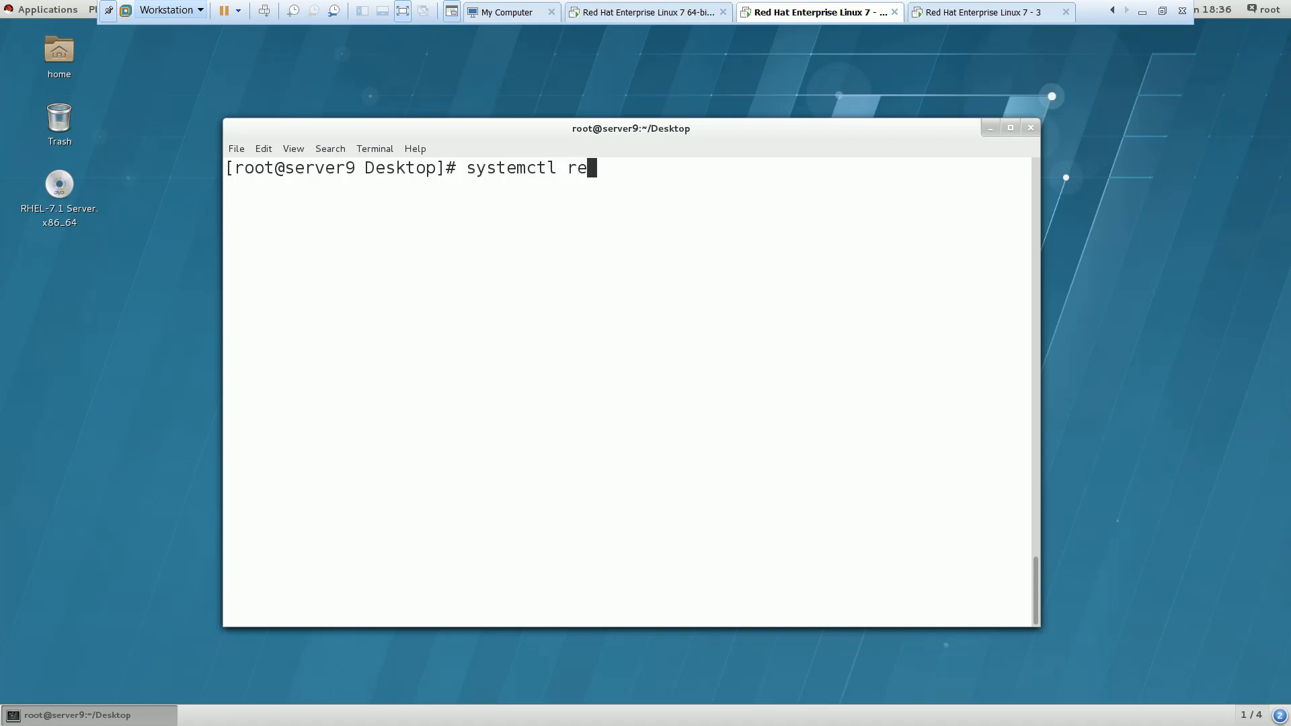
type("start autofs")
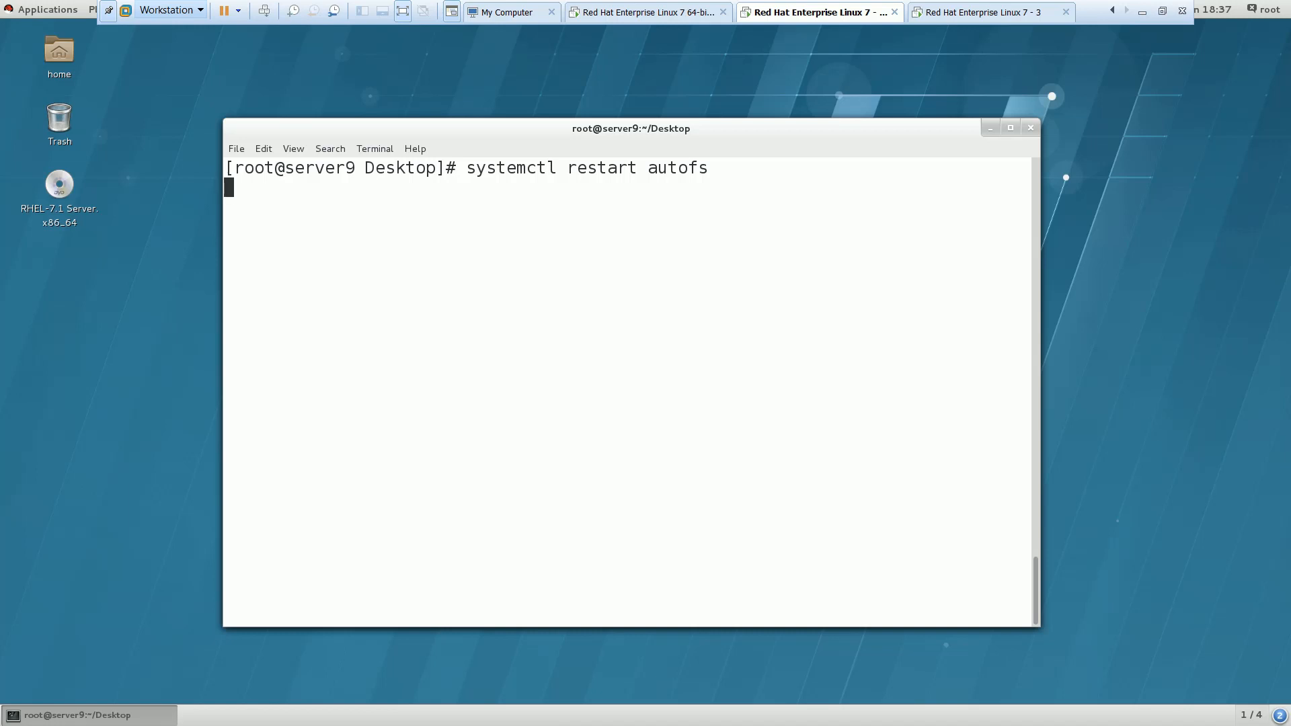
key("Return")
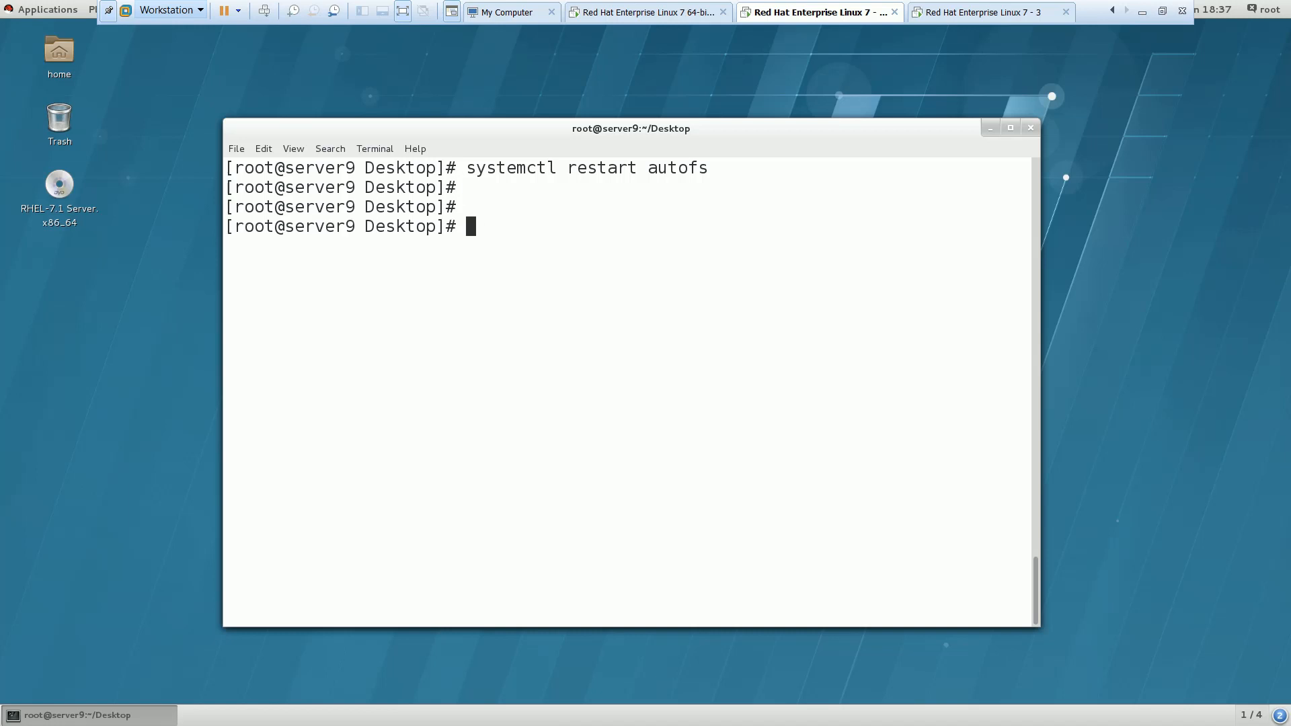
Step: Switch to ldapuser9 with su - and create files test, test1 and test3
type("su - ldap")
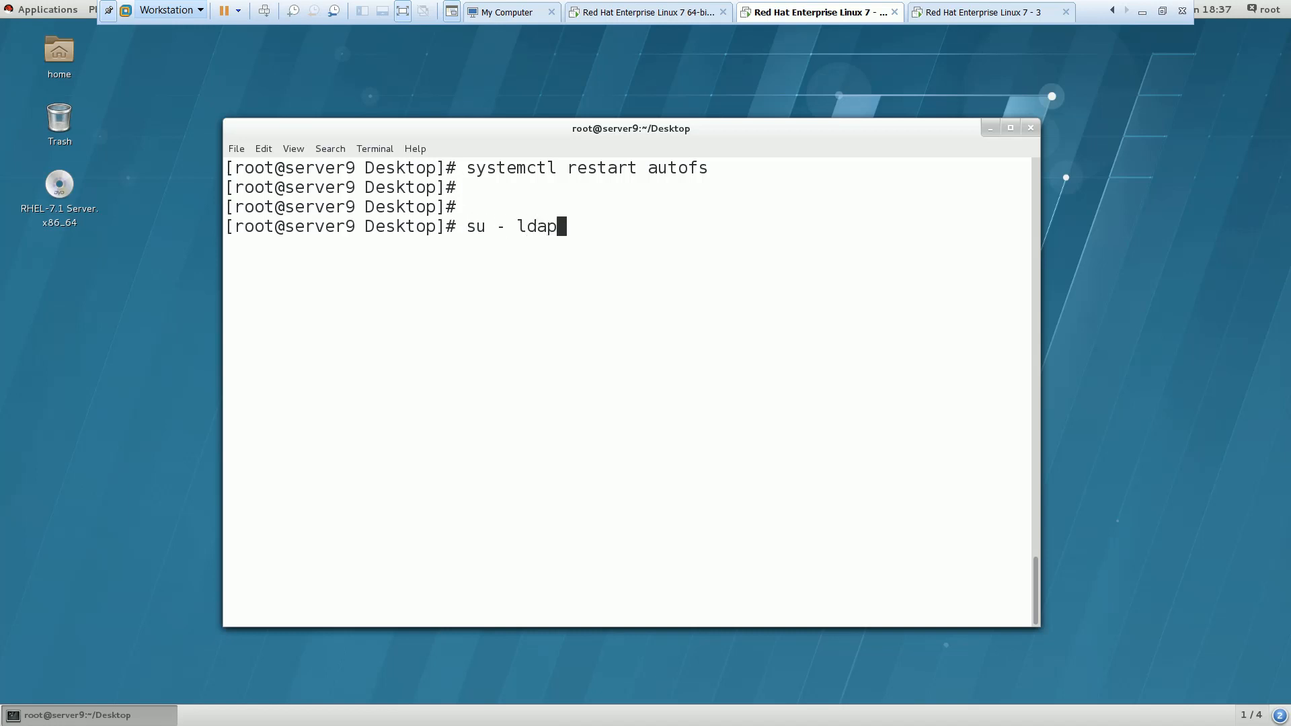
key("Return")
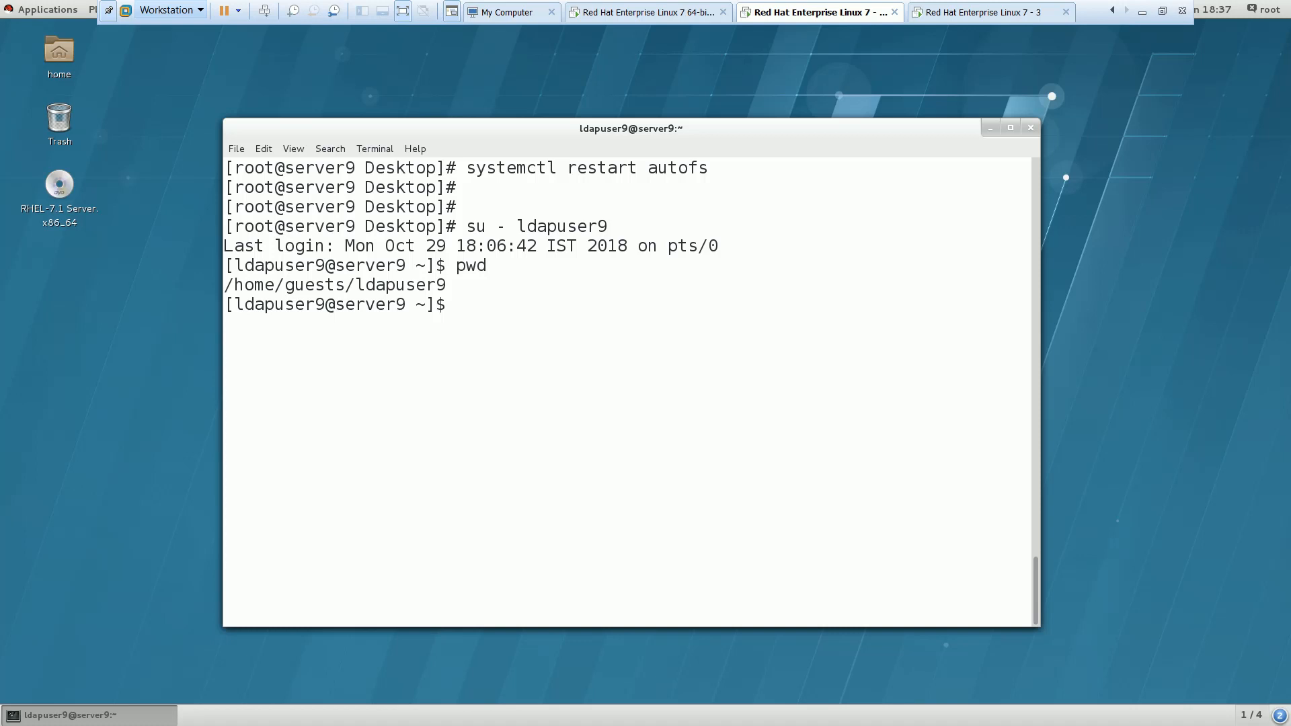
type("touch")
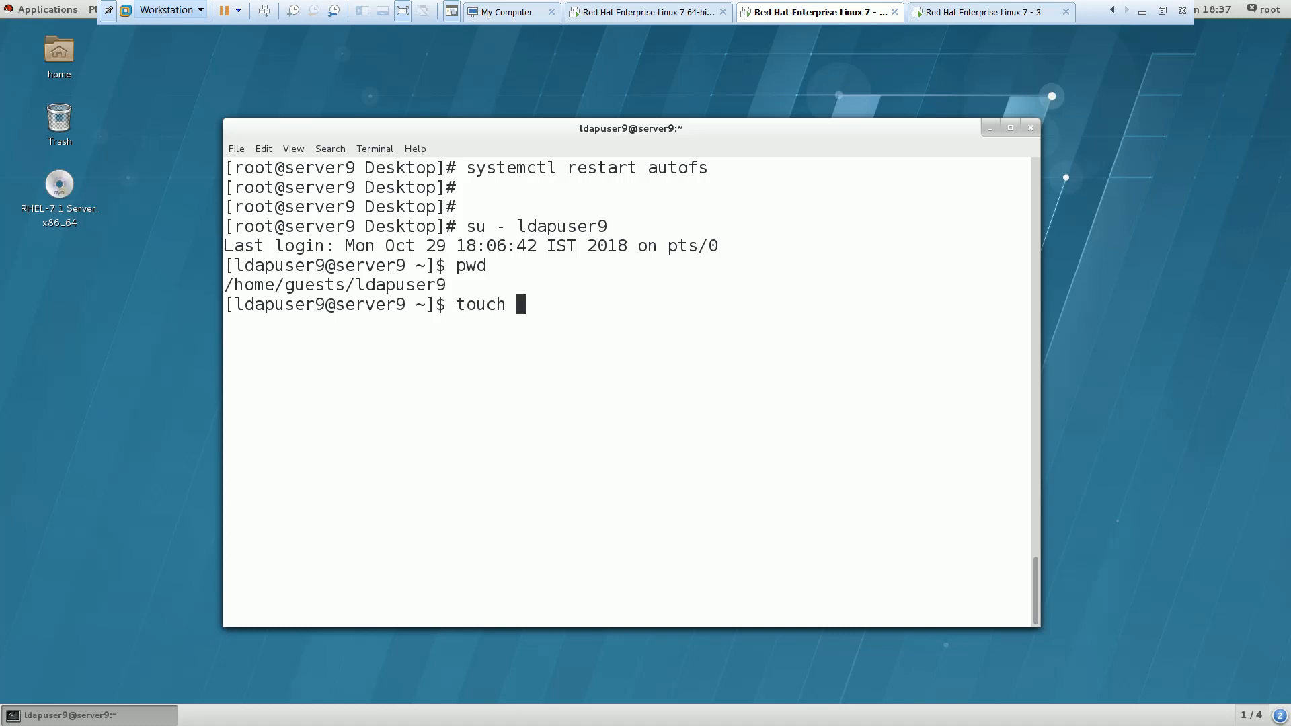
type("test test")
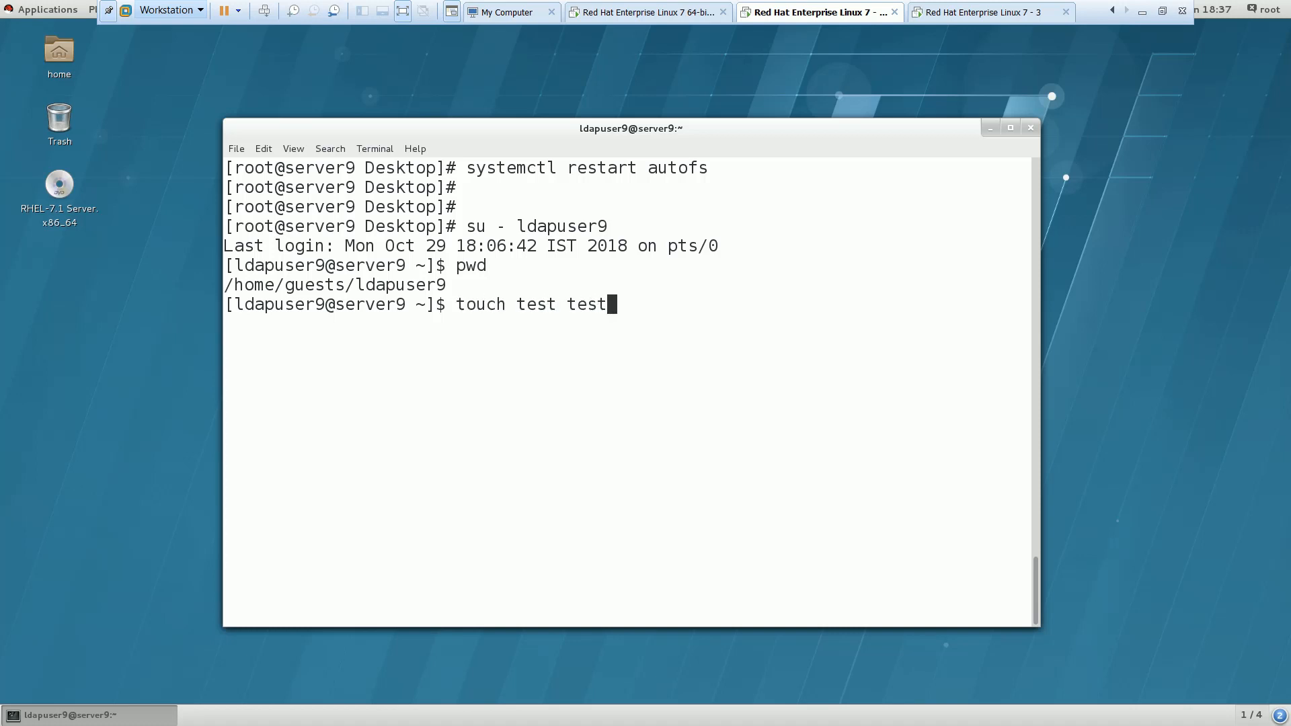
type("1 tes")
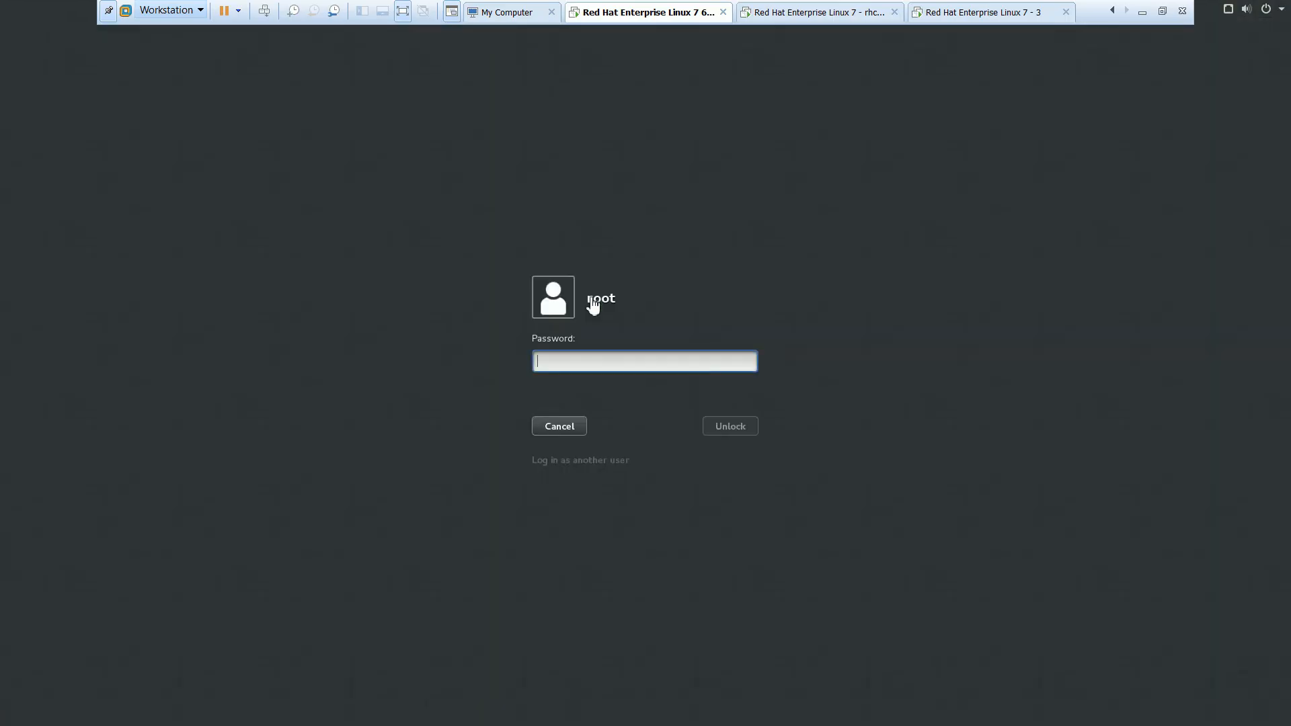
Step: Unlock the classroom server and focus its root terminal
type("••")
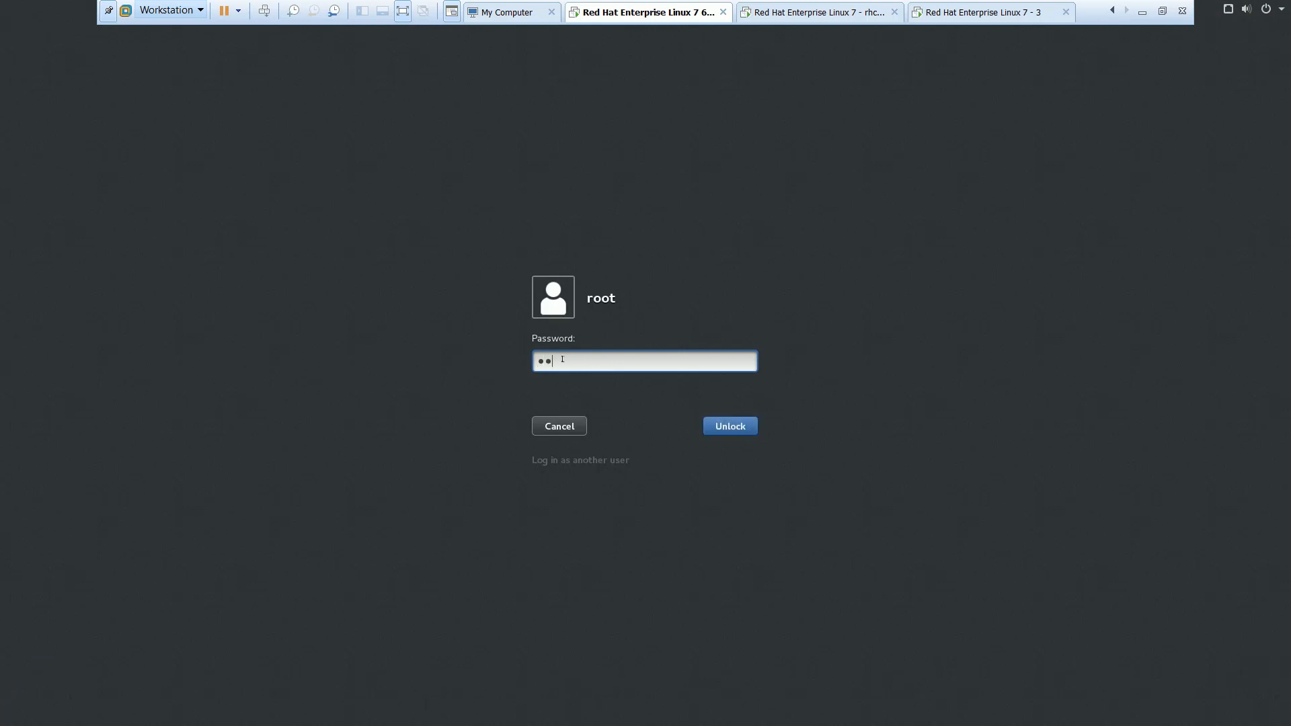
left_click(729, 426)
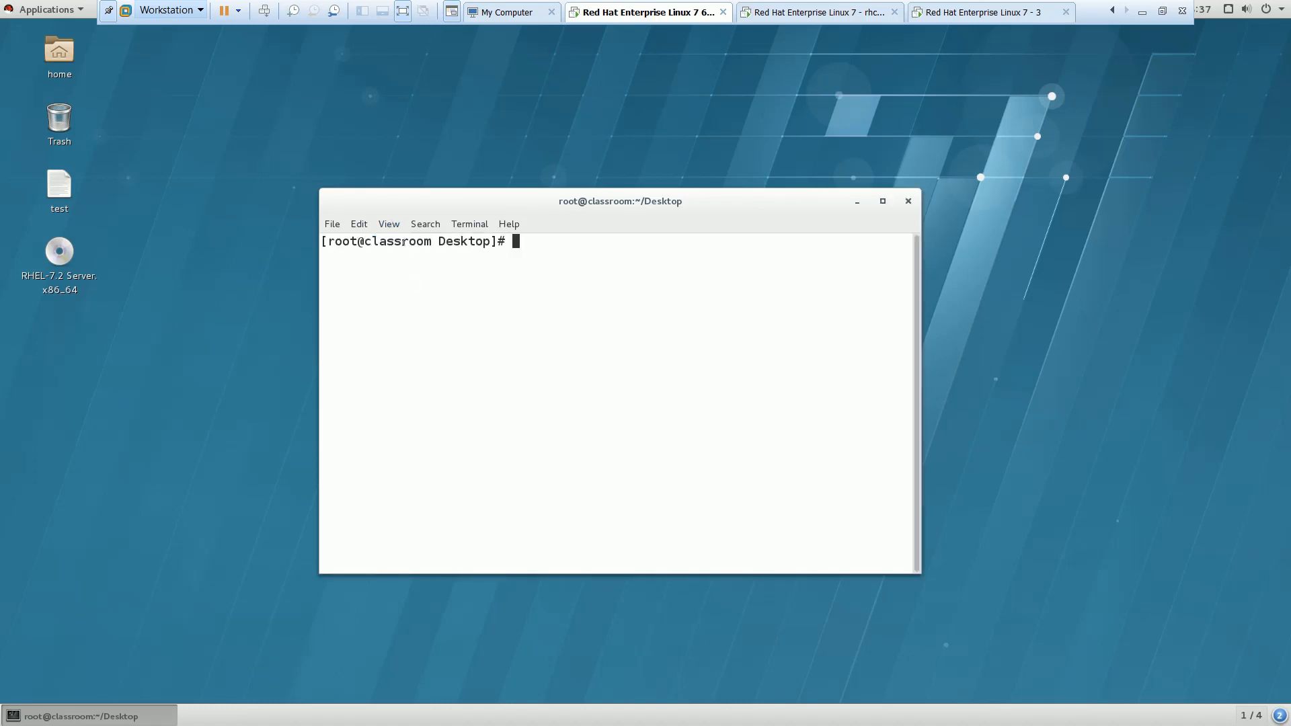
left_click(388, 224)
type("cd")
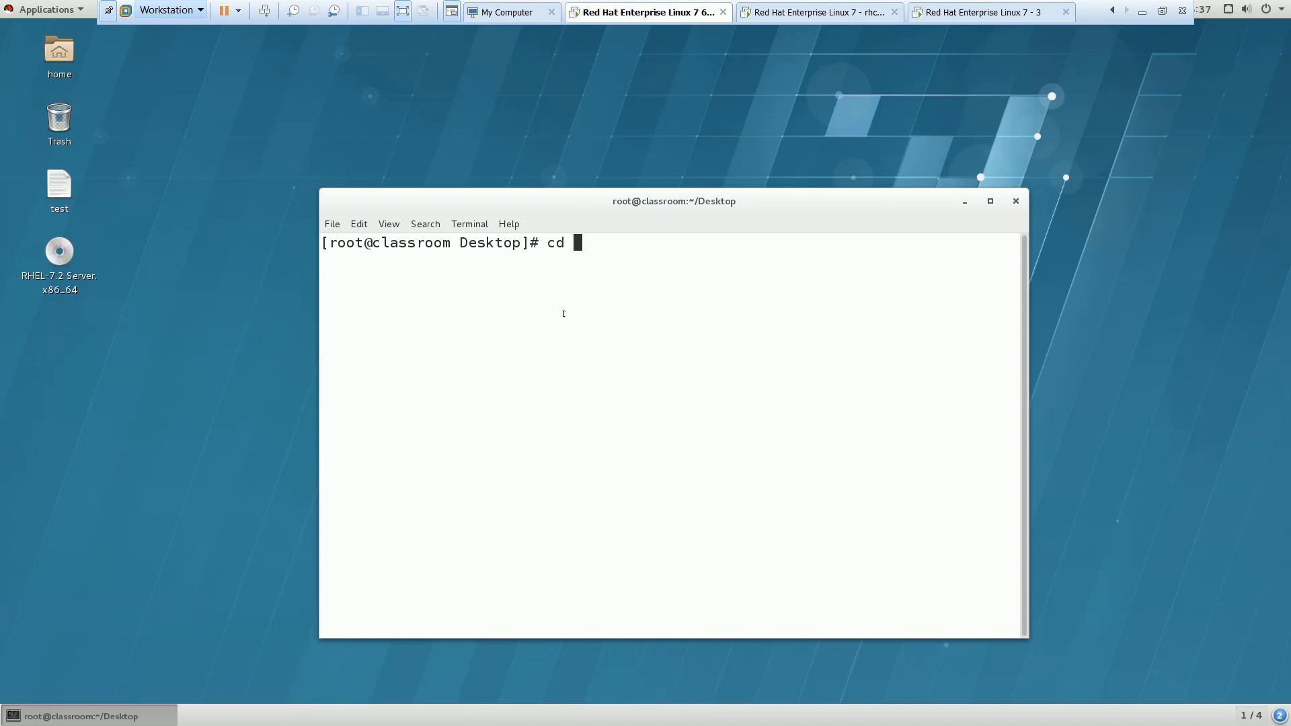
Step: Check /etc/passwd, enter /home/guests/ldapuser9 on classroom, then return to server9
type("cat /etc/pa")
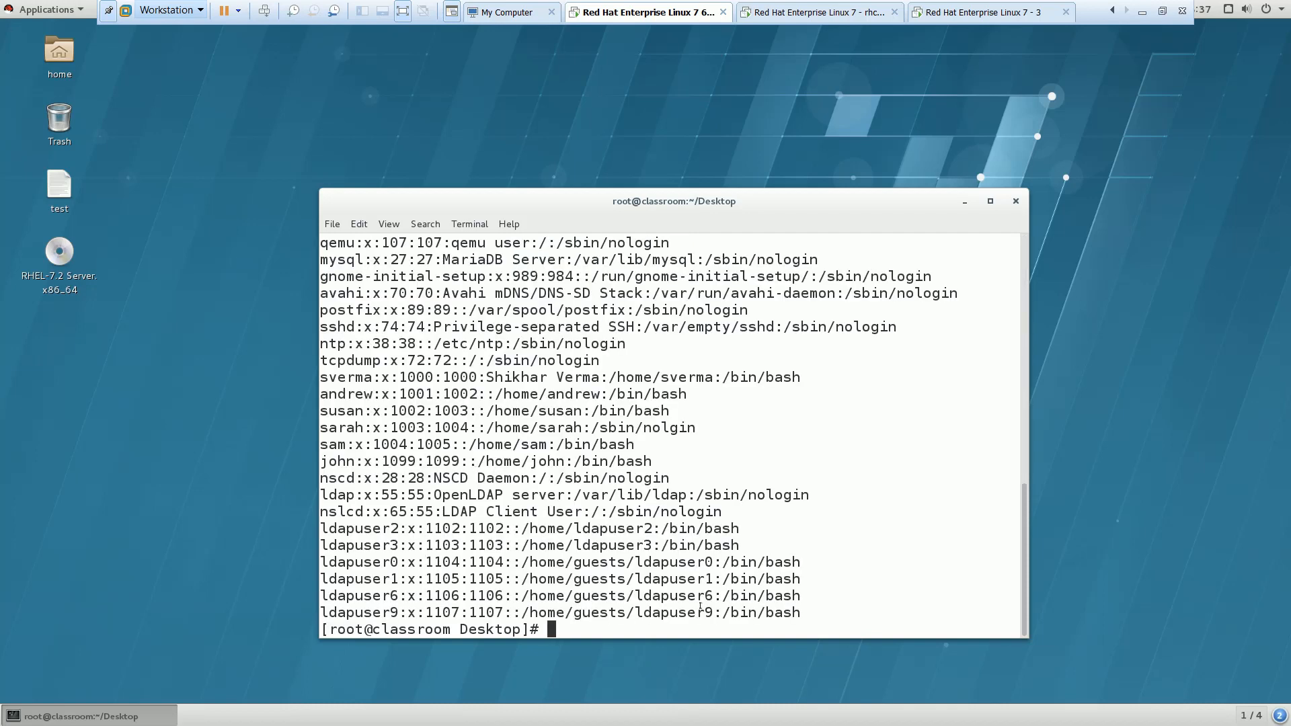
type("cd /")
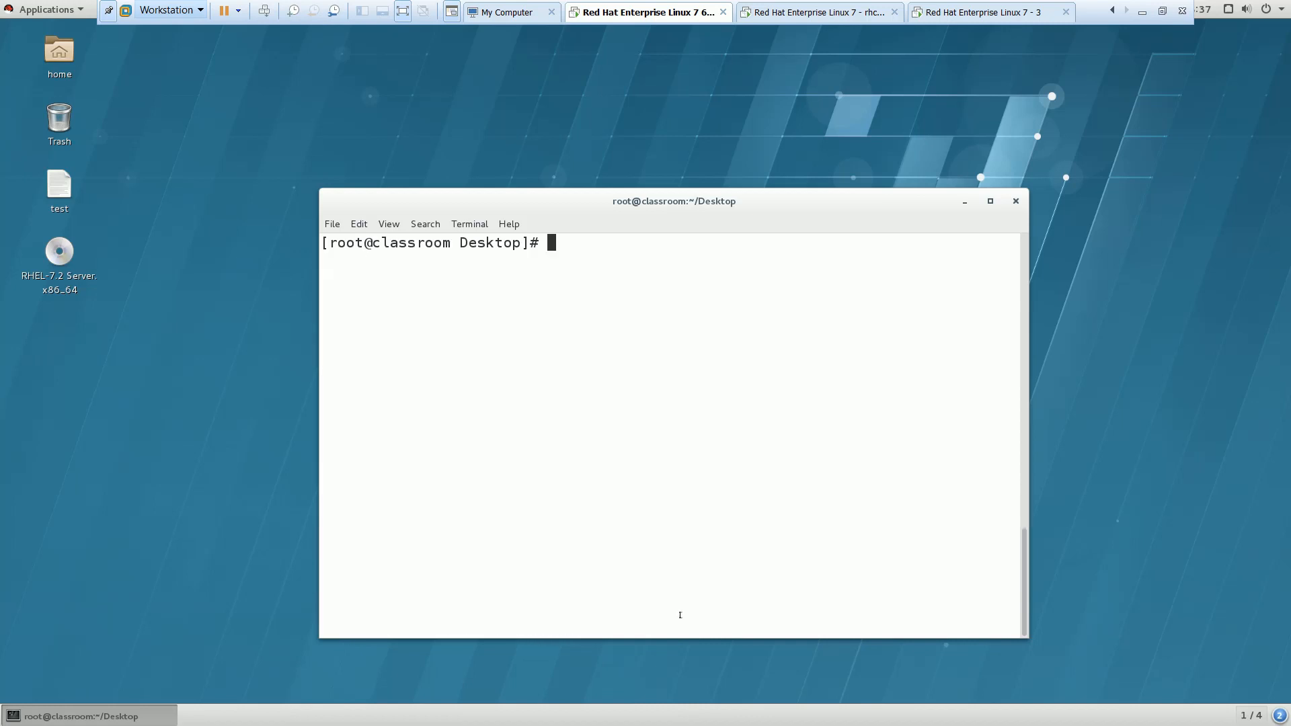
type("cd /home/")
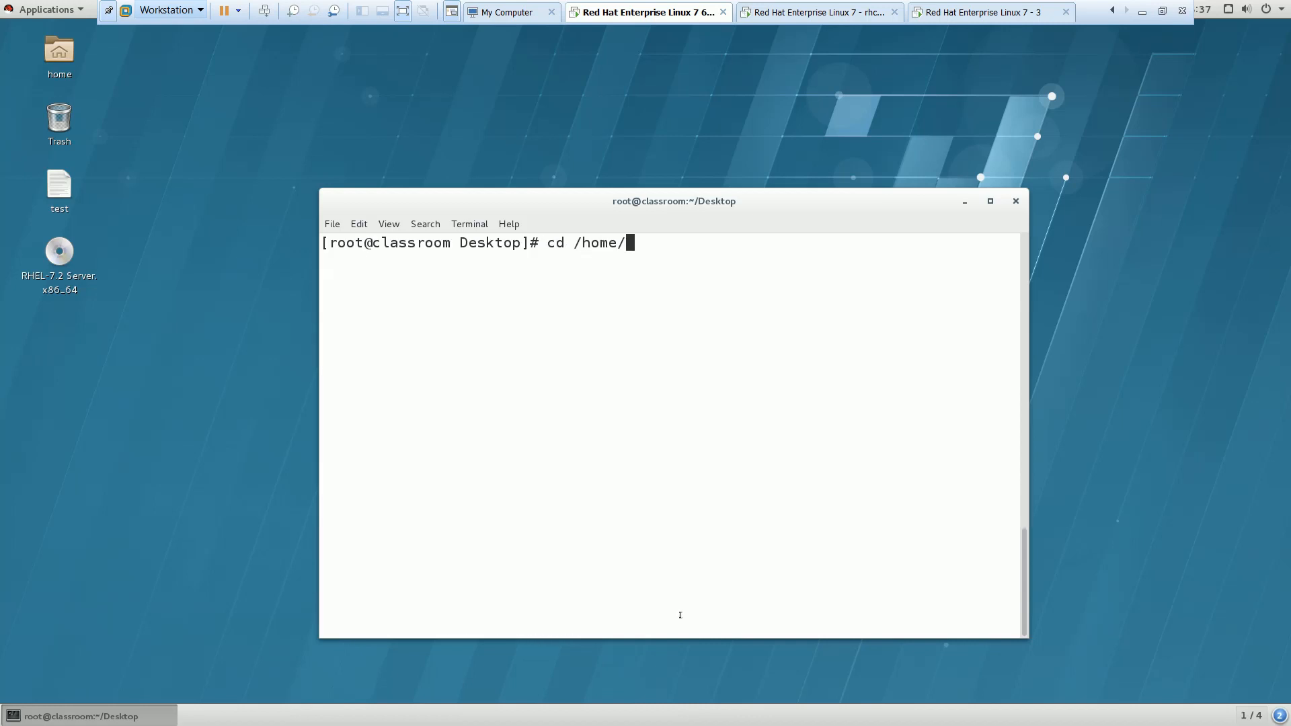
type("gu")
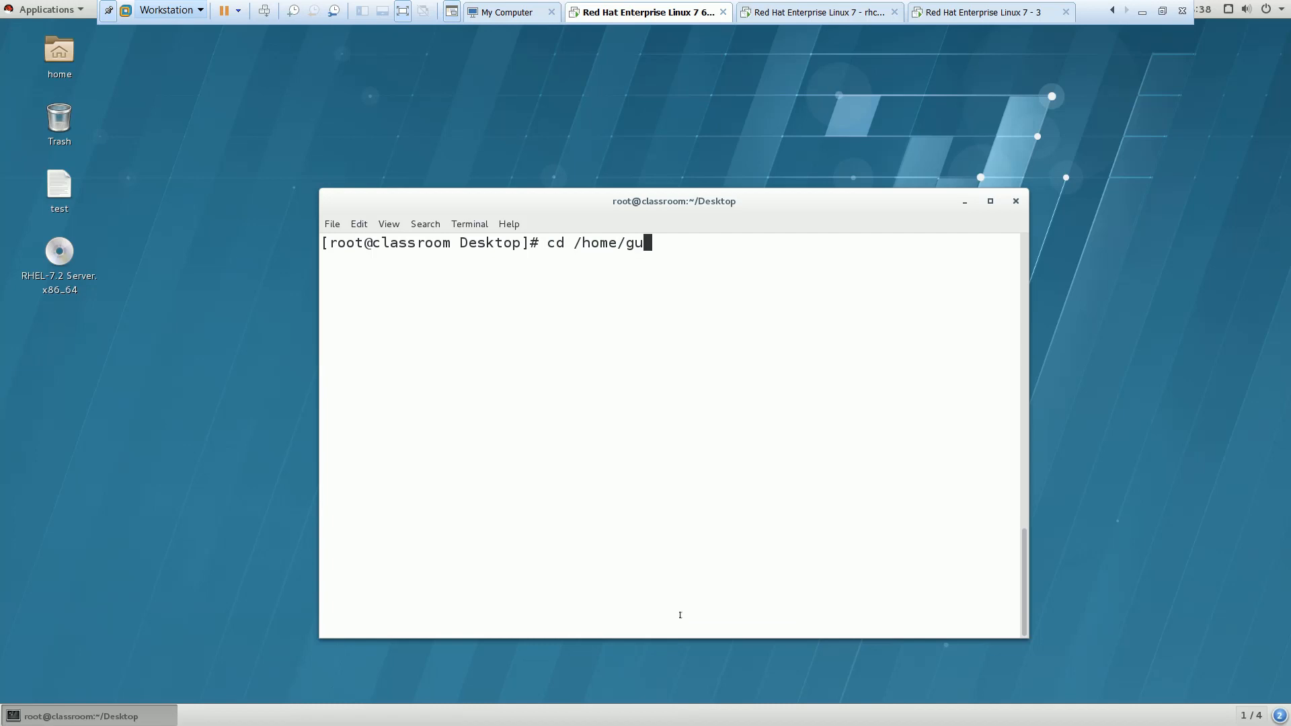
type("ests/l")
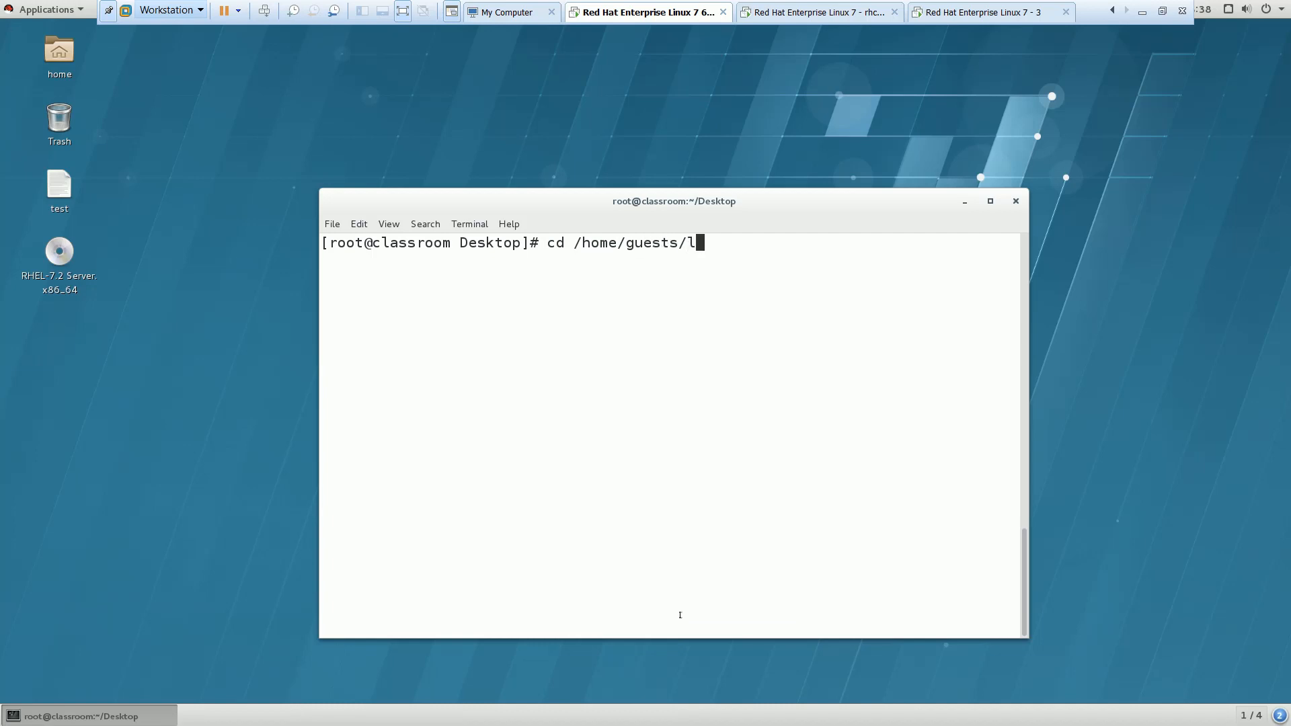
type("dapuser9")
type("ll")
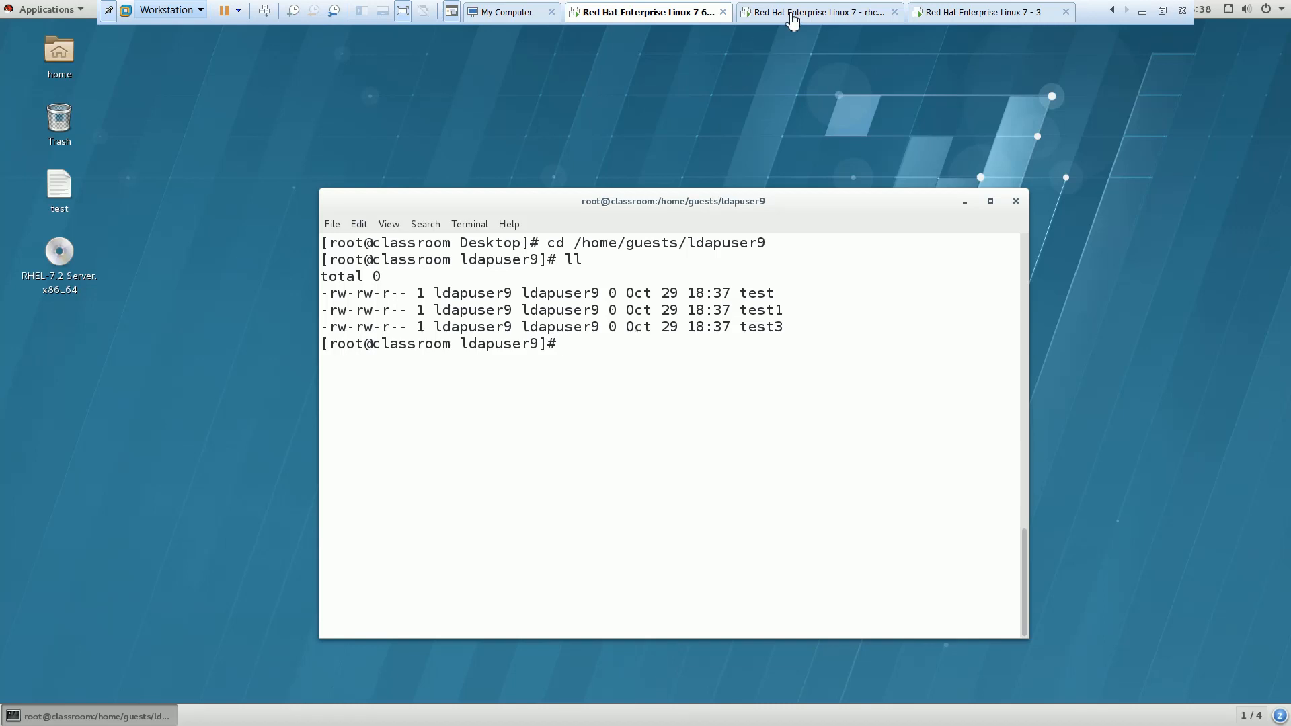
left_click(818, 11)
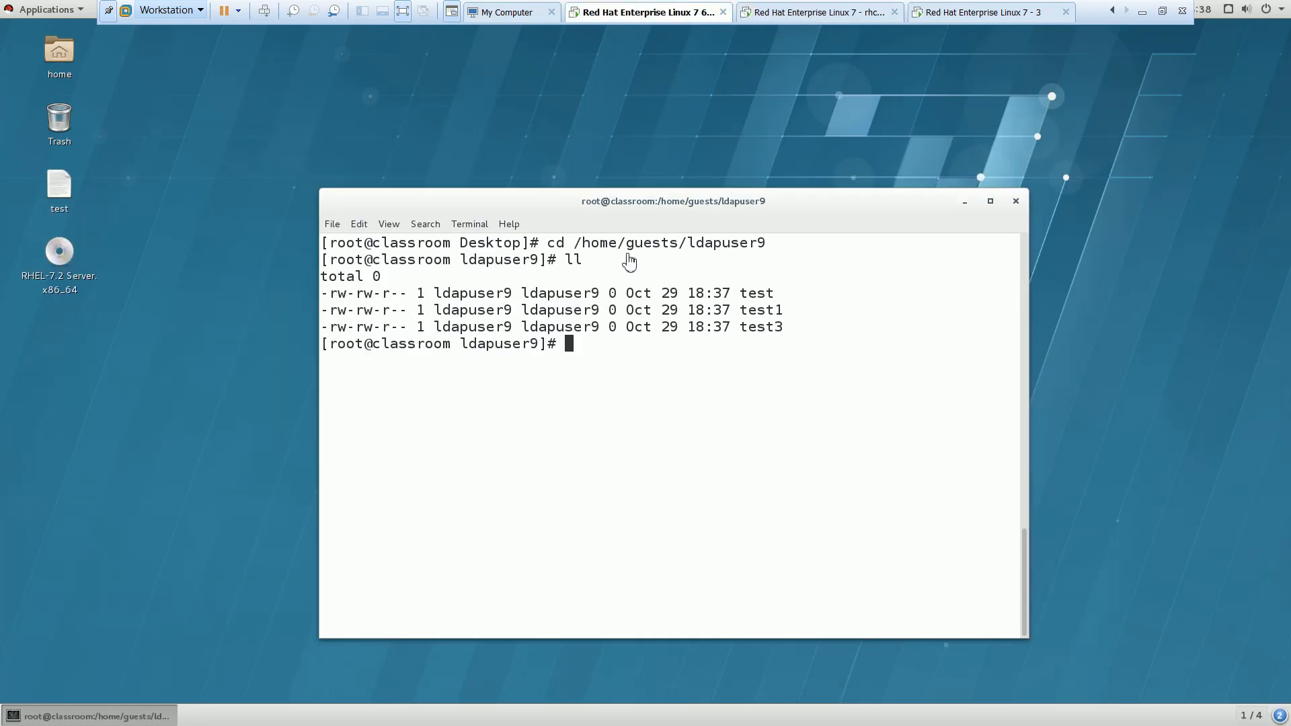
left_click(818, 11)
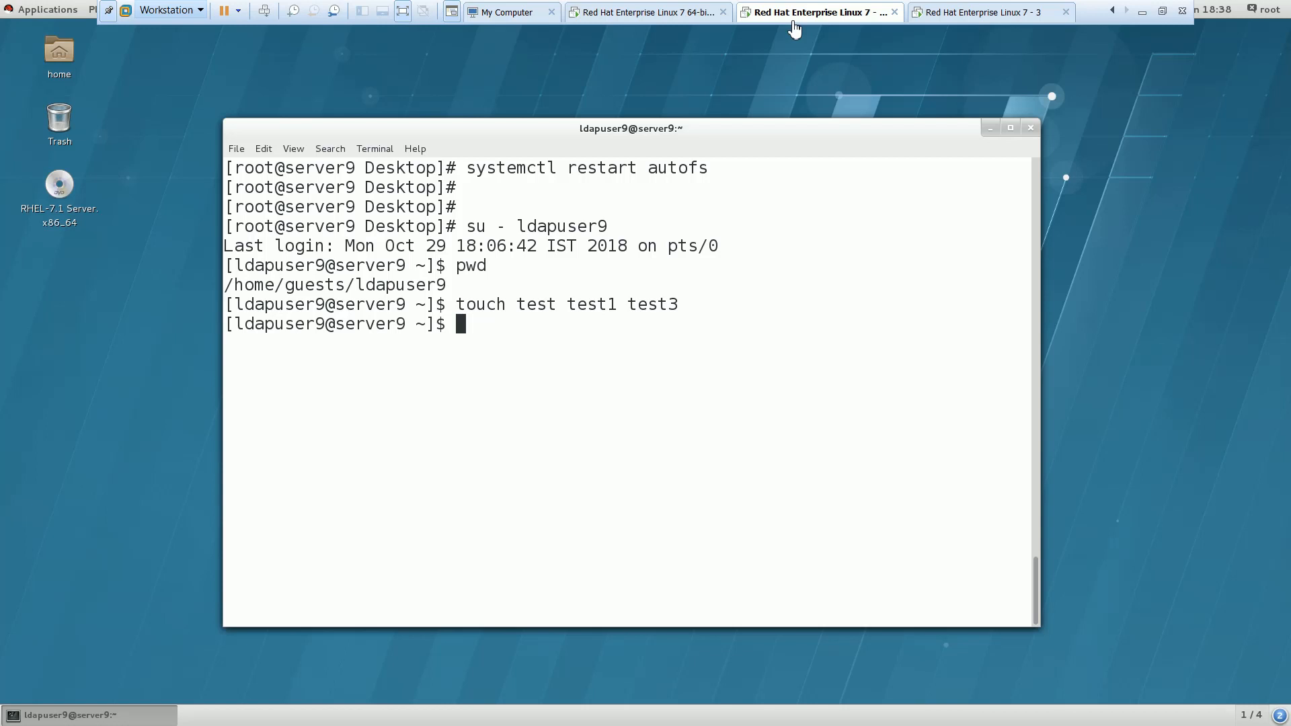
mouse_move(517, 356)
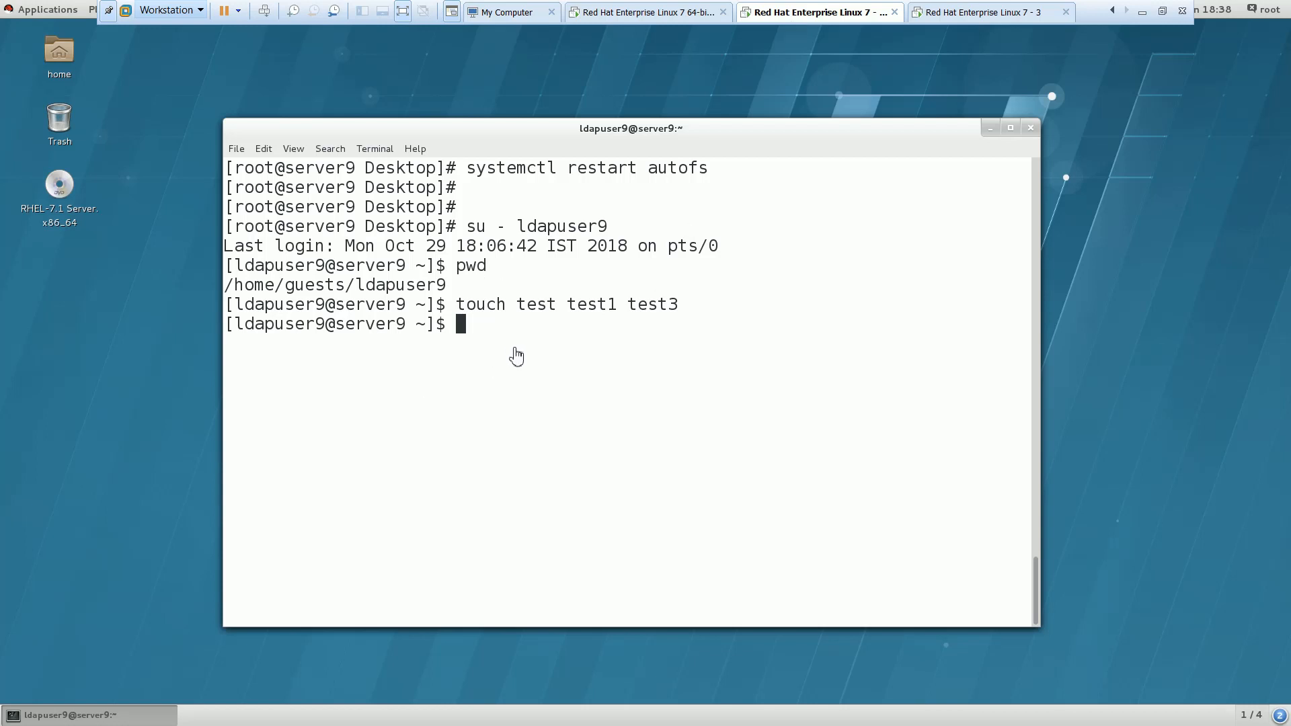
Step: Exit the ldapuser9 shell and enter systemctl restart autofs as root
type("exit")
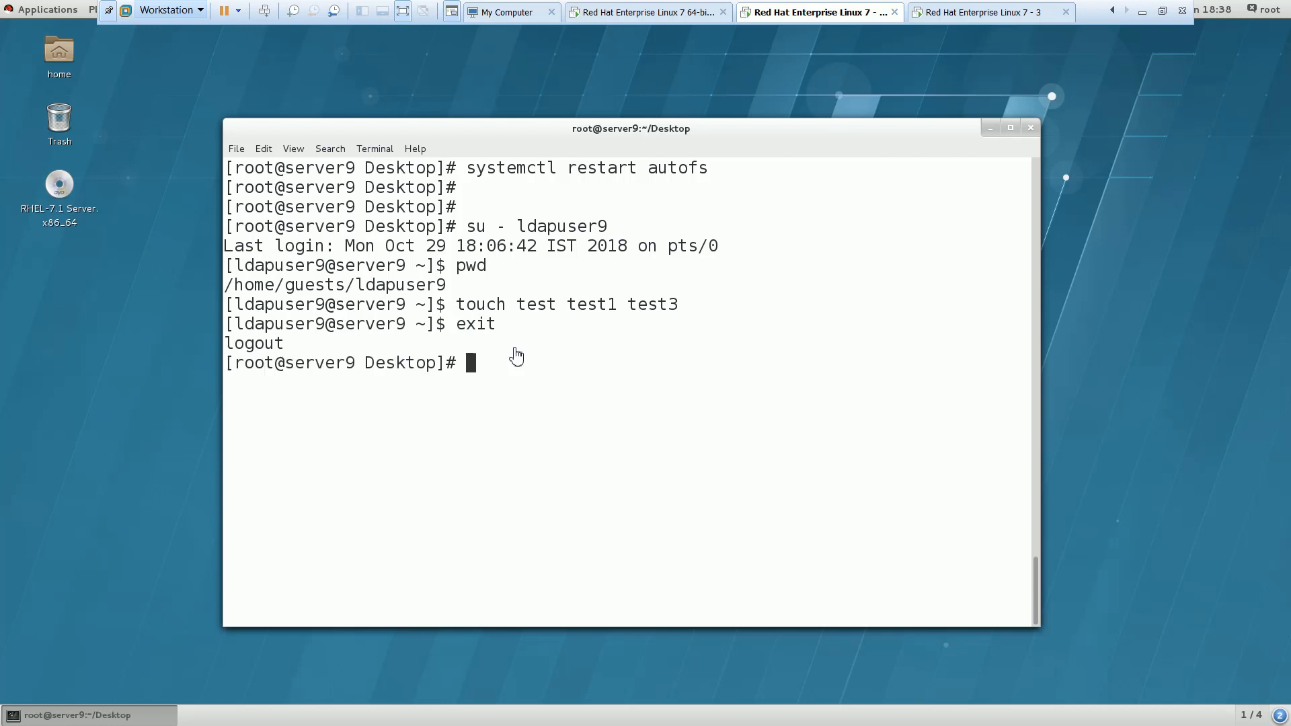
type("systemctl restart autofs")
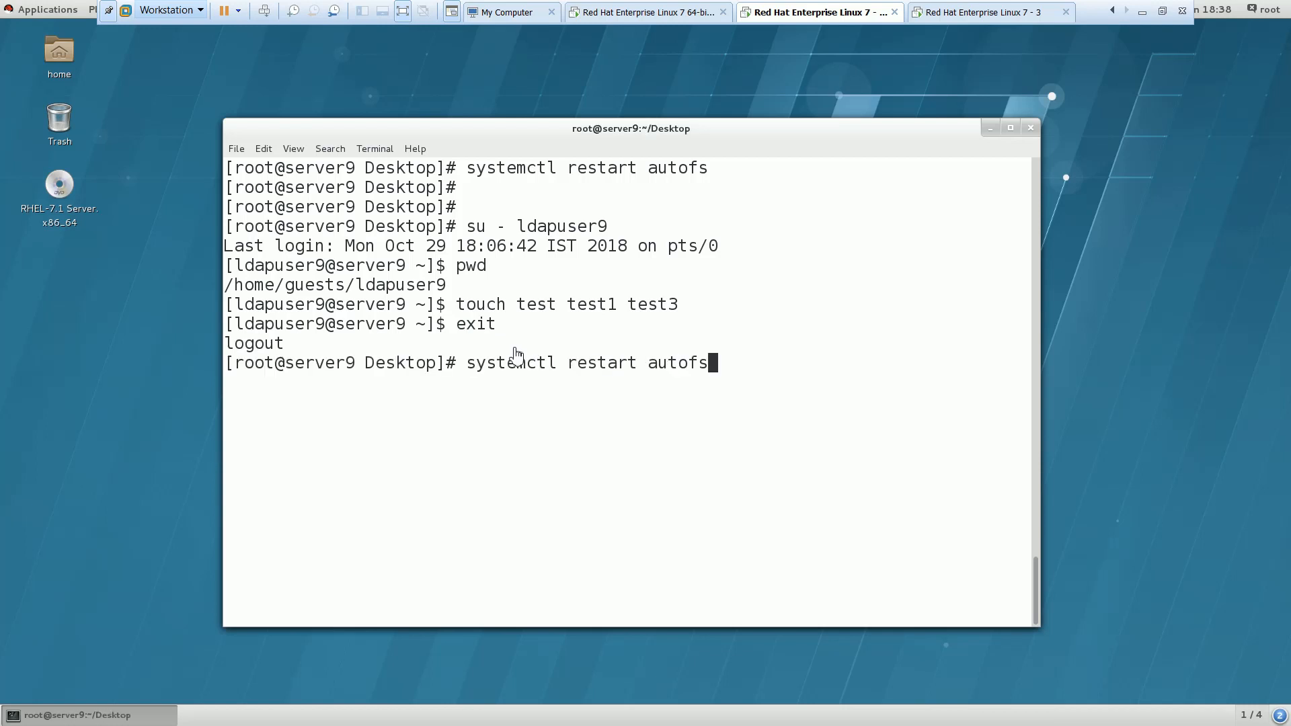